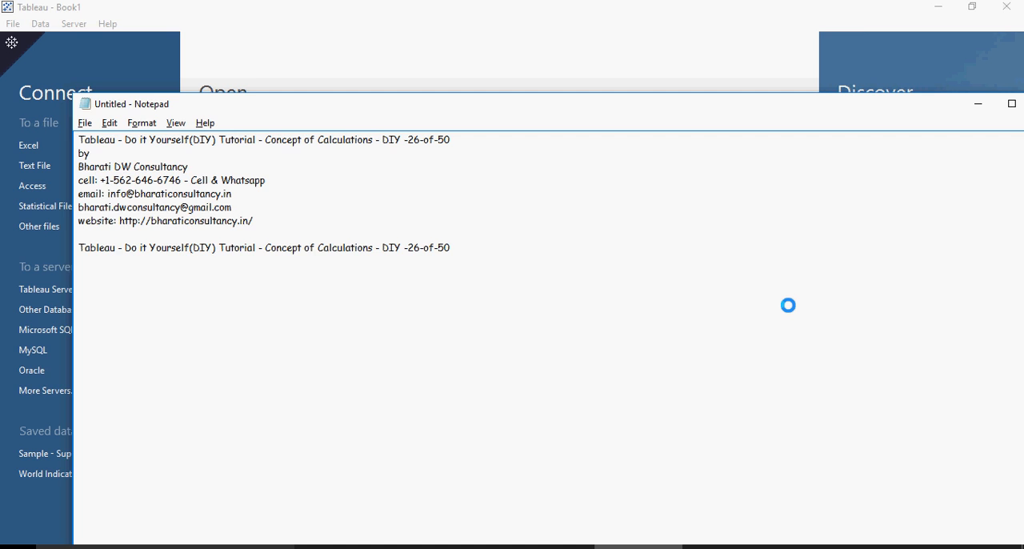
Write the calculations intro line through step '3- Create an extract.' and bring Tableau forward.
{"action": "type", "text": "In this video, we will understand the Concept of Calculations in Tableau"}
{"action": "type", "text": "1- Create a new TWB file, using Claims Subset.csv - BDCS Claims Subset.TWB"}
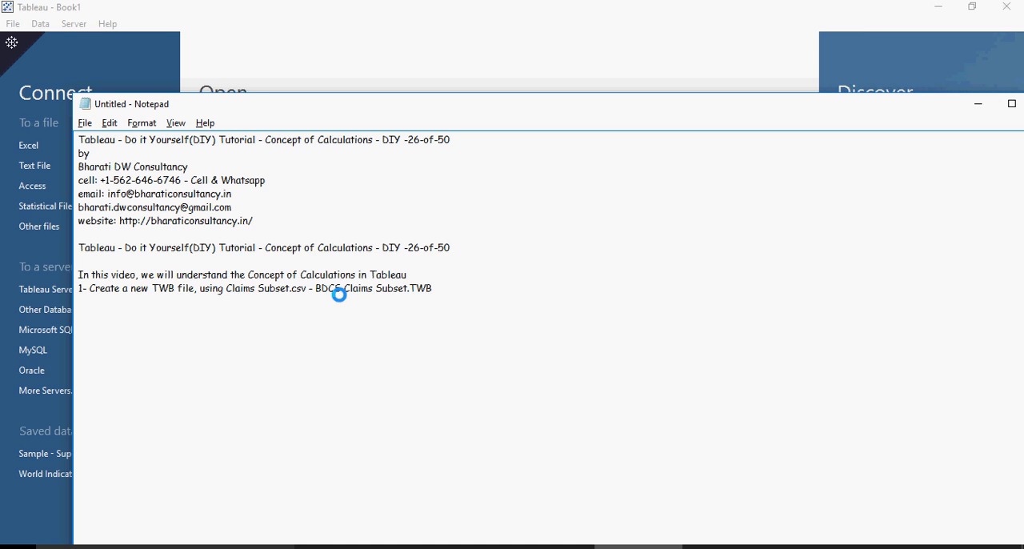
{"action": "mouse_move", "coordinate": [400, 328]}
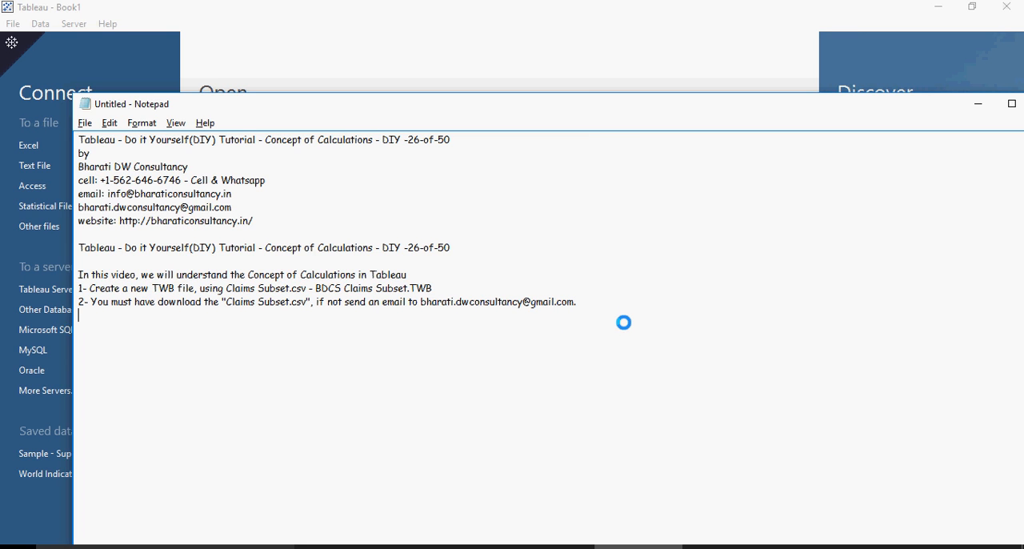
{"action": "type", "text": "3- Create an extract."}
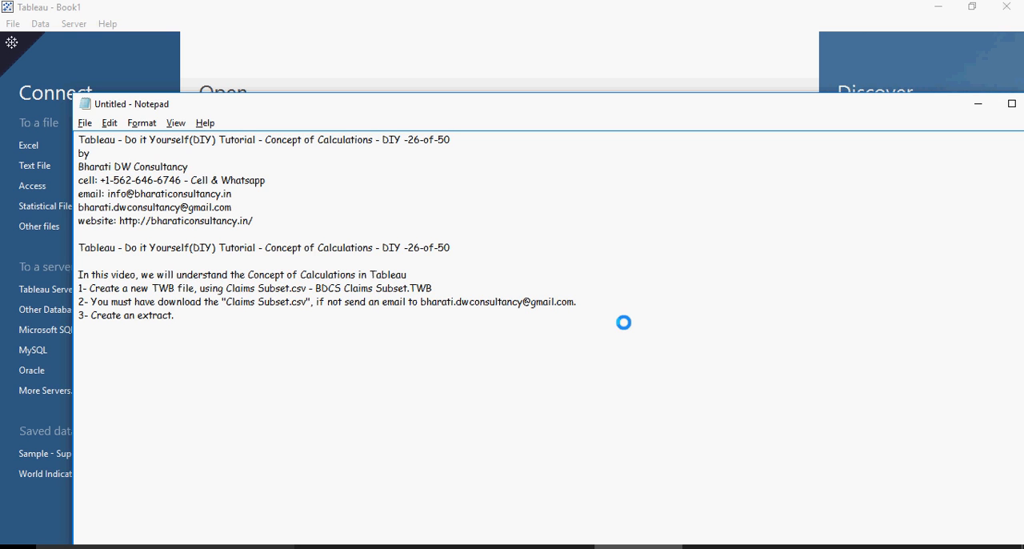
{"action": "left_click", "coordinate": [170, 314]}
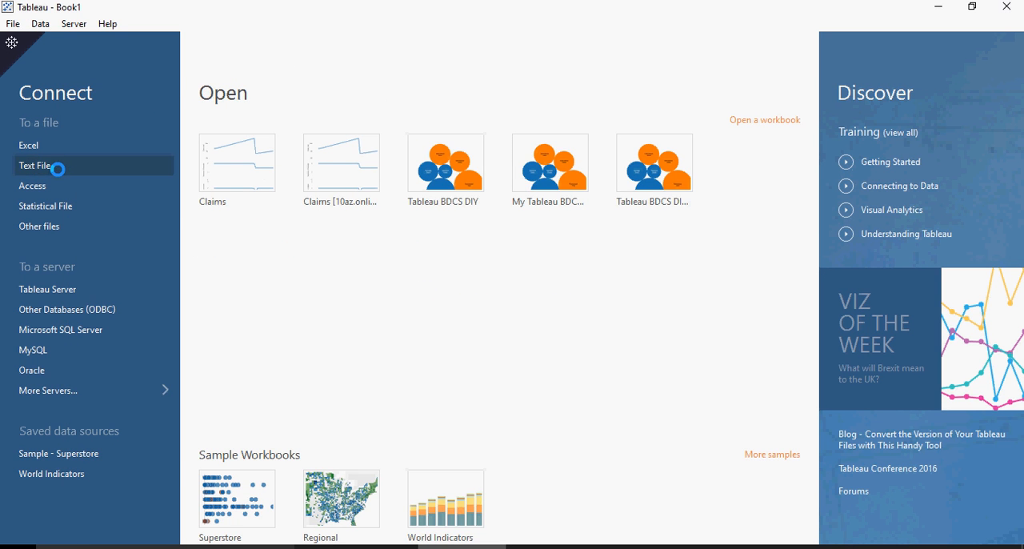
Connect to the text file Claims Subset.csv and preview its claim columns.
{"action": "left_click", "coordinate": [34, 165]}
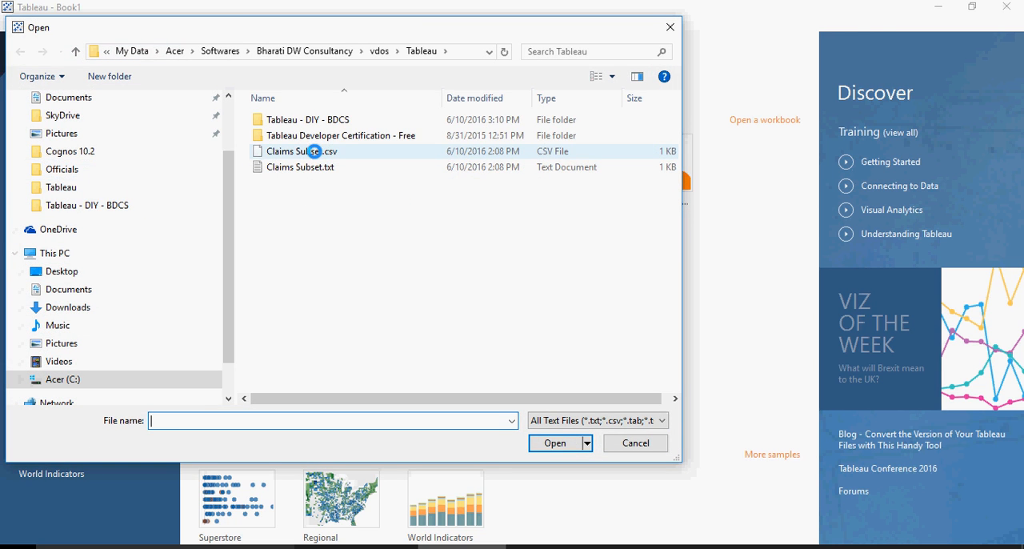
{"action": "mouse_move", "coordinate": [344, 150]}
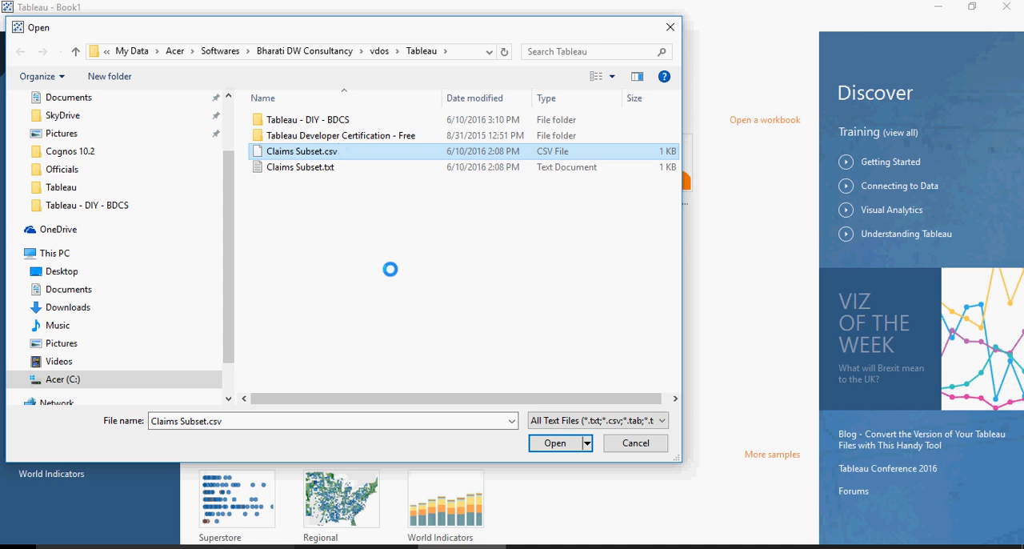
{"action": "left_click", "coordinate": [554, 442]}
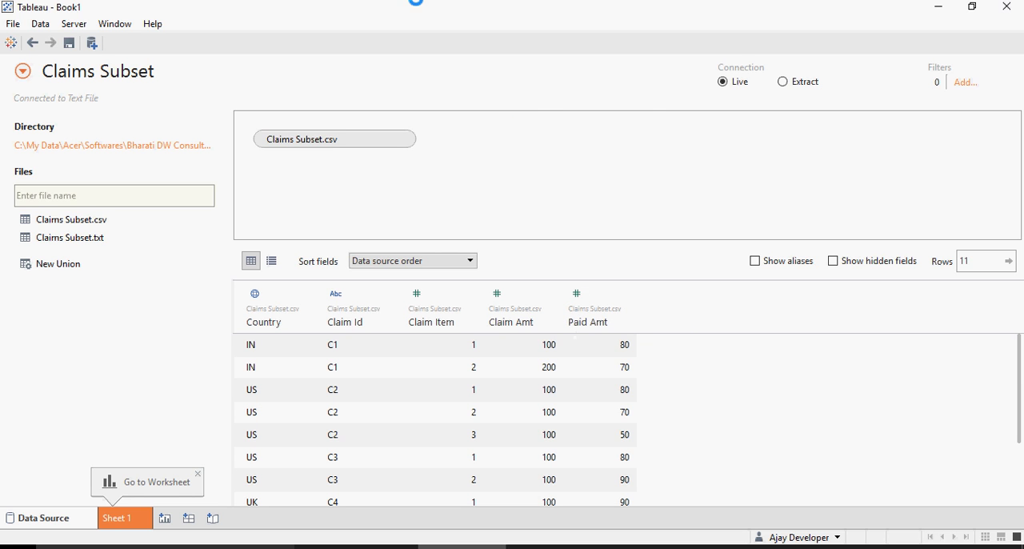
{"action": "scroll", "scroll_direction": "down", "scroll_amount": 3}
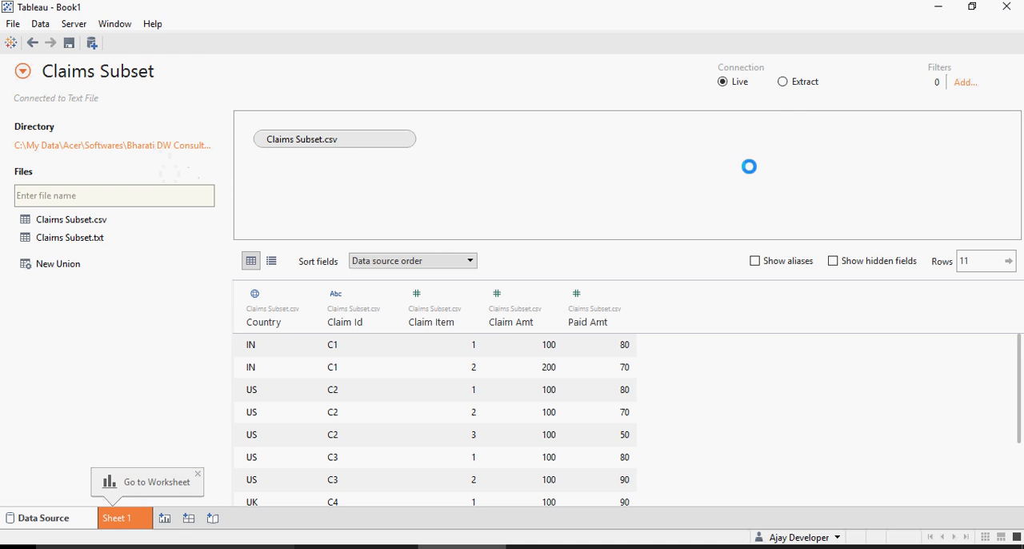
{"action": "mouse_move", "coordinate": [782, 80]}
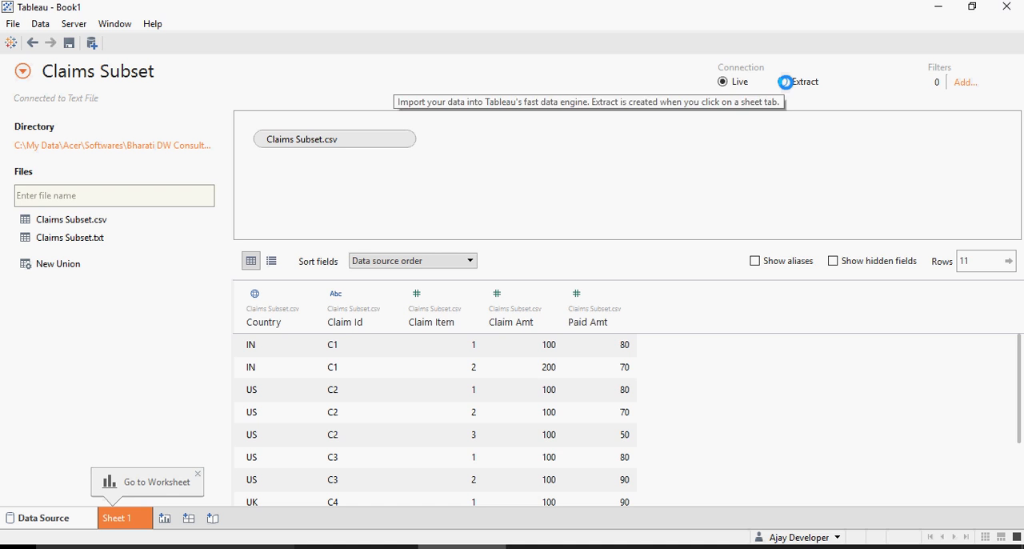
Switch the connection to an extract, saving it over the existing Claims Subset.tde.
{"action": "left_click", "coordinate": [782, 80]}
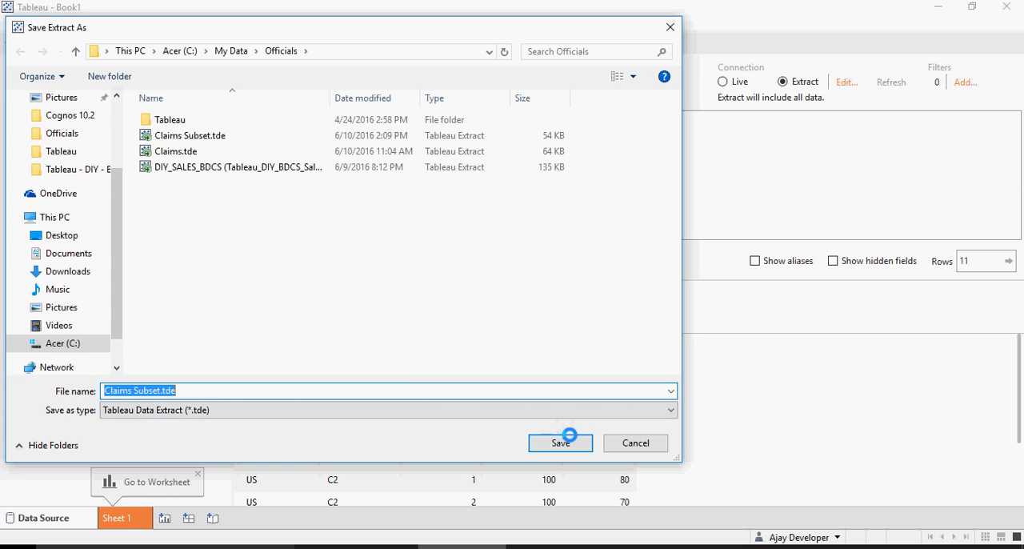
{"action": "left_click", "coordinate": [560, 442]}
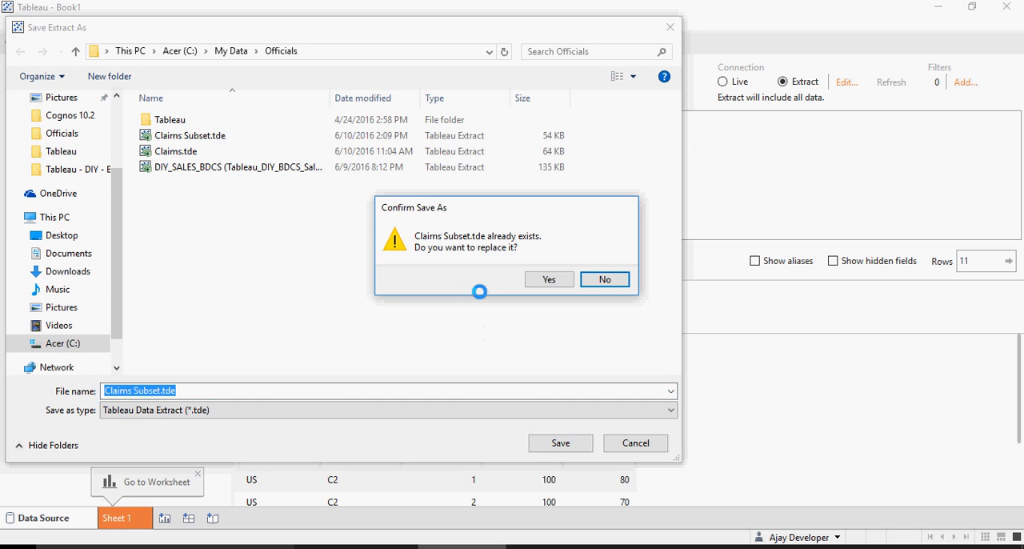
{"action": "left_click", "coordinate": [547, 279]}
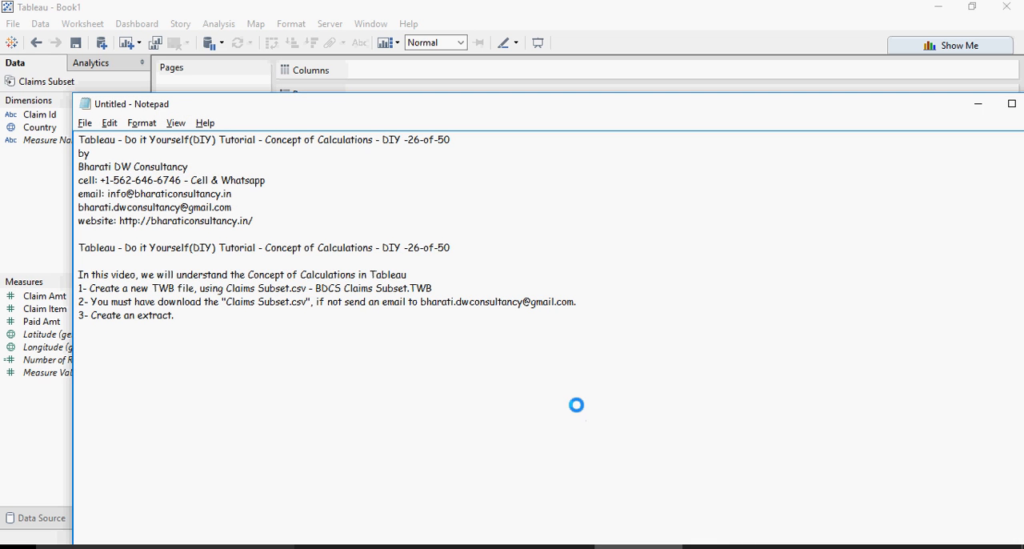
Add the note '4- Create a new Sheet, DIY - Vid -26'.
{"action": "type", "text": "4- Create a new Sheet,  DIY - Vid -26"}
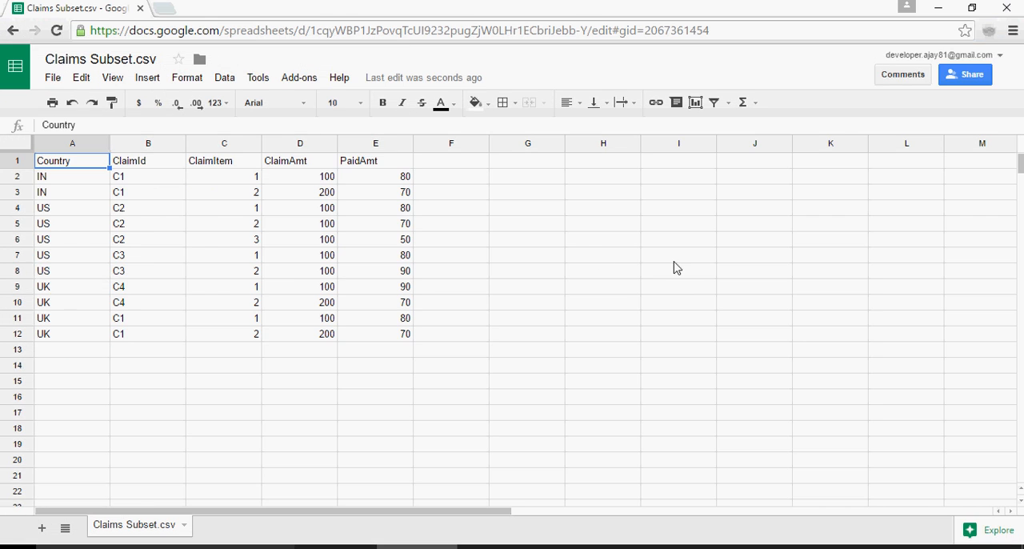
{"action": "mouse_move", "coordinate": [156, 195]}
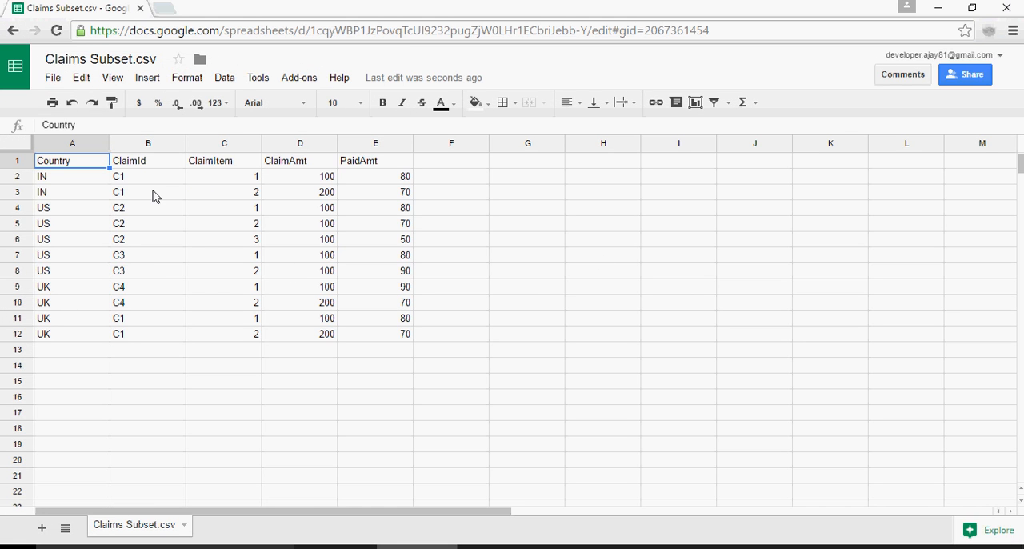
{"action": "mouse_move", "coordinate": [78, 216]}
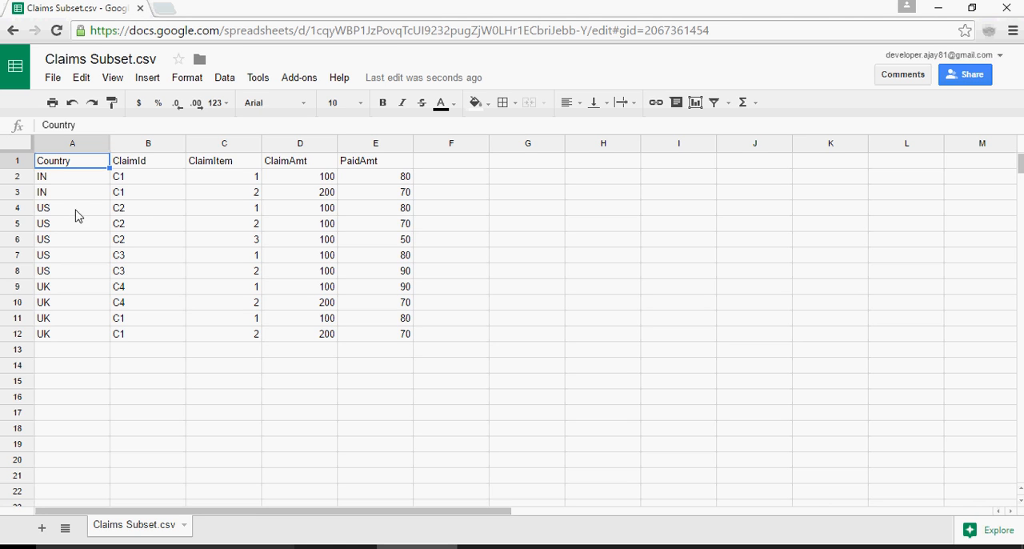
{"action": "left_click_drag", "start_coordinate": [72, 176], "coordinate": [72, 192]}
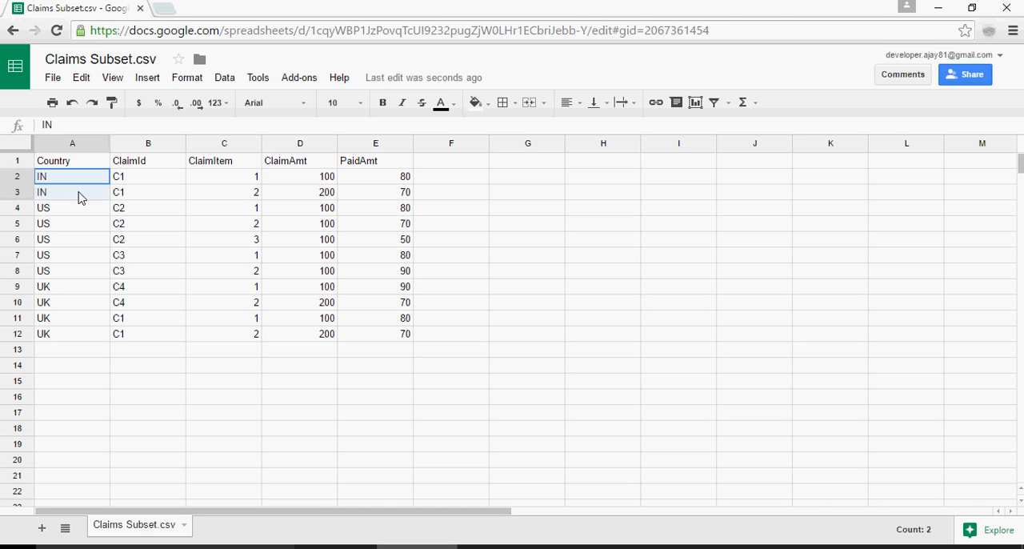
{"action": "mouse_move", "coordinate": [106, 198]}
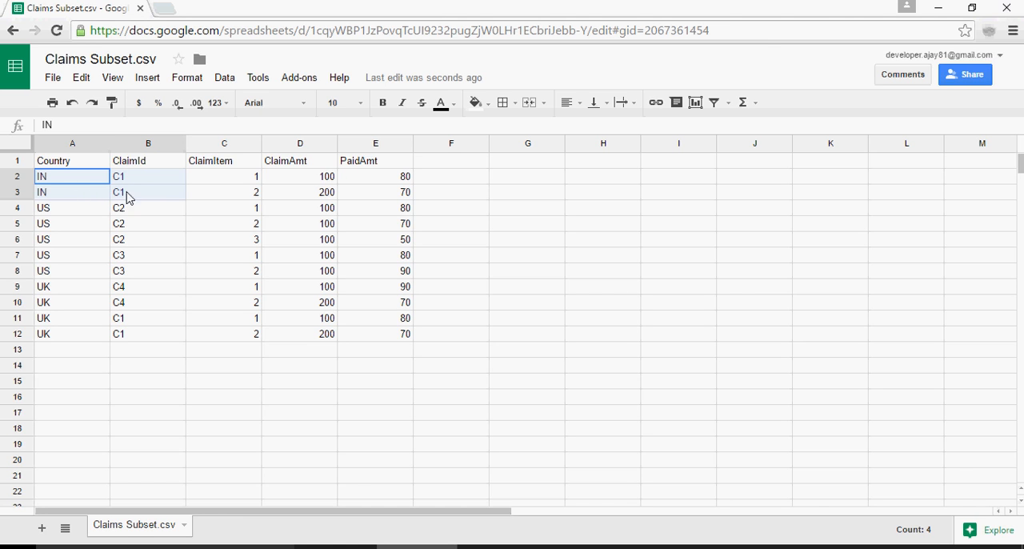
{"action": "left_click", "coordinate": [224, 192]}
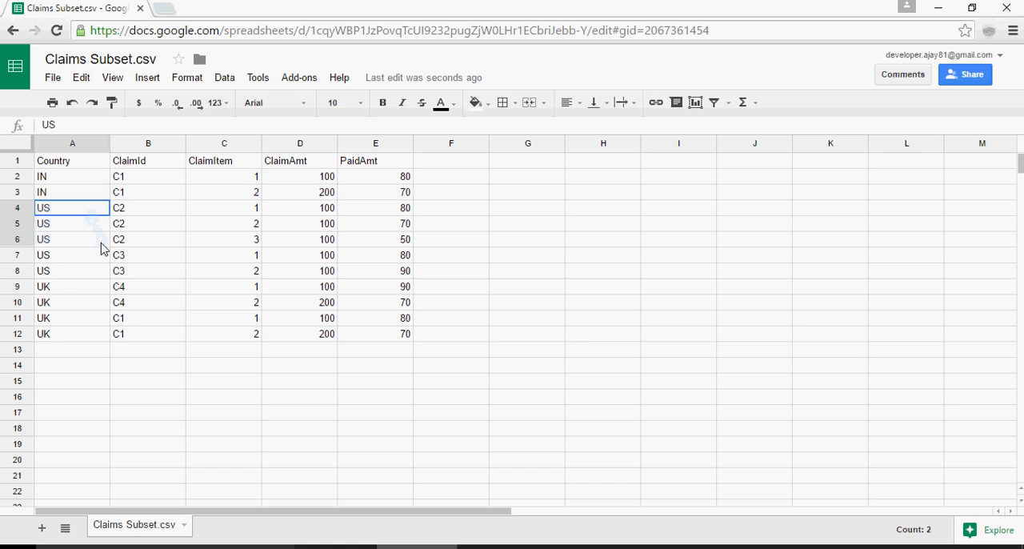
{"action": "left_click_drag", "start_coordinate": [72, 208], "coordinate": [135, 271]}
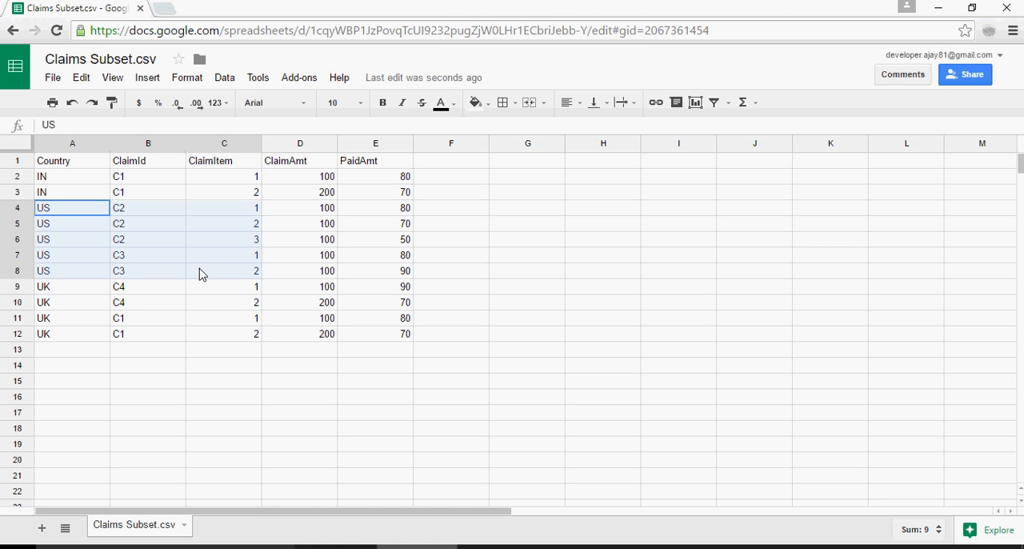
{"action": "mouse_move", "coordinate": [202, 287]}
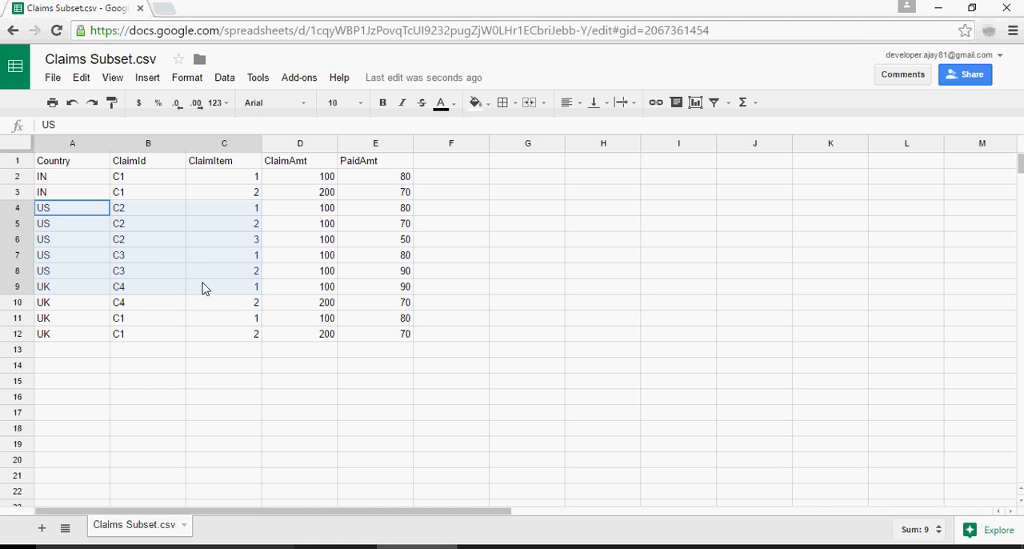
{"action": "left_click", "coordinate": [207, 301]}
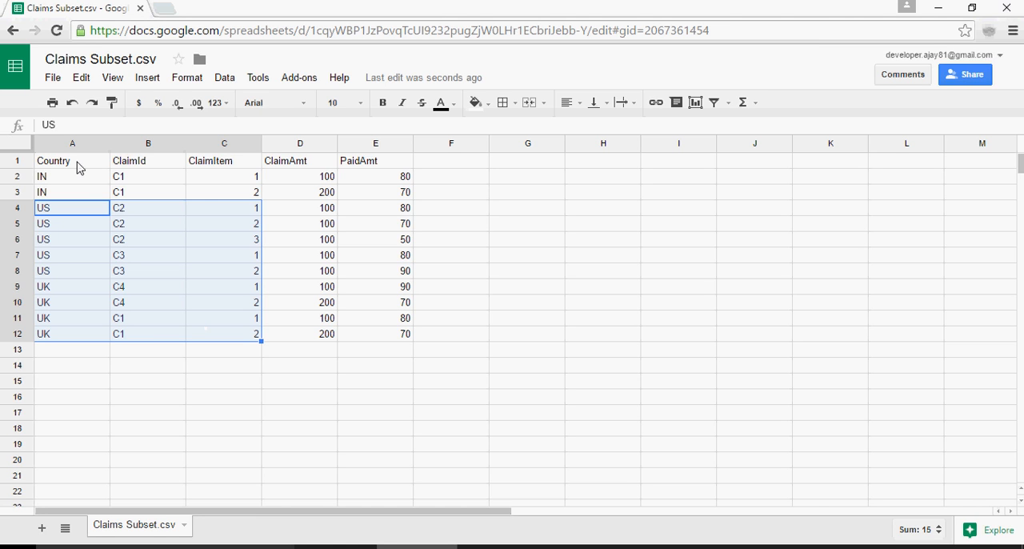
{"action": "left_click", "coordinate": [148, 176]}
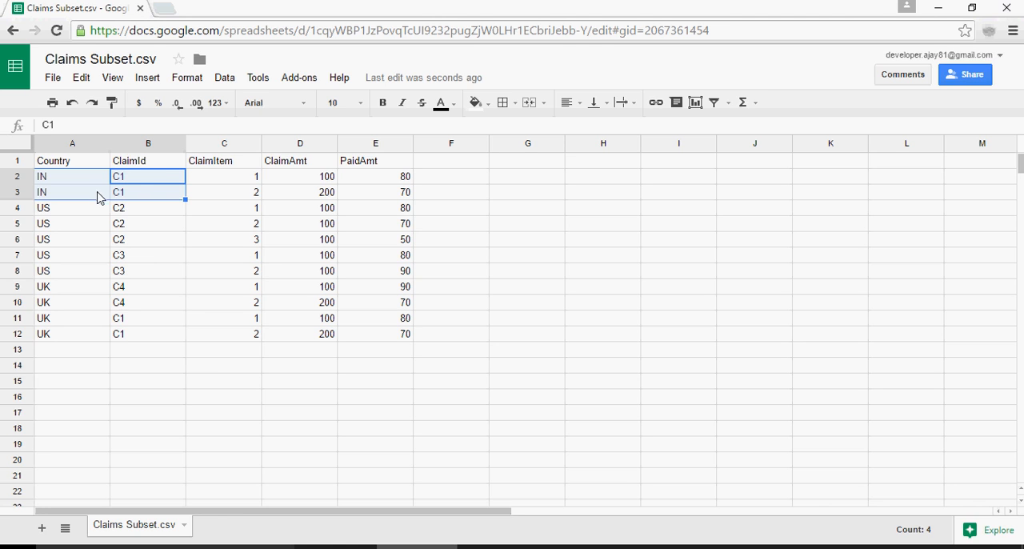
{"action": "mouse_move", "coordinate": [261, 363]}
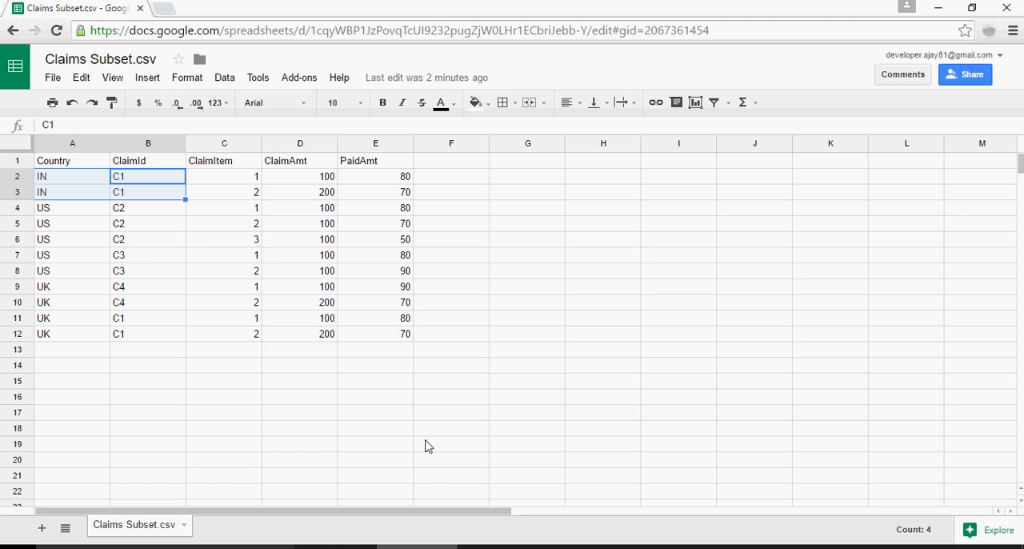
{"action": "mouse_move", "coordinate": [399, 221]}
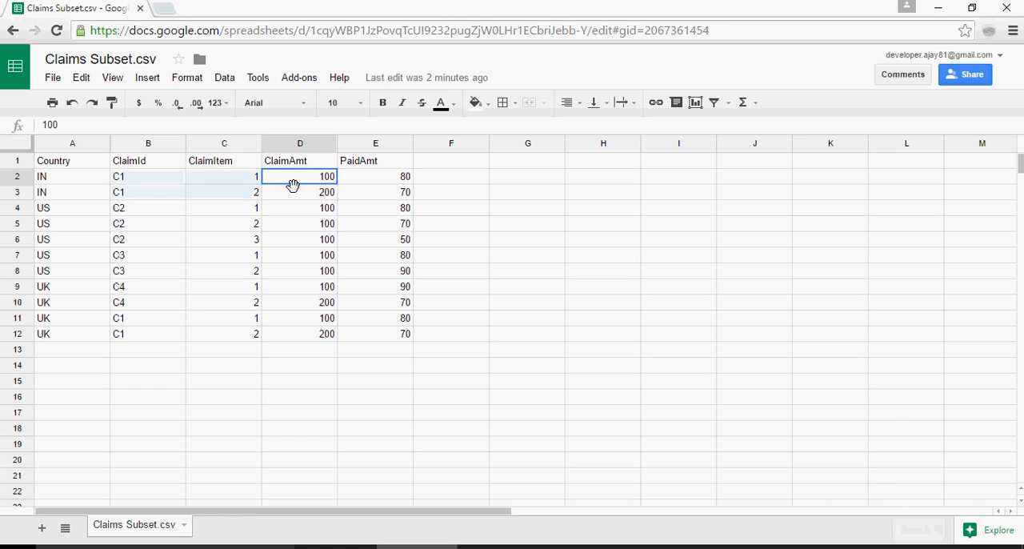
{"action": "left_click", "coordinate": [375, 176]}
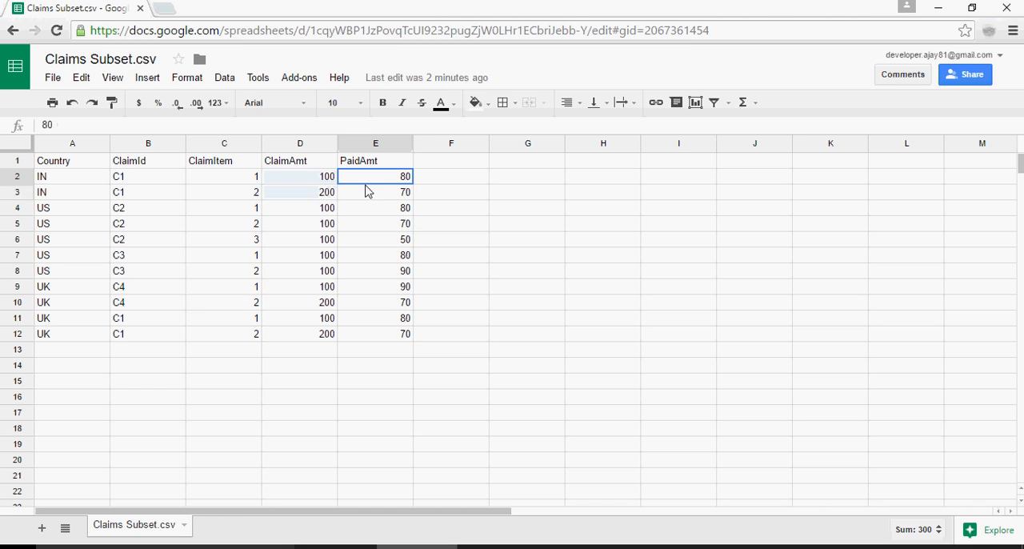
{"action": "left_click", "coordinate": [375, 192]}
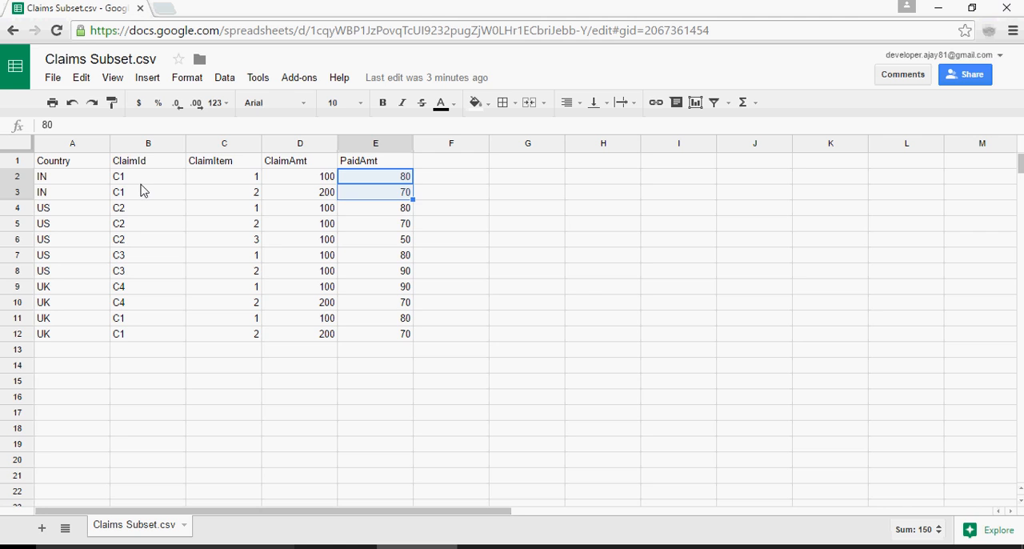
{"action": "mouse_move", "coordinate": [90, 184]}
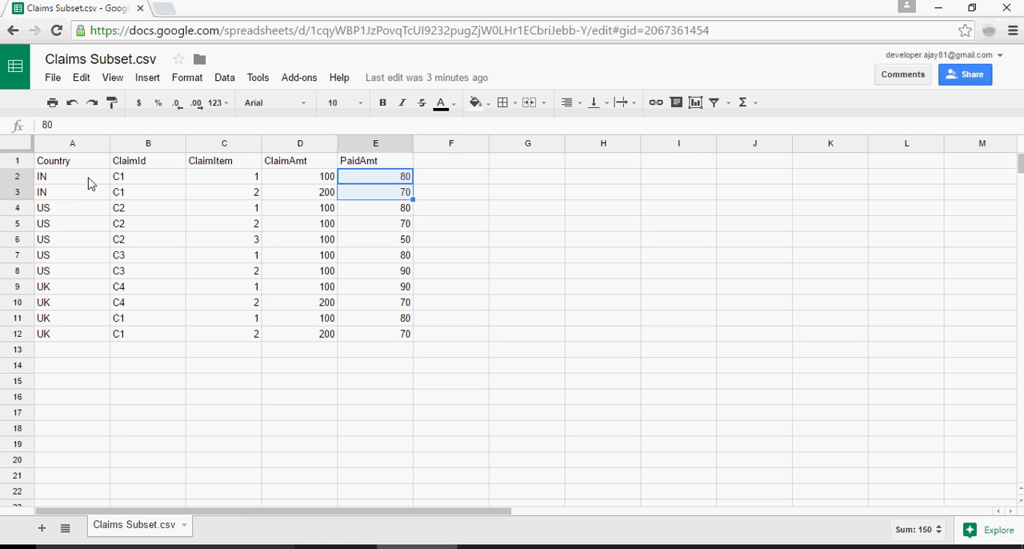
{"action": "mouse_move", "coordinate": [325, 184]}
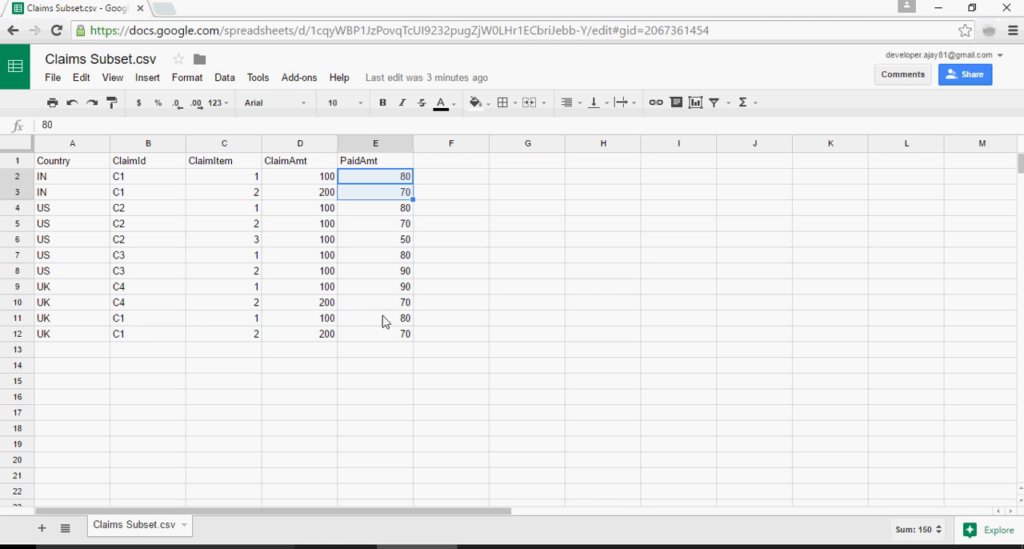
{"action": "mouse_move", "coordinate": [76, 326]}
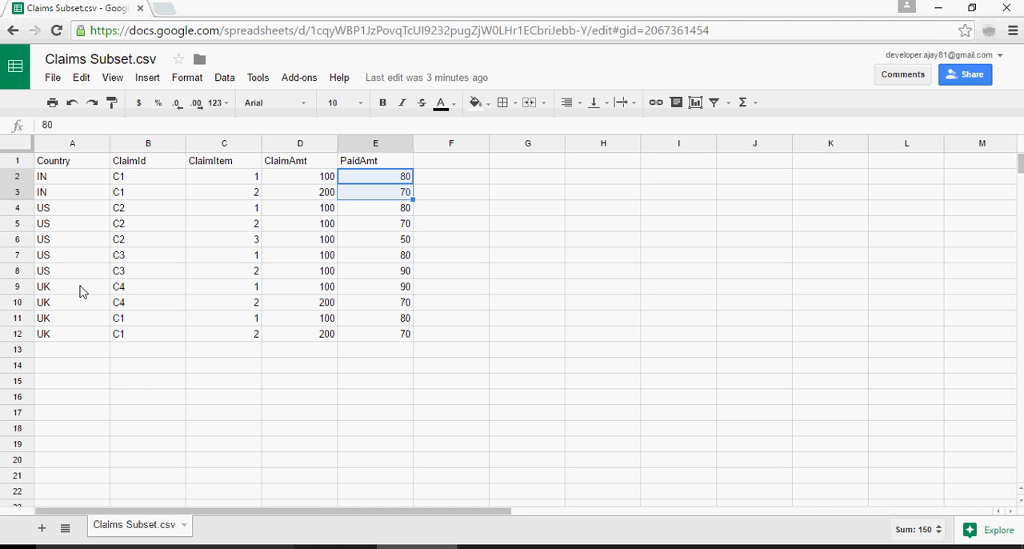
{"action": "mouse_move", "coordinate": [132, 310]}
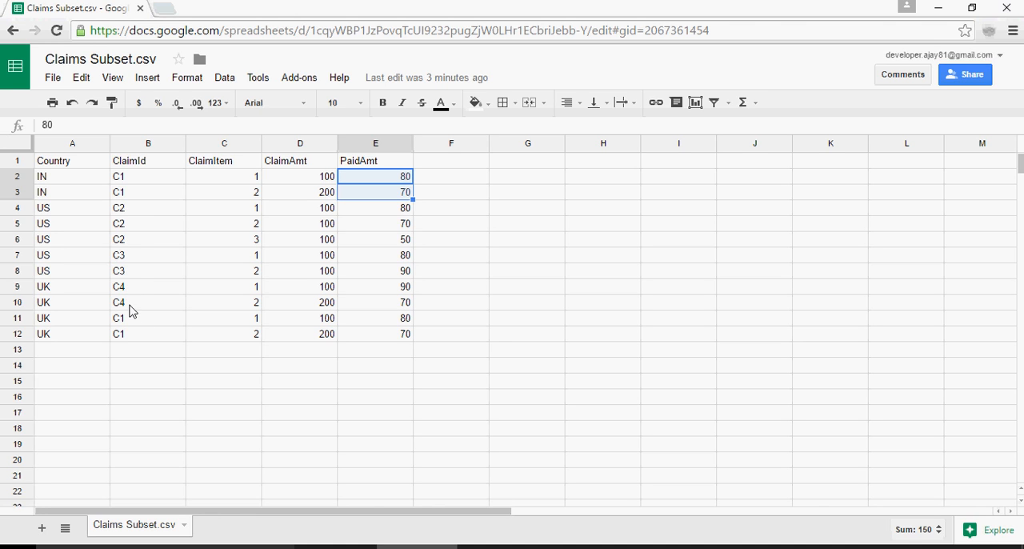
{"action": "mouse_move", "coordinate": [164, 307]}
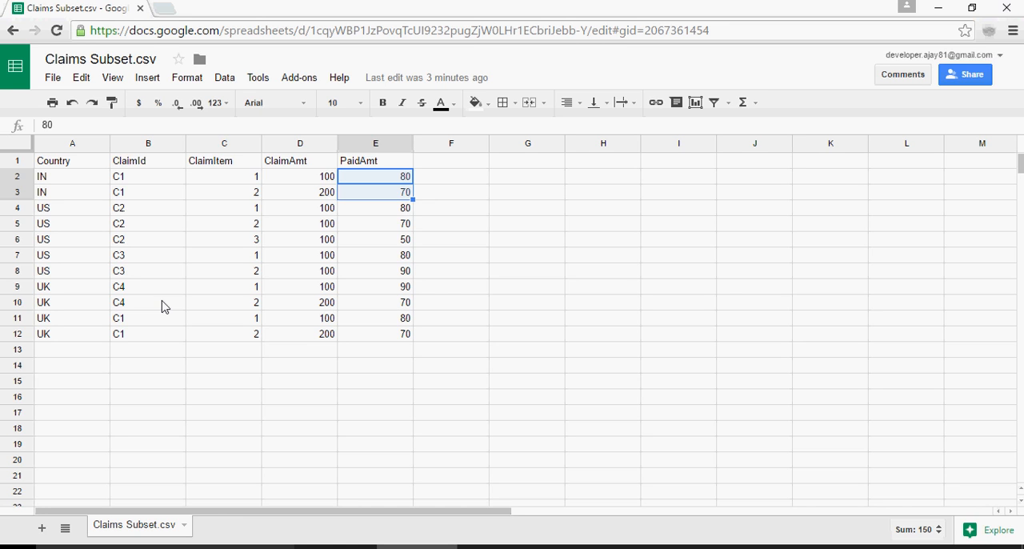
{"action": "mouse_move", "coordinate": [445, 404]}
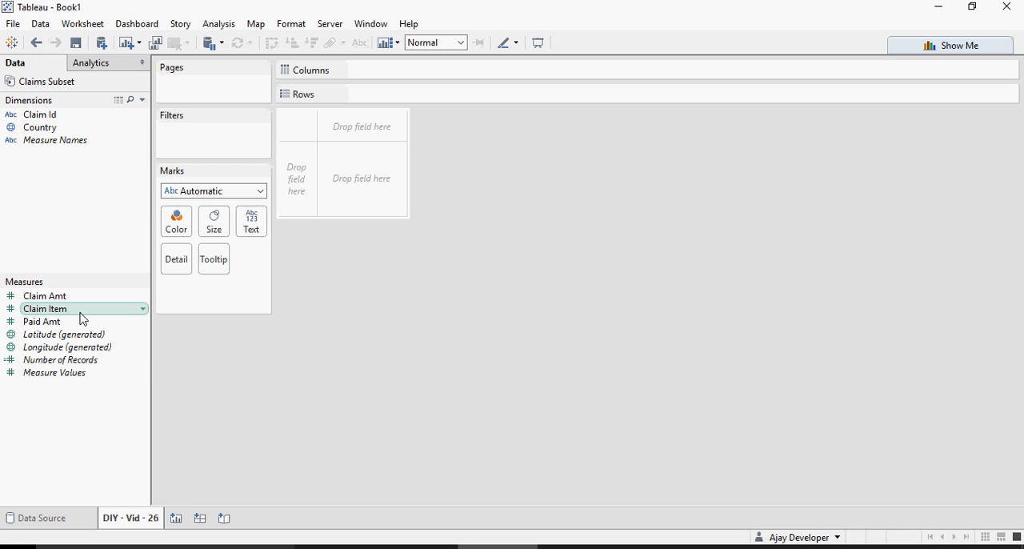
{"action": "mouse_move", "coordinate": [64, 296]}
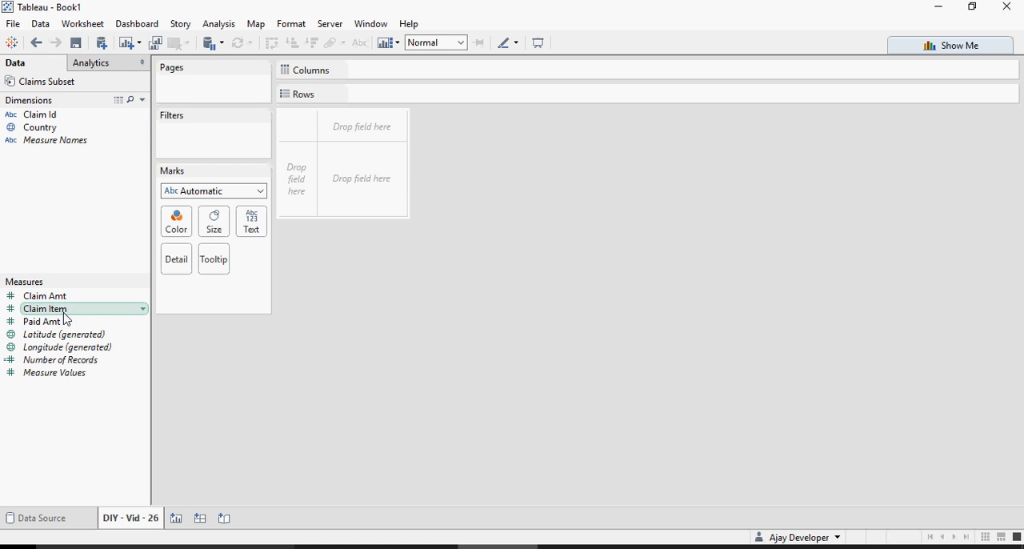
Move Claim Item into Dimensions and change its data type to String.
{"action": "left_click_drag", "start_coordinate": [45, 309], "coordinate": [64, 219]}
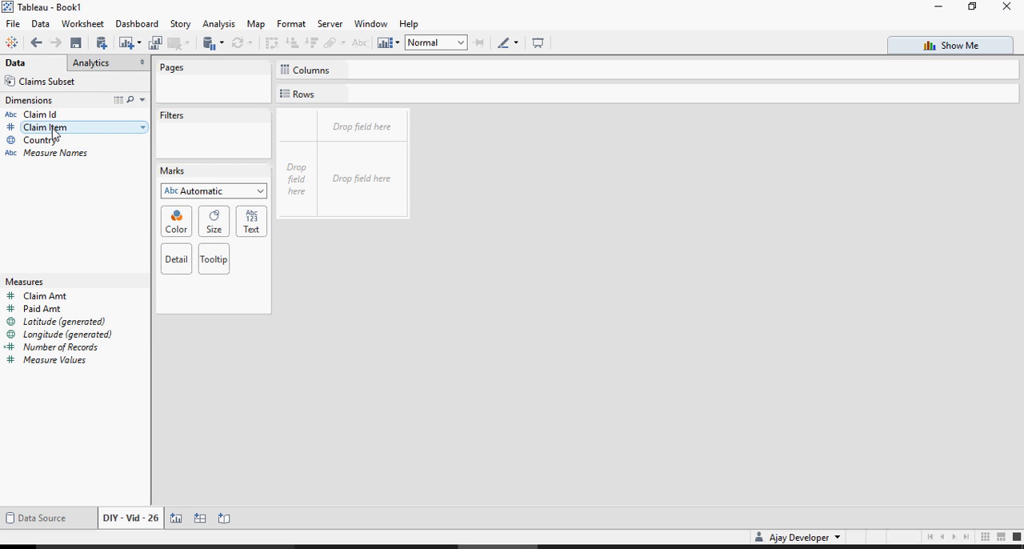
{"action": "right_click", "coordinate": [45, 127]}
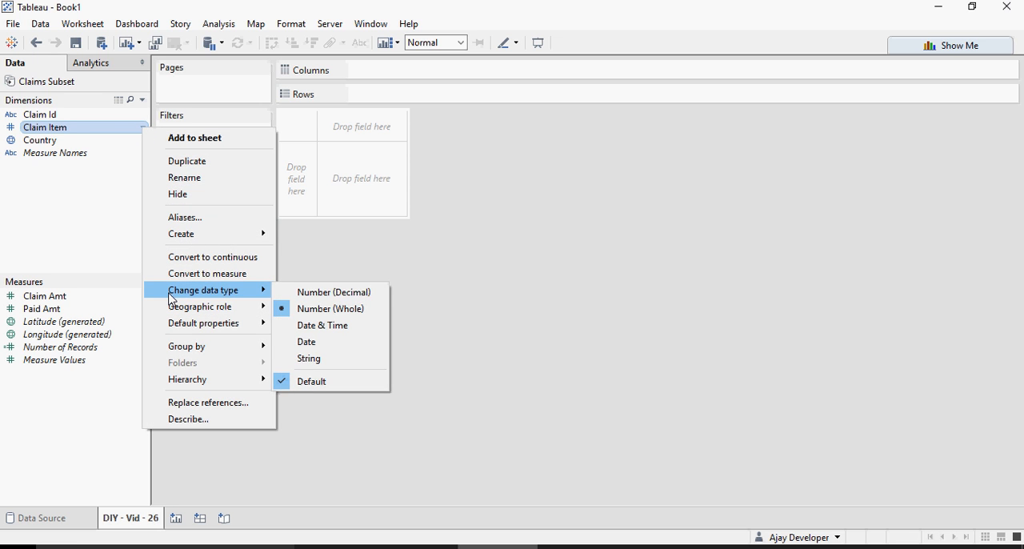
{"action": "mouse_move", "coordinate": [160, 302]}
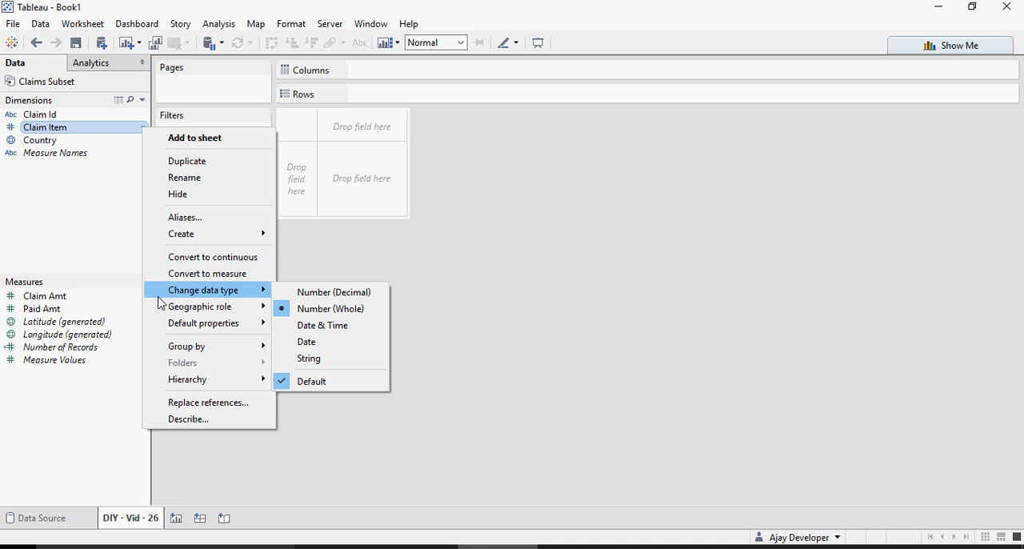
{"action": "mouse_move", "coordinate": [200, 306]}
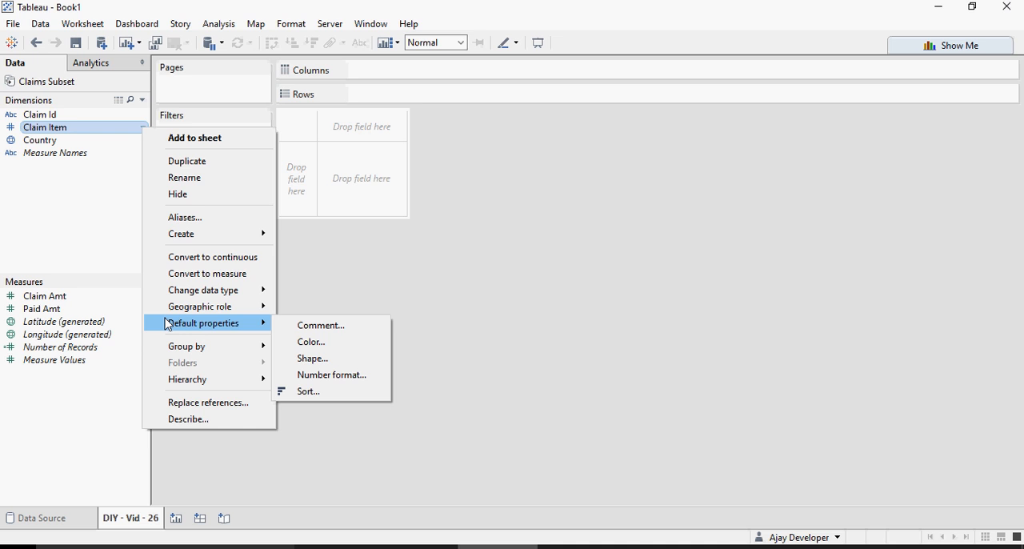
{"action": "left_click", "coordinate": [40, 140]}
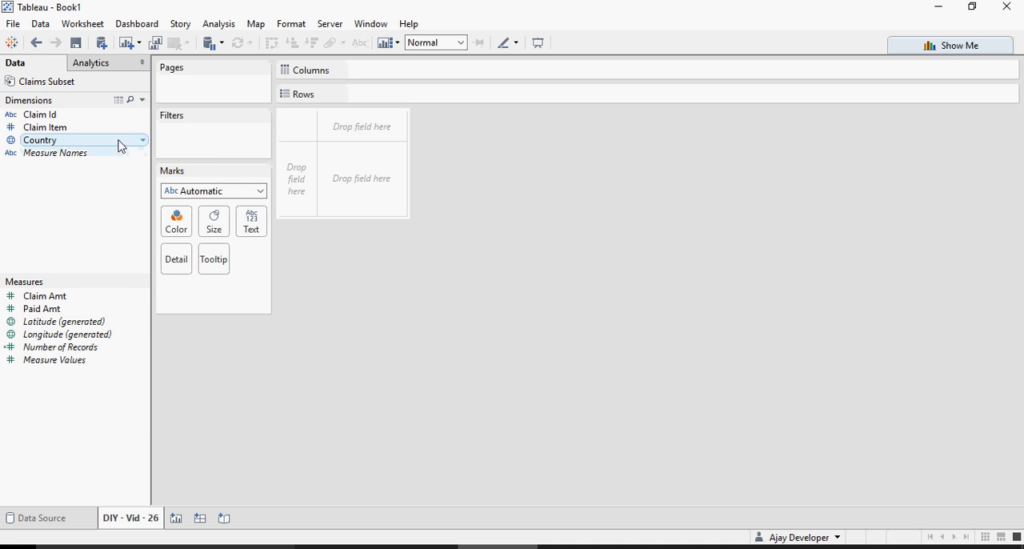
{"action": "right_click", "coordinate": [45, 127]}
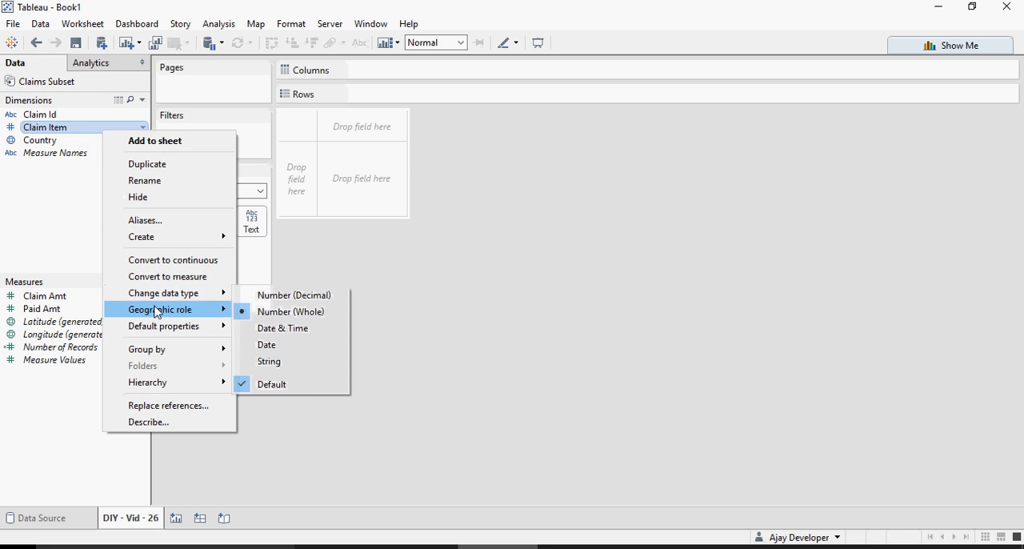
{"action": "mouse_move", "coordinate": [164, 292]}
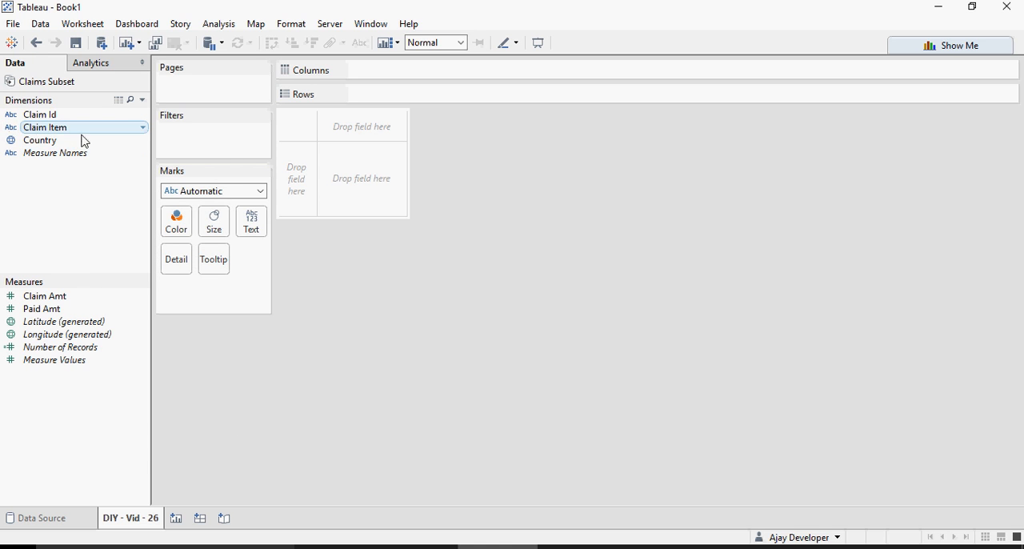
{"action": "right_click", "coordinate": [45, 128]}
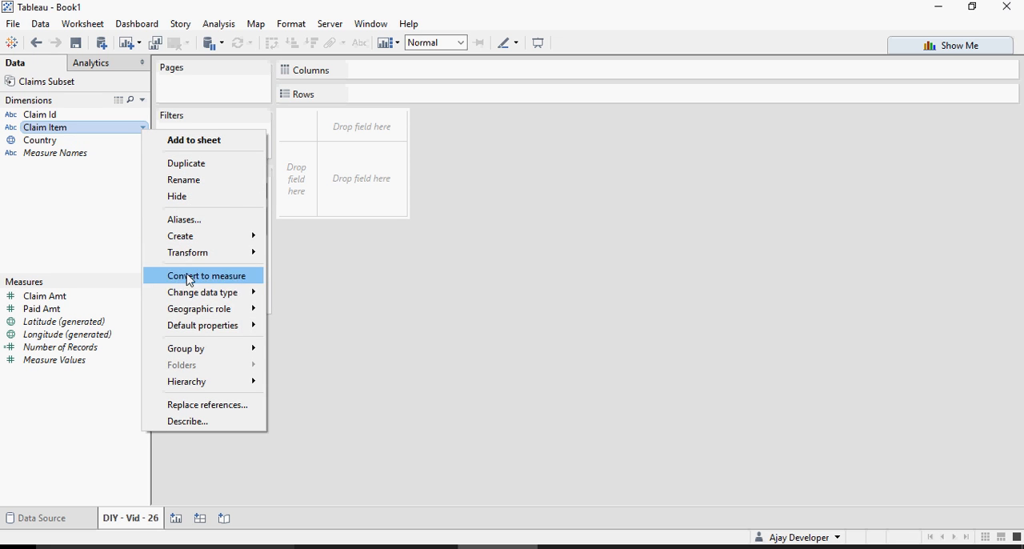
{"action": "mouse_move", "coordinate": [198, 309]}
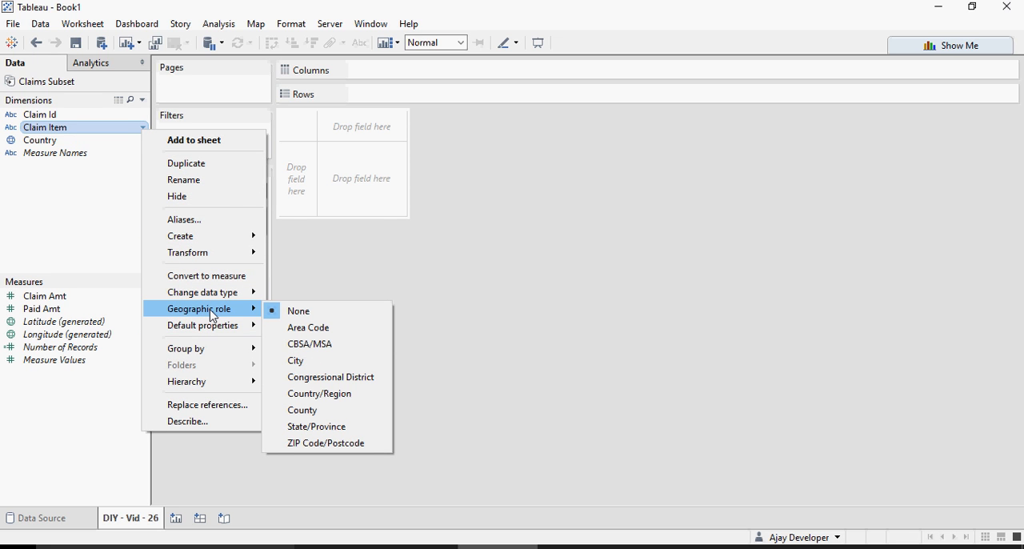
{"action": "mouse_move", "coordinate": [202, 325]}
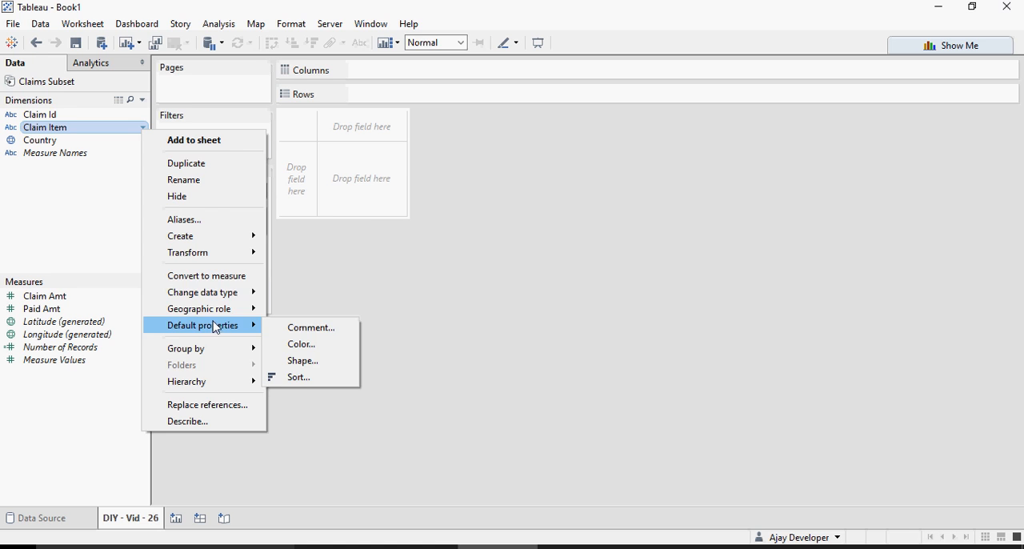
{"action": "mouse_move", "coordinate": [203, 292]}
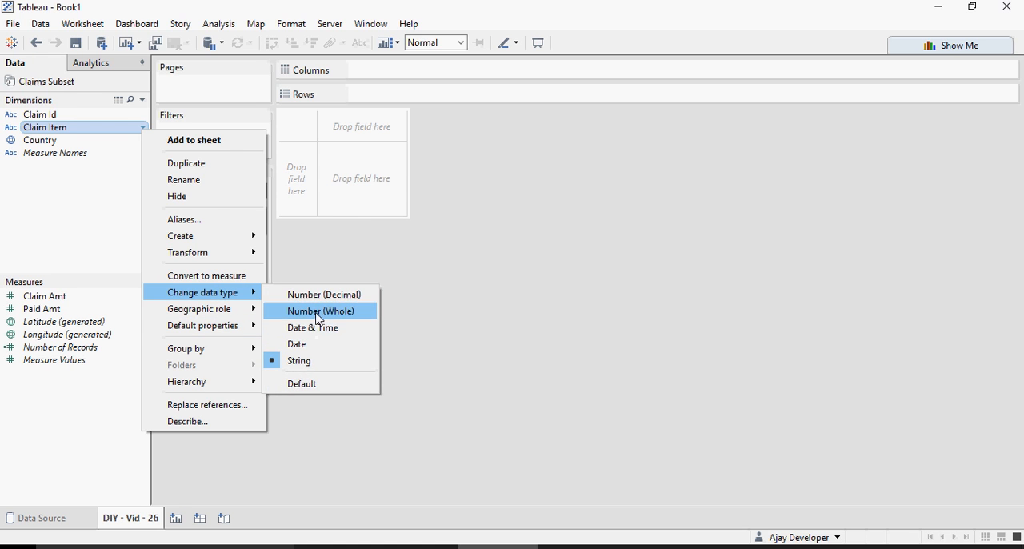
{"action": "left_click", "coordinate": [320, 310]}
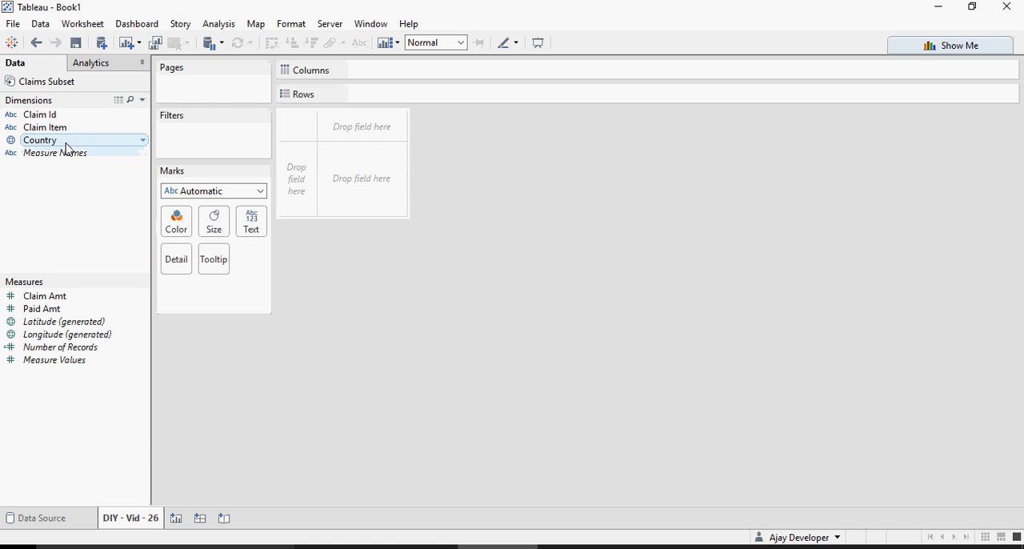
Lay out Country on columns with Claim Amt and Paid Amt, shown as a text table.
{"action": "left_click_drag", "start_coordinate": [40, 140], "coordinate": [344, 92]}
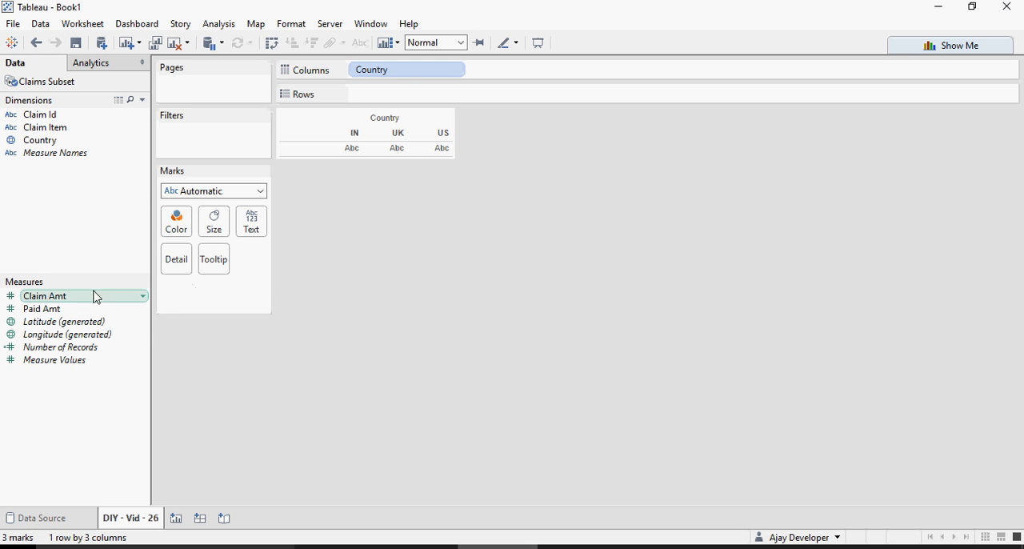
{"action": "left_click_drag", "start_coordinate": [44, 295], "coordinate": [241, 169]}
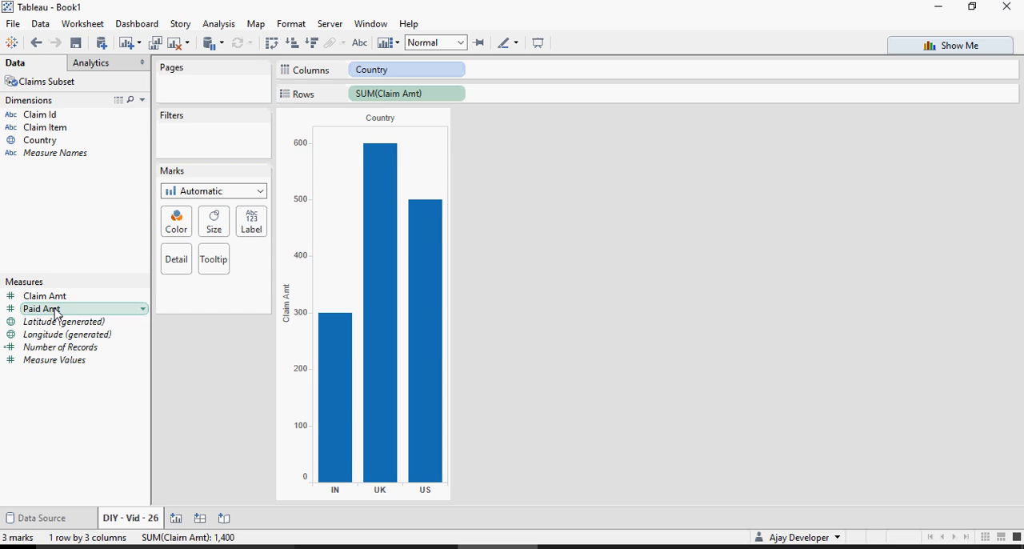
{"action": "left_click_drag", "start_coordinate": [41, 309], "coordinate": [524, 92]}
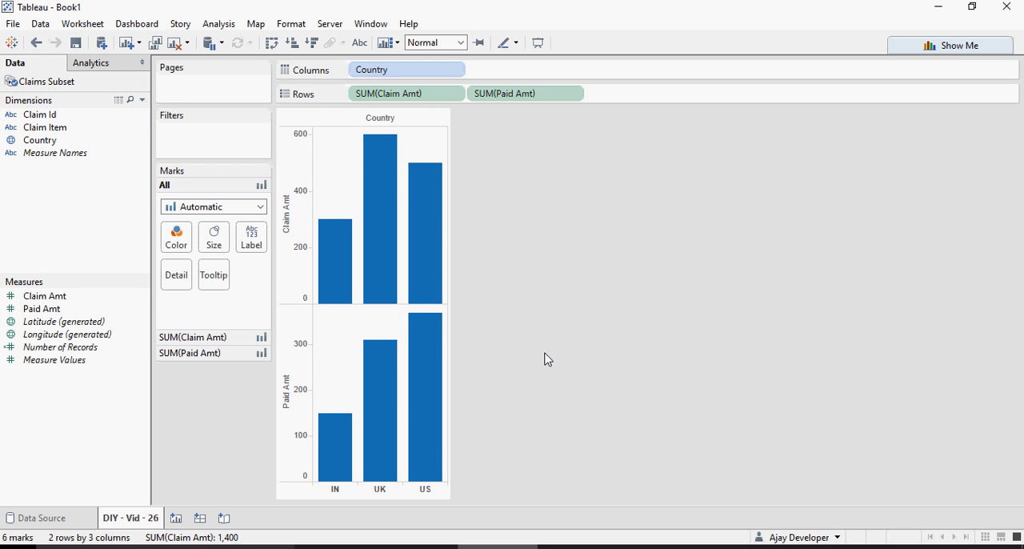
{"action": "mouse_move", "coordinate": [527, 328]}
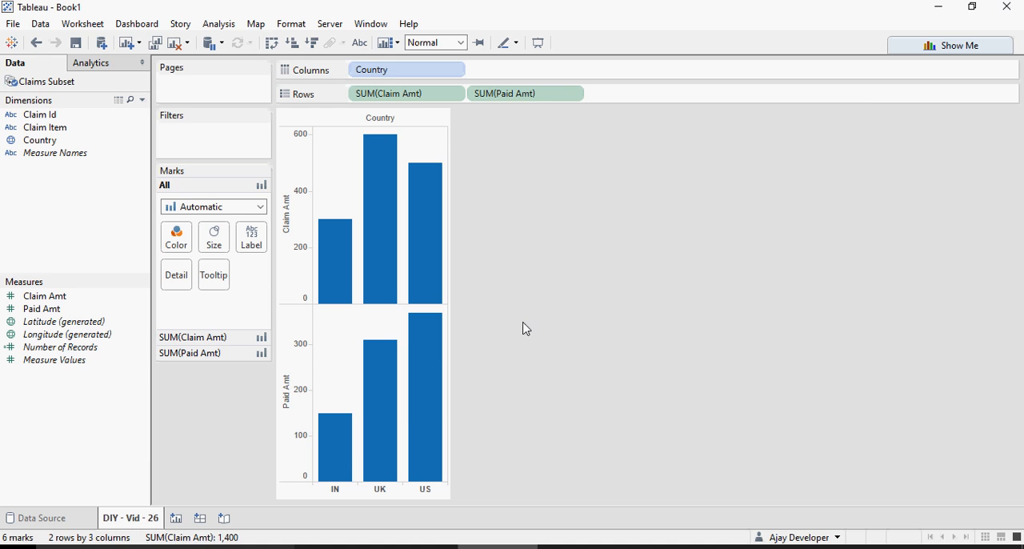
{"action": "left_click", "coordinate": [951, 45]}
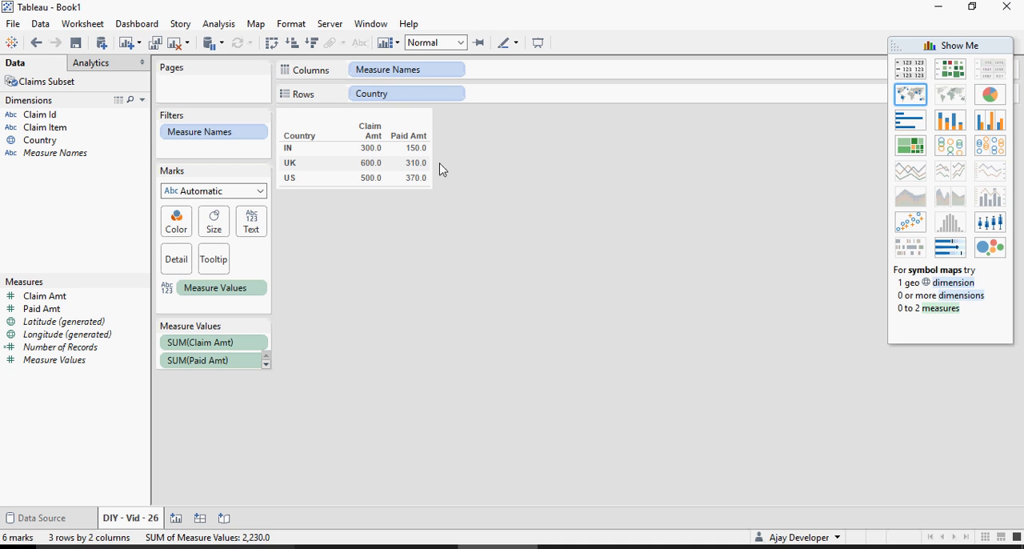
{"action": "mouse_move", "coordinate": [384, 216]}
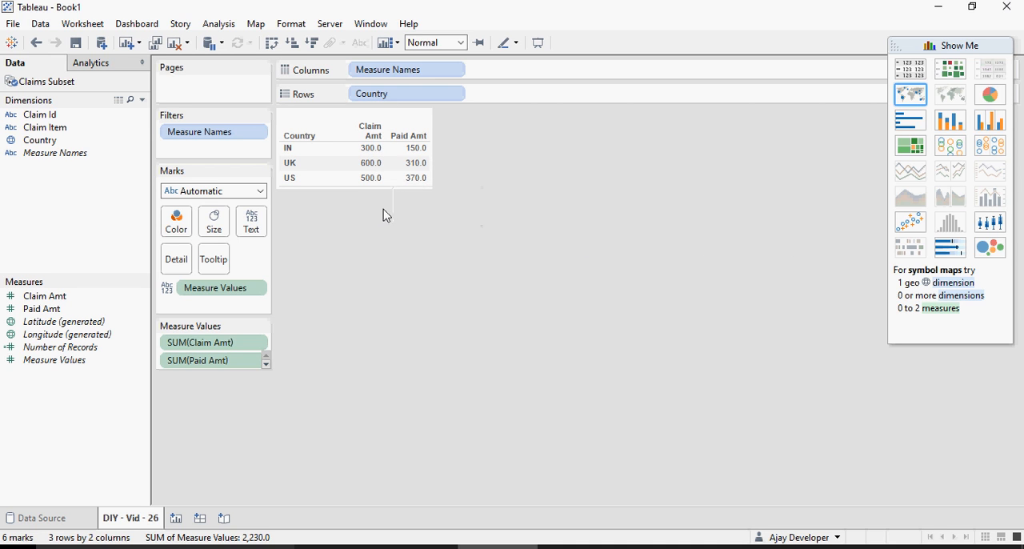
{"action": "mouse_move", "coordinate": [471, 284]}
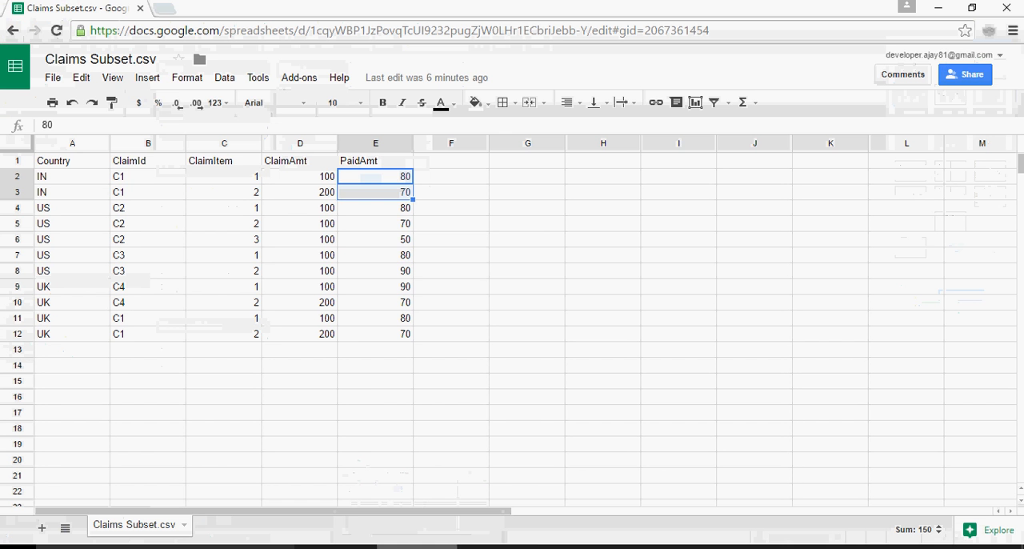
{"action": "left_click", "coordinate": [375, 176]}
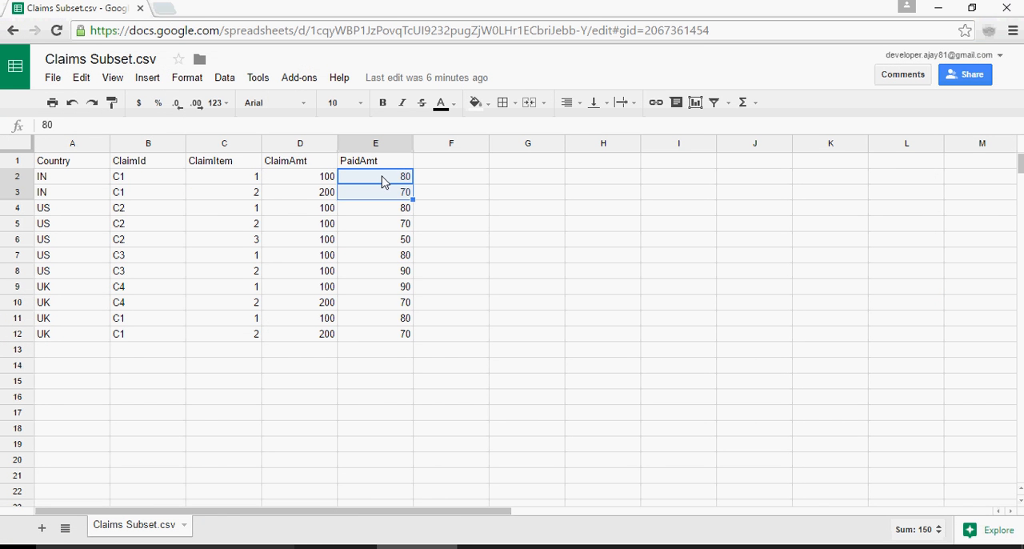
{"action": "mouse_move", "coordinate": [341, 192]}
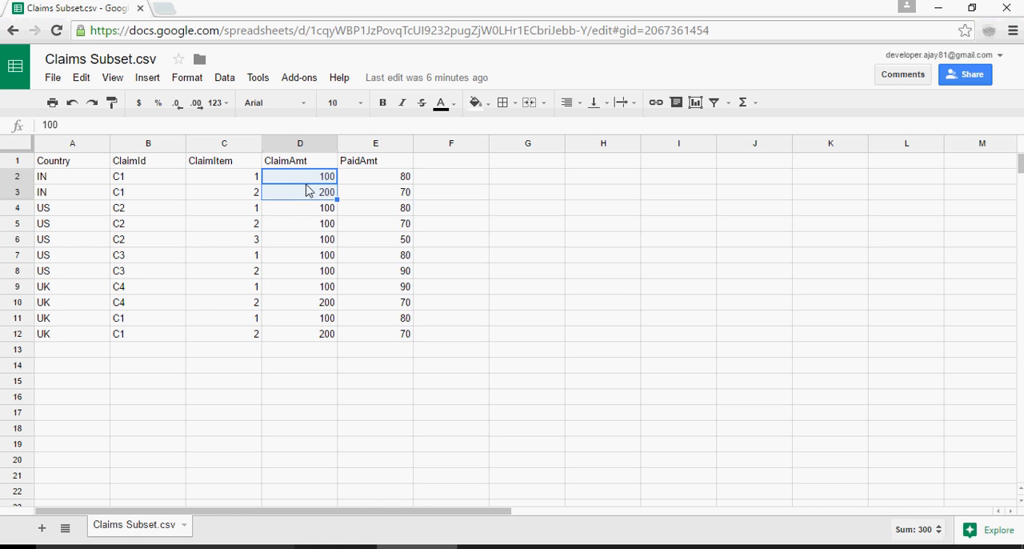
{"action": "mouse_move", "coordinate": [378, 384]}
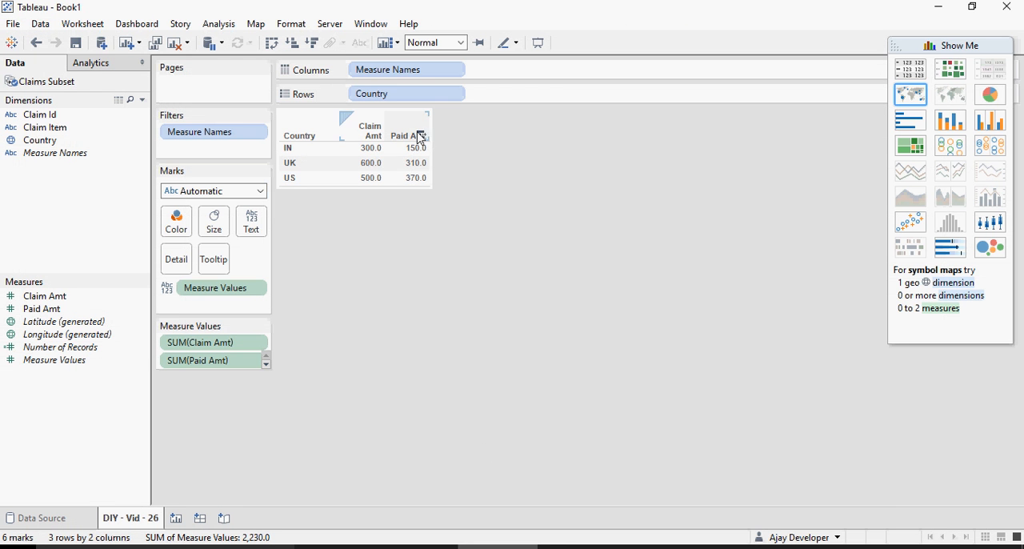
{"action": "mouse_move", "coordinate": [406, 163]}
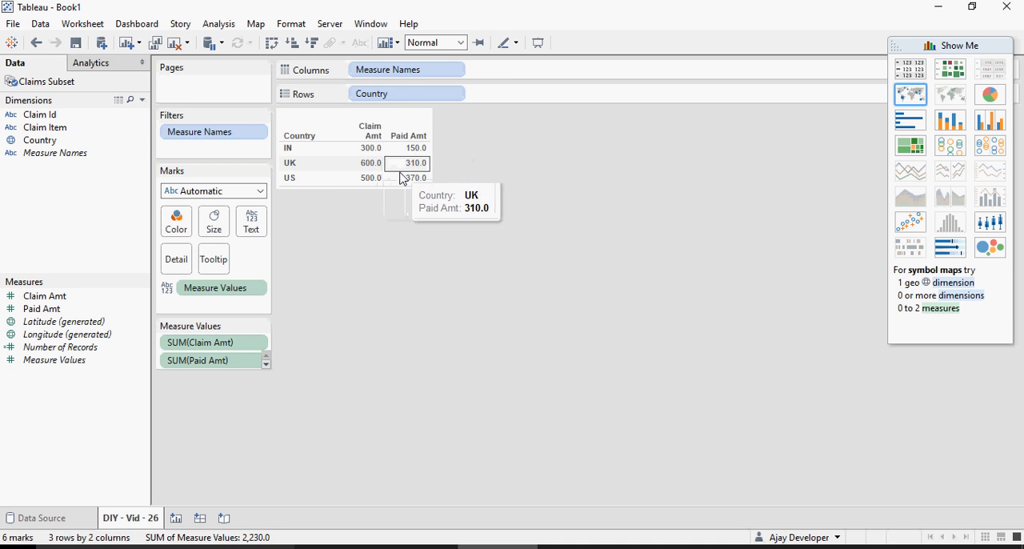
{"action": "mouse_move", "coordinate": [537, 210]}
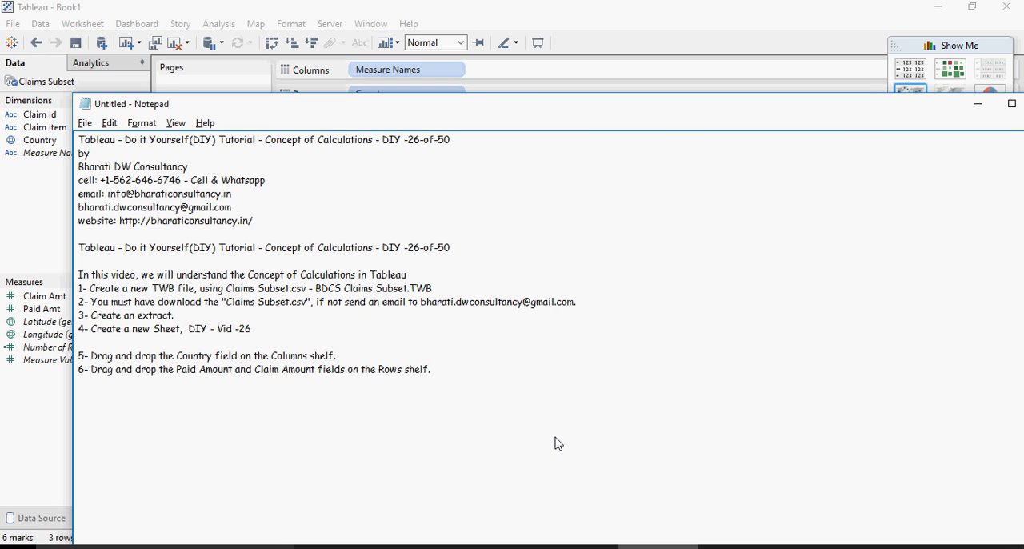
Write step 7 on a Paid Amount / Claim Amount ratio and name it PC-Ratio.
{"action": "type", "text": "7- Create a Ratio of Paid Amount / Claim Amount. Does this look right?"}
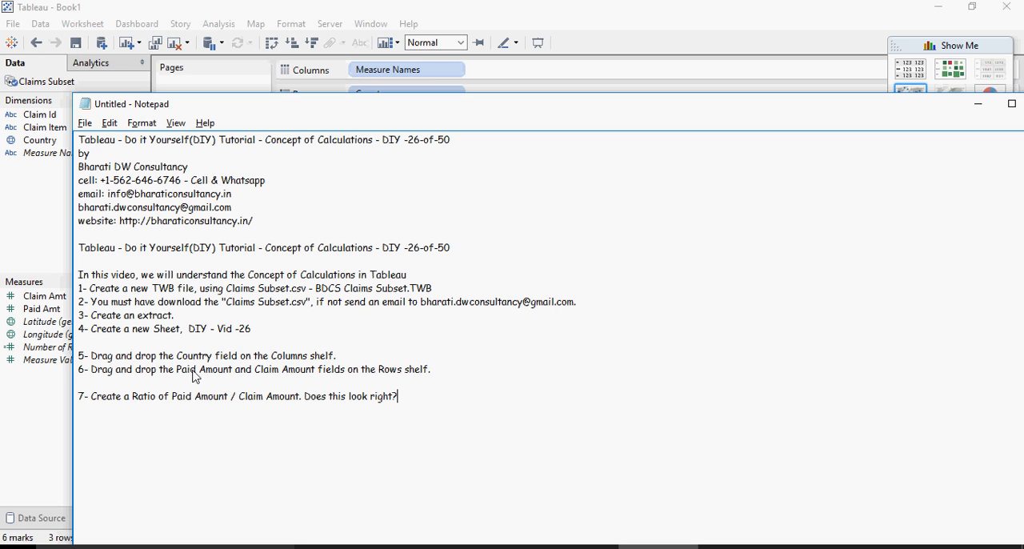
{"action": "mouse_move", "coordinate": [154, 405]}
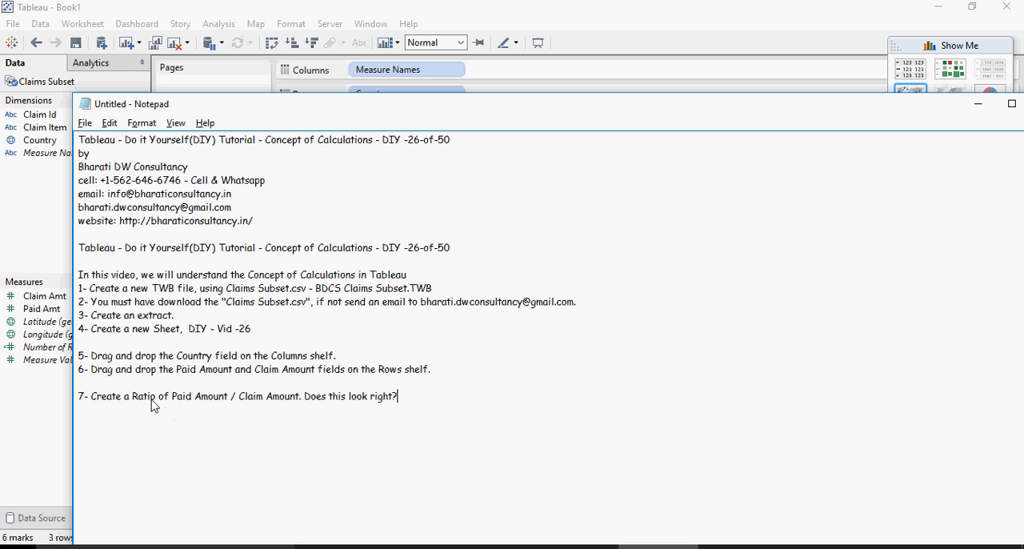
{"action": "mouse_move", "coordinate": [250, 405]}
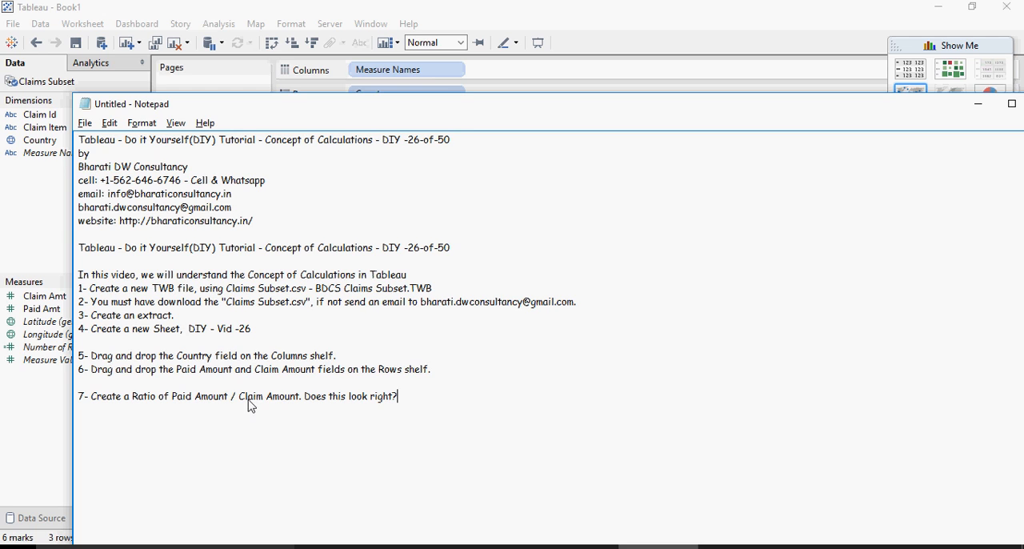
{"action": "mouse_move", "coordinate": [138, 402]}
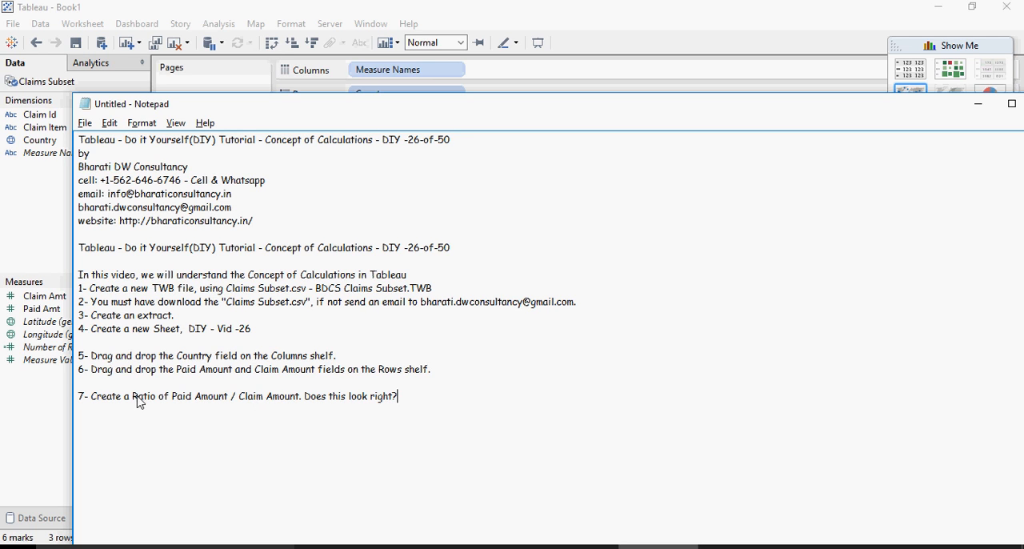
{"action": "type", "text": "PC_"}
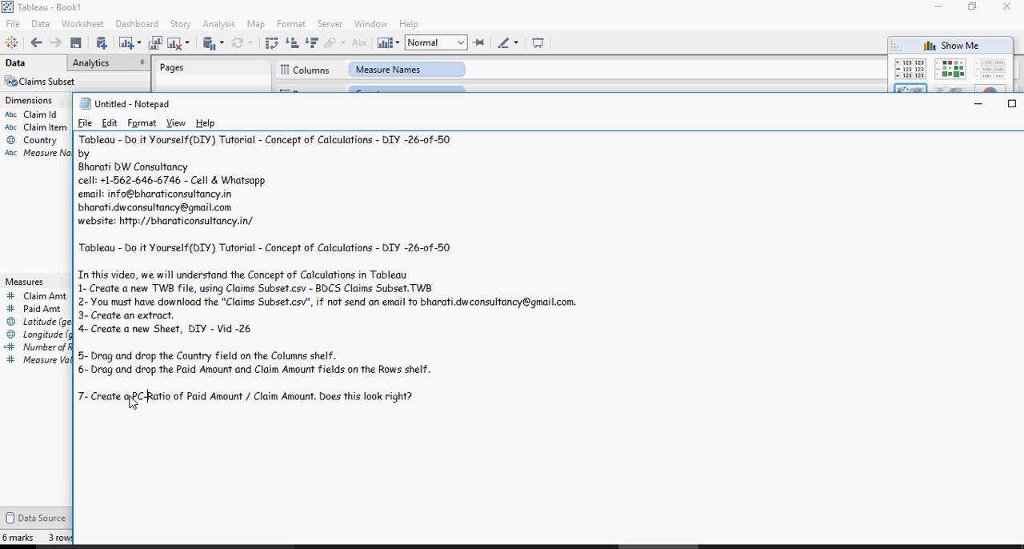
{"action": "double_click", "coordinate": [148, 396]}
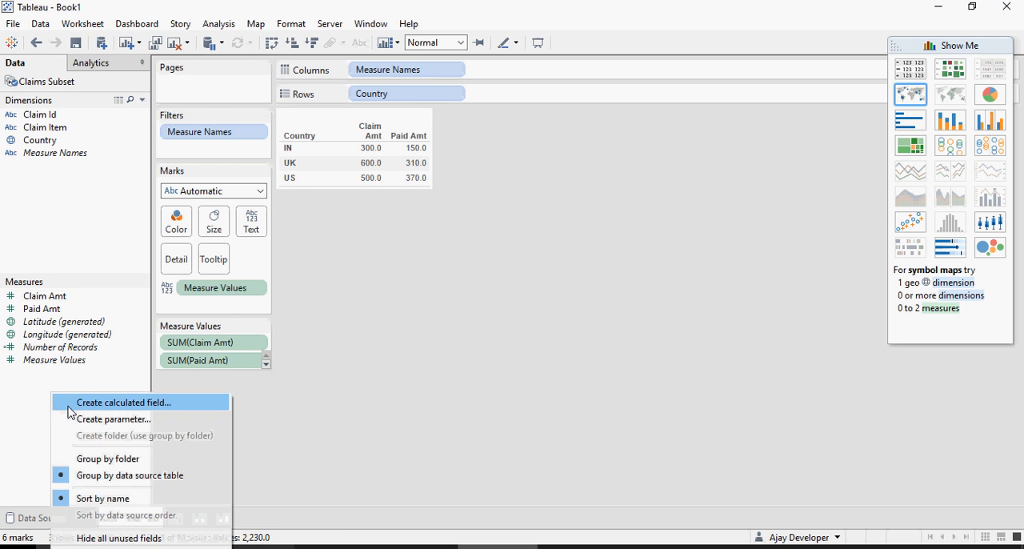
Create calculated field PC-Ratio as [Paid Amt] / [Claim Amt] and apply it.
{"action": "left_click", "coordinate": [123, 403]}
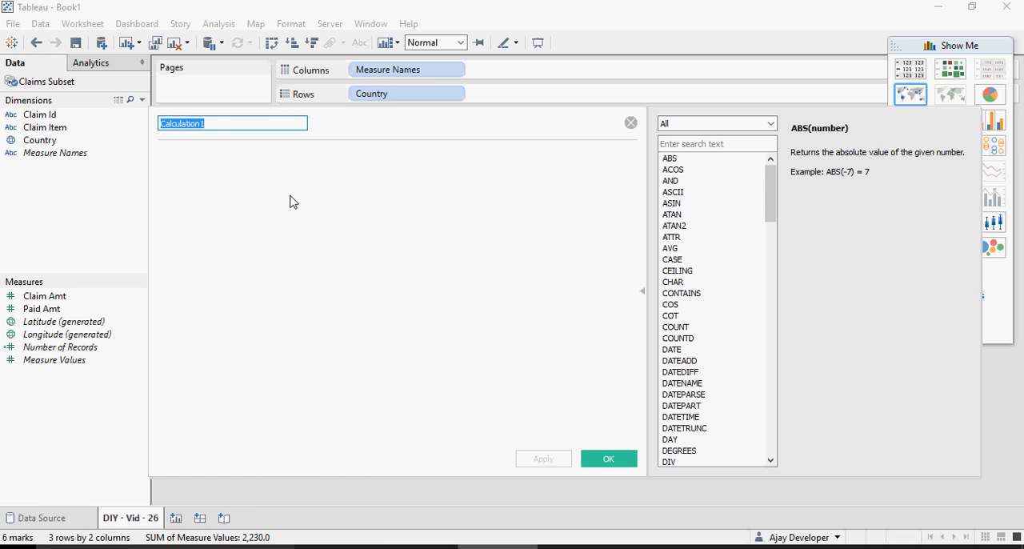
{"action": "type", "text": "PC-Ratio"}
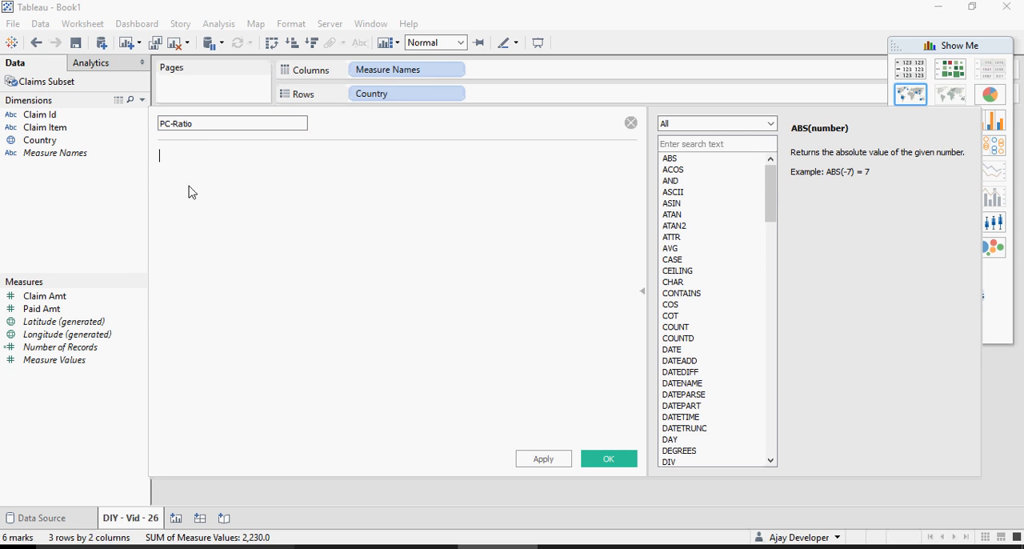
{"action": "type", "text": "[Paid Amt]"}
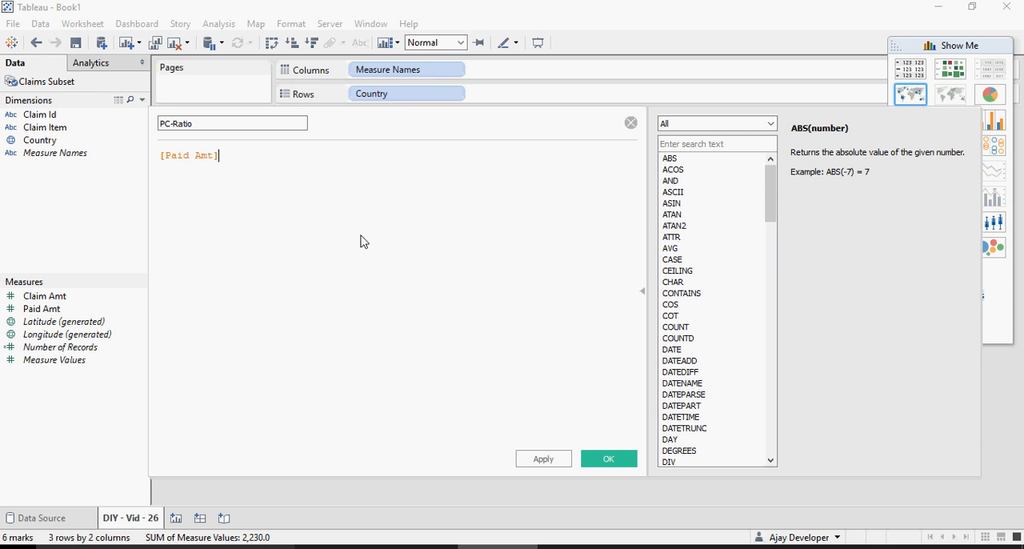
{"action": "type", "text": "/ [Claim Amt"}
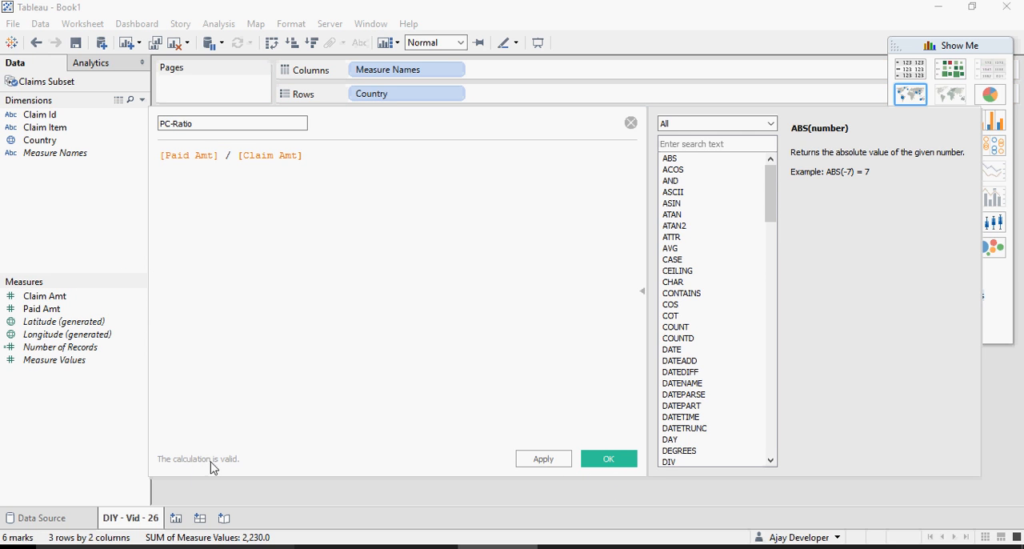
{"action": "left_click", "coordinate": [608, 458]}
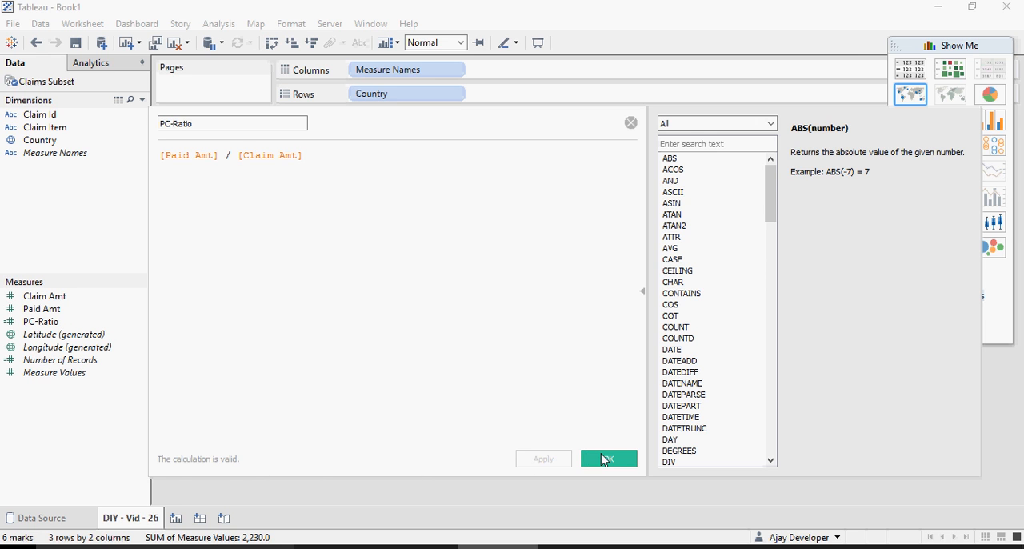
{"action": "left_click", "coordinate": [608, 459]}
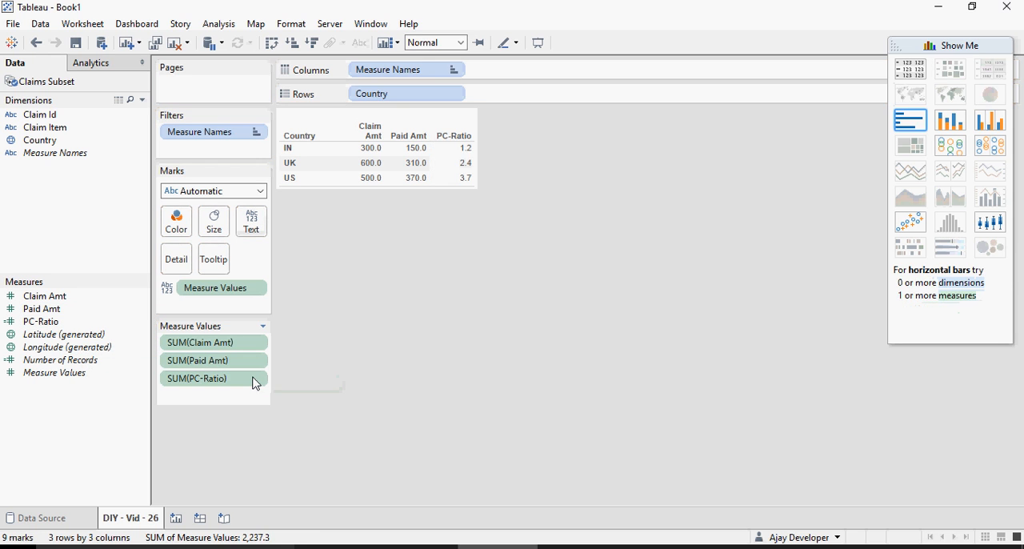
{"action": "mouse_move", "coordinate": [470, 312]}
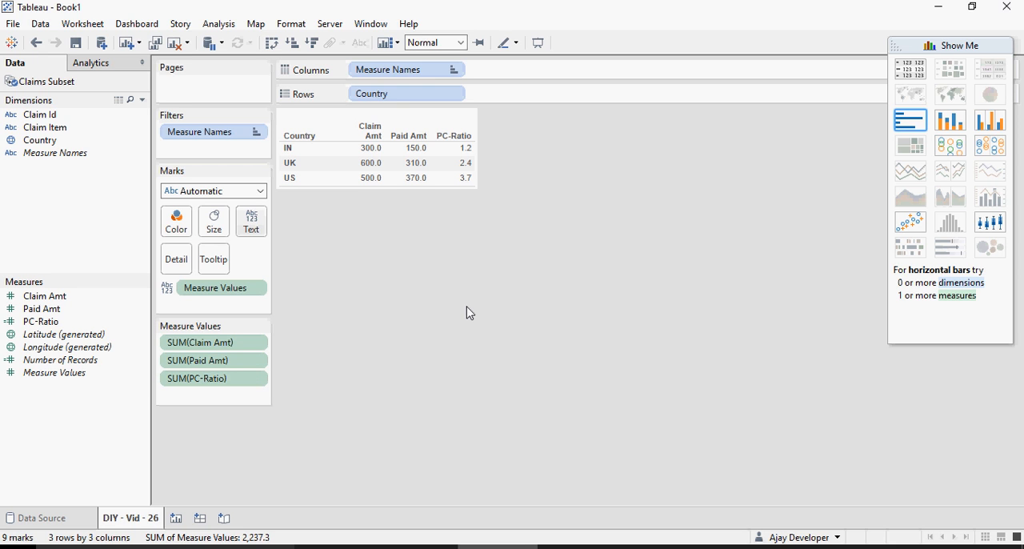
{"action": "mouse_move", "coordinate": [487, 268]}
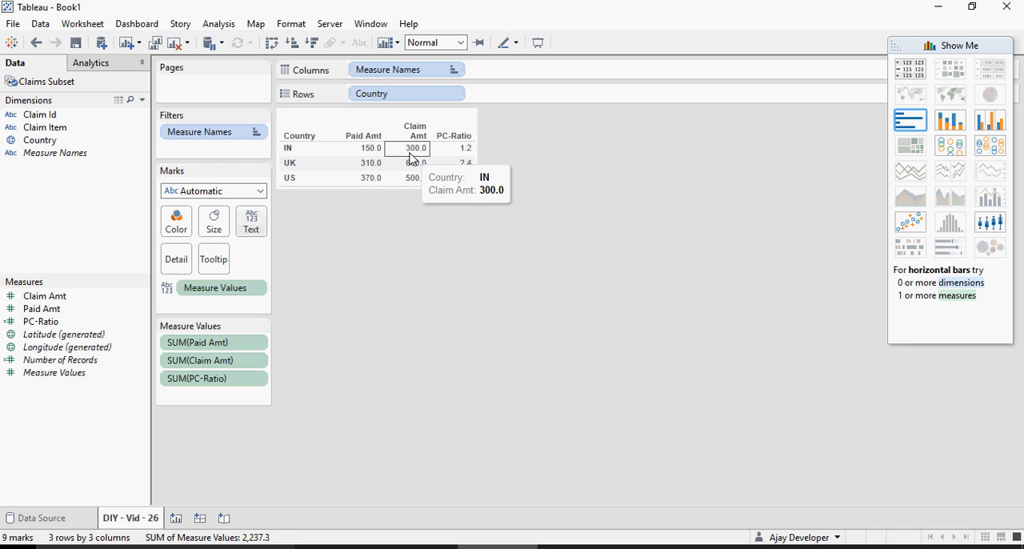
{"action": "mouse_move", "coordinate": [462, 147]}
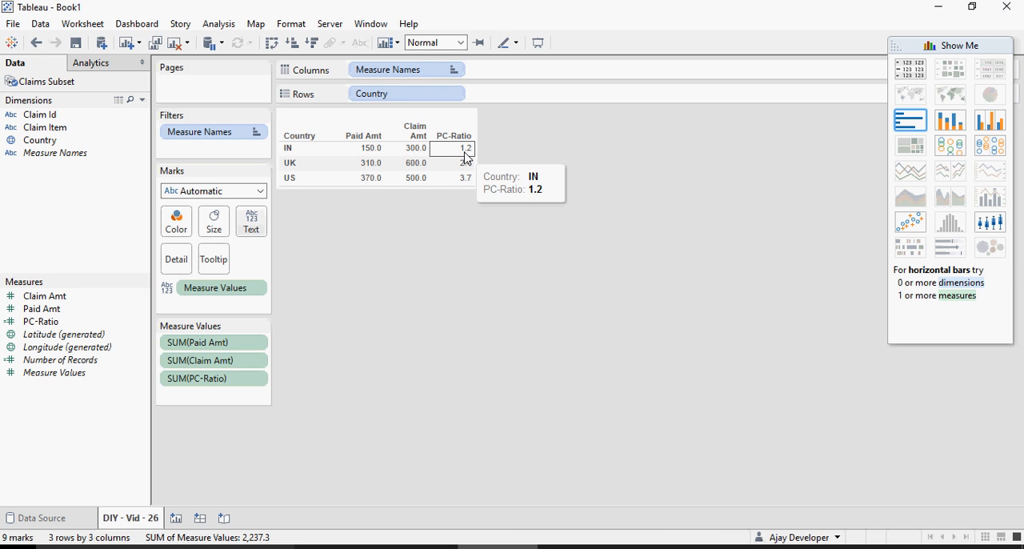
{"action": "mouse_move", "coordinate": [490, 270]}
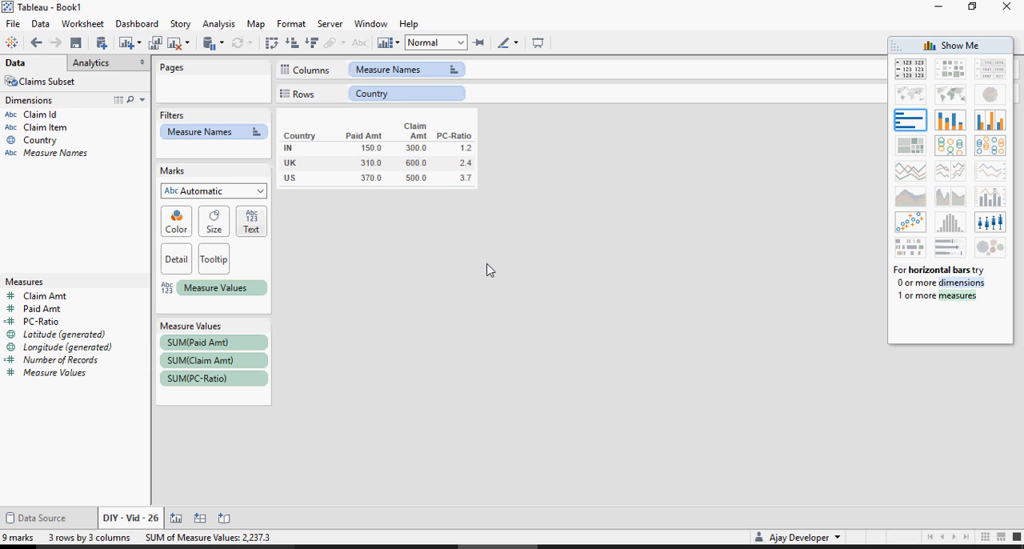
{"action": "mouse_move", "coordinate": [227, 231]}
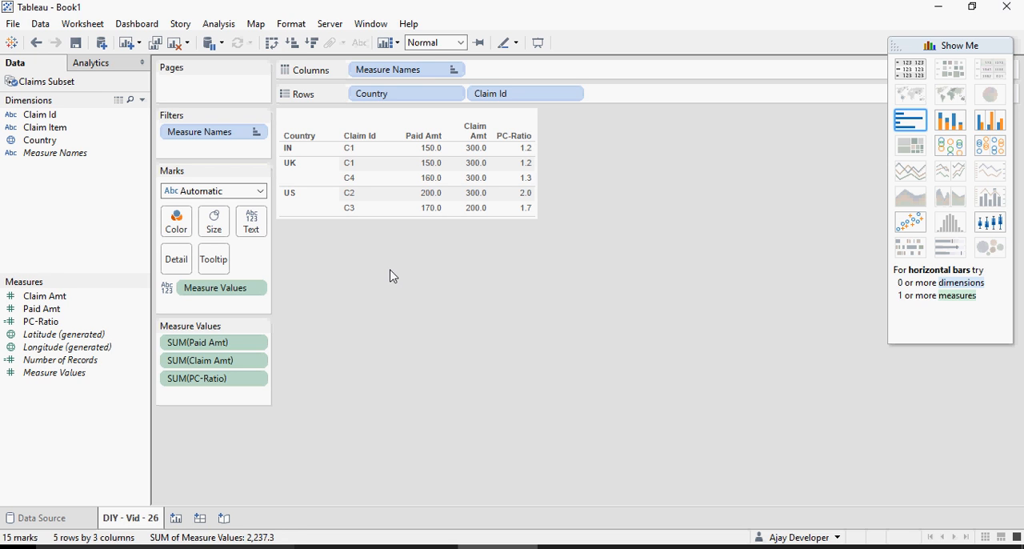
Add Claim Id to Rows after Country to show per-claim values.
{"action": "left_click", "coordinate": [364, 148]}
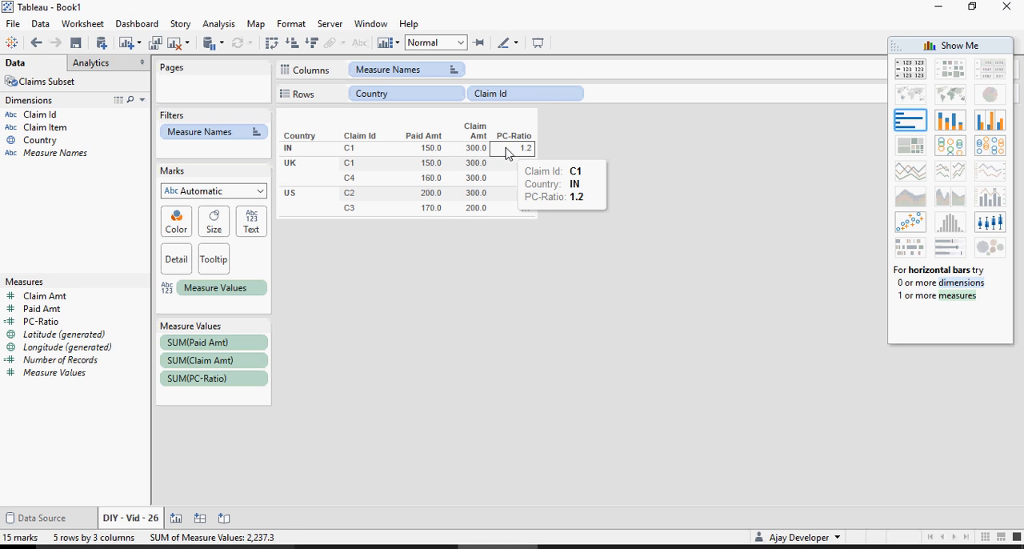
{"action": "mouse_move", "coordinate": [282, 262]}
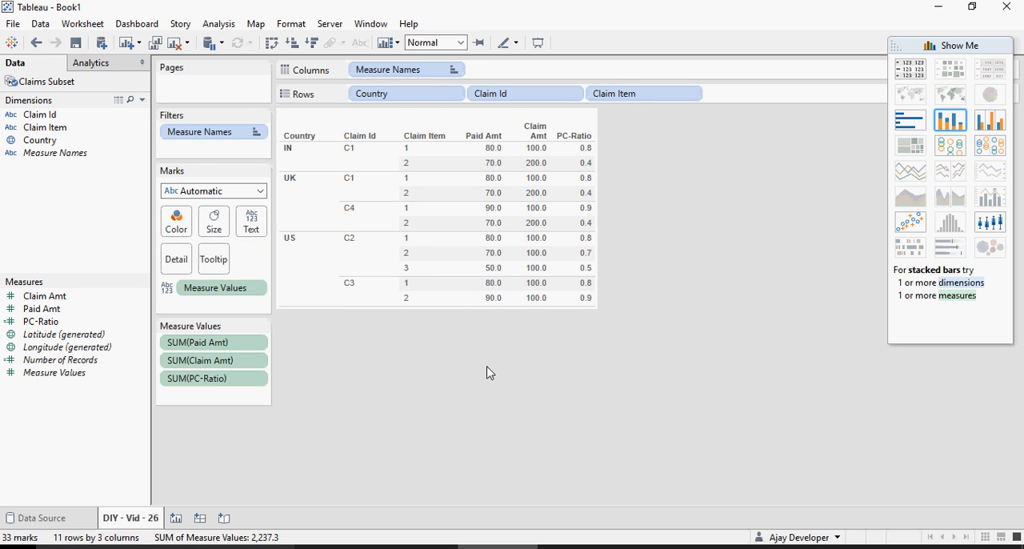
Add Claim Item to Rows after Claim Id for per-item rows.
{"action": "left_click", "coordinate": [350, 148]}
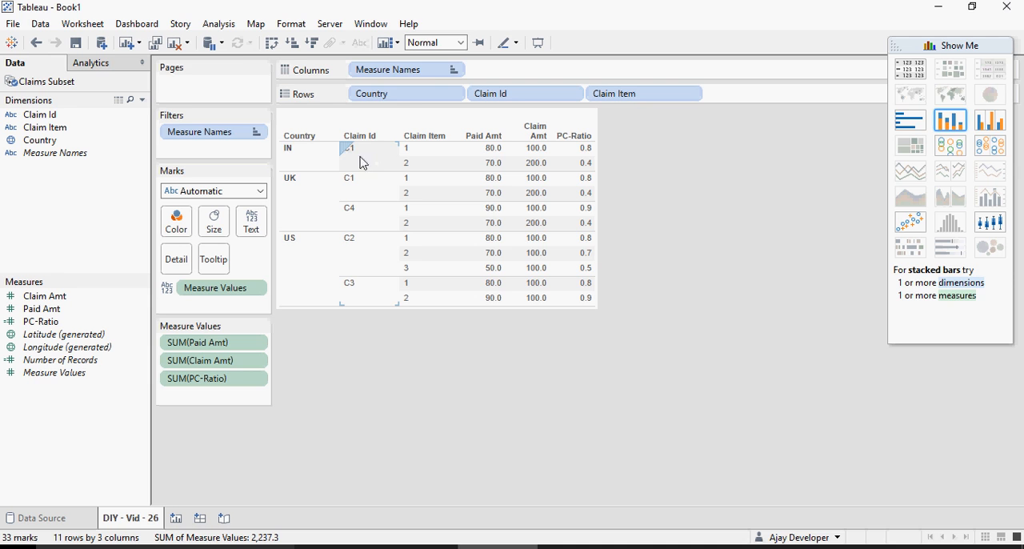
{"action": "mouse_move", "coordinate": [370, 170]}
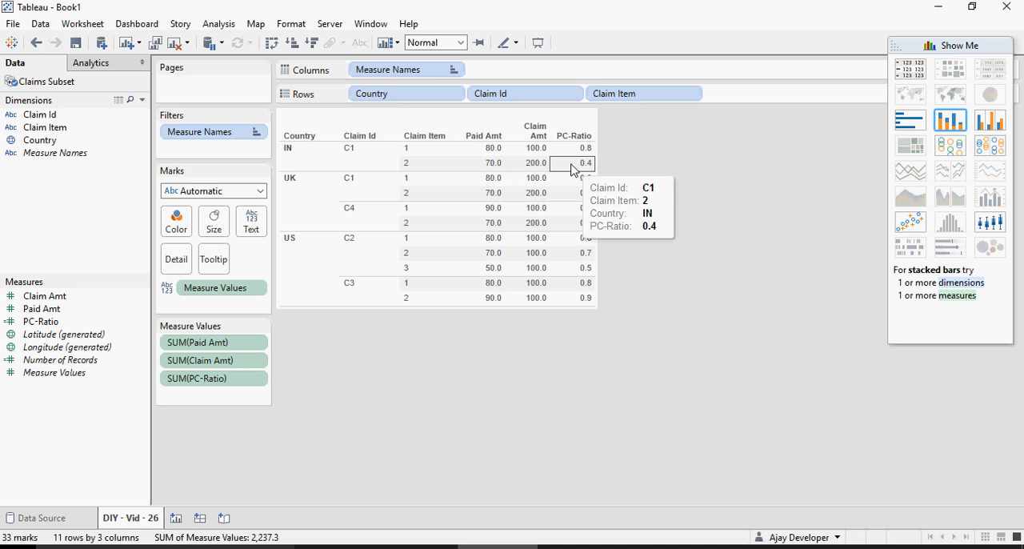
{"action": "mouse_move", "coordinate": [573, 148]}
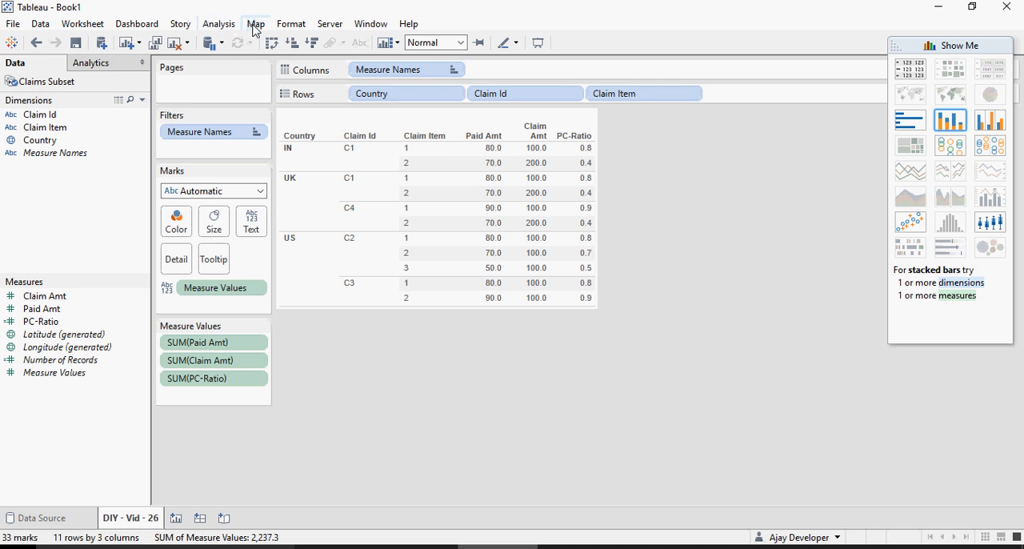
{"action": "mouse_move", "coordinate": [218, 23]}
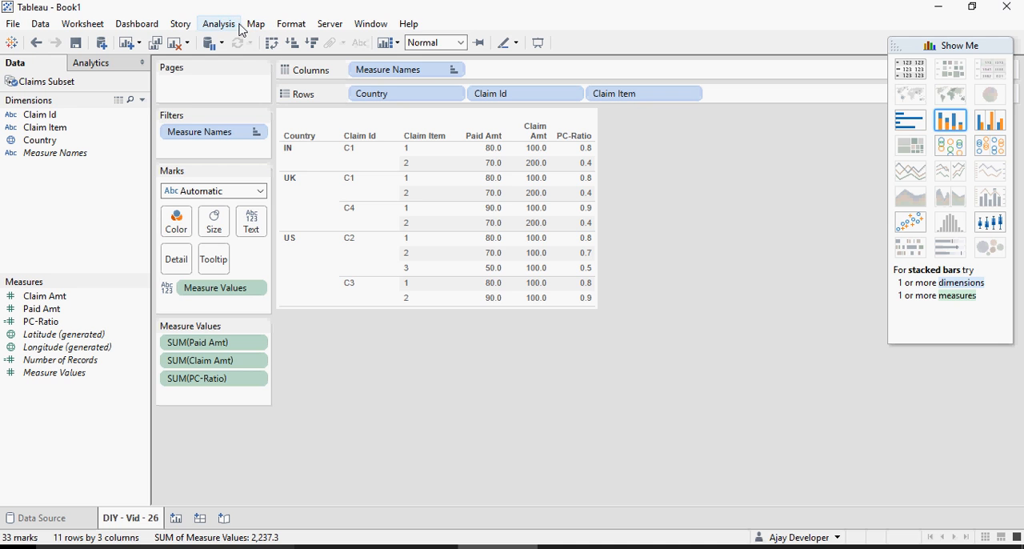
Add subtotals for every country and claim via the Analysis options, e.g. IN C1 Total PC-Ratio 1.2.
{"action": "left_click", "coordinate": [218, 23]}
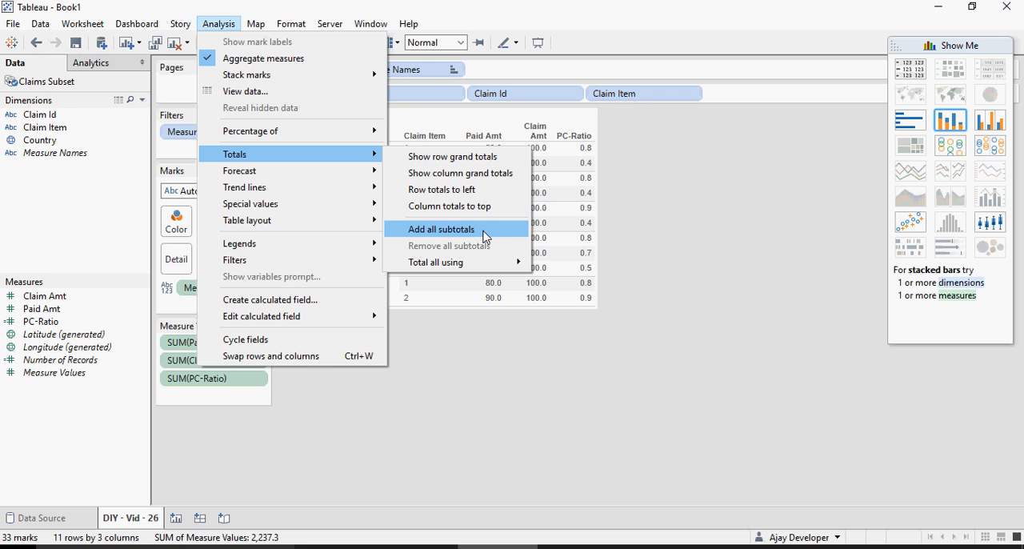
{"action": "left_click", "coordinate": [441, 229]}
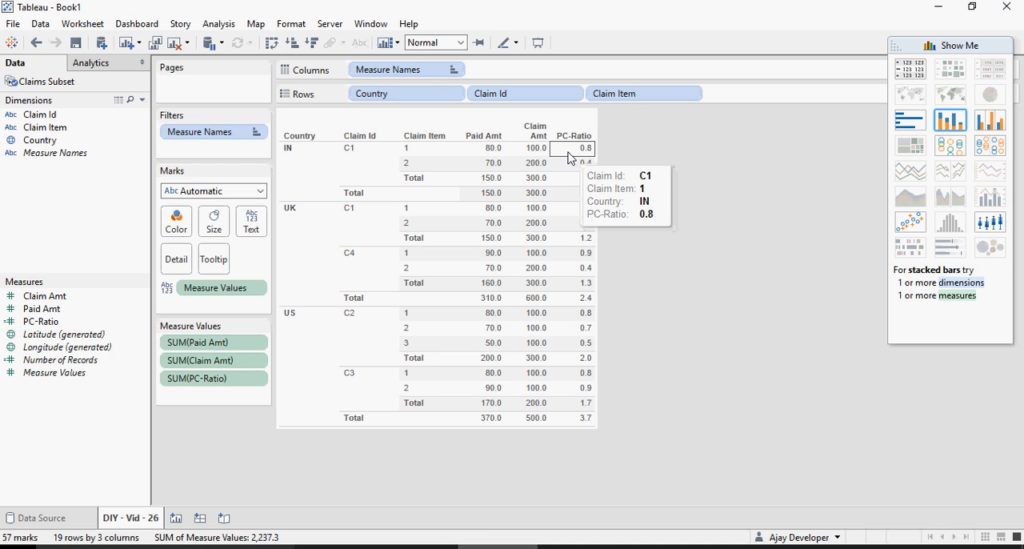
{"action": "mouse_move", "coordinate": [536, 148]}
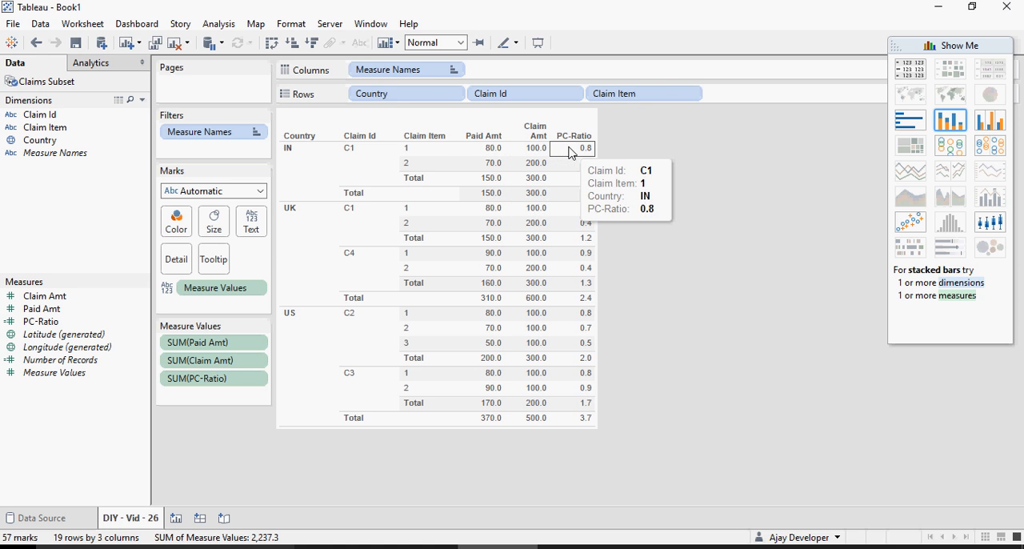
{"action": "mouse_move", "coordinate": [576, 178]}
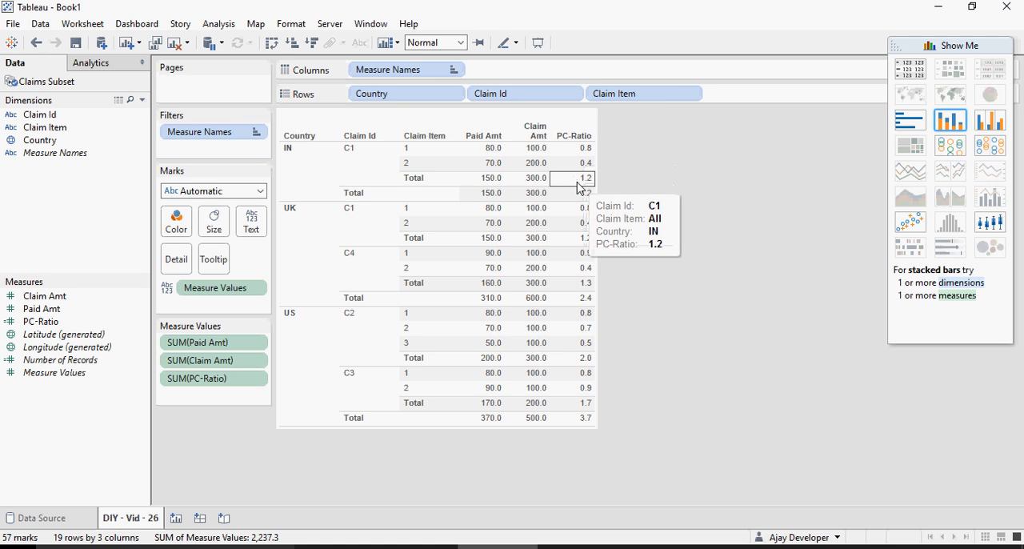
{"action": "mouse_move", "coordinate": [588, 189]}
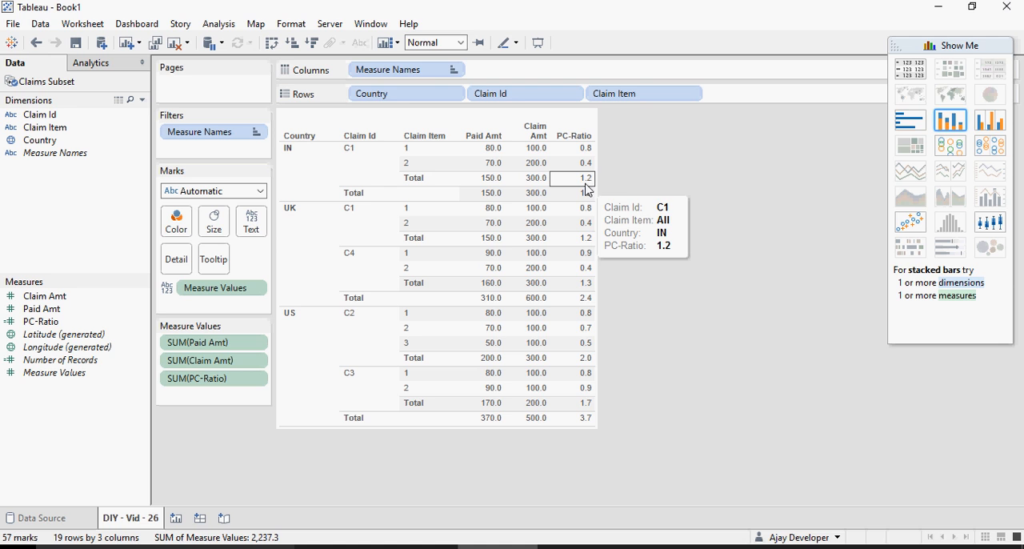
{"action": "mouse_move", "coordinate": [578, 222]}
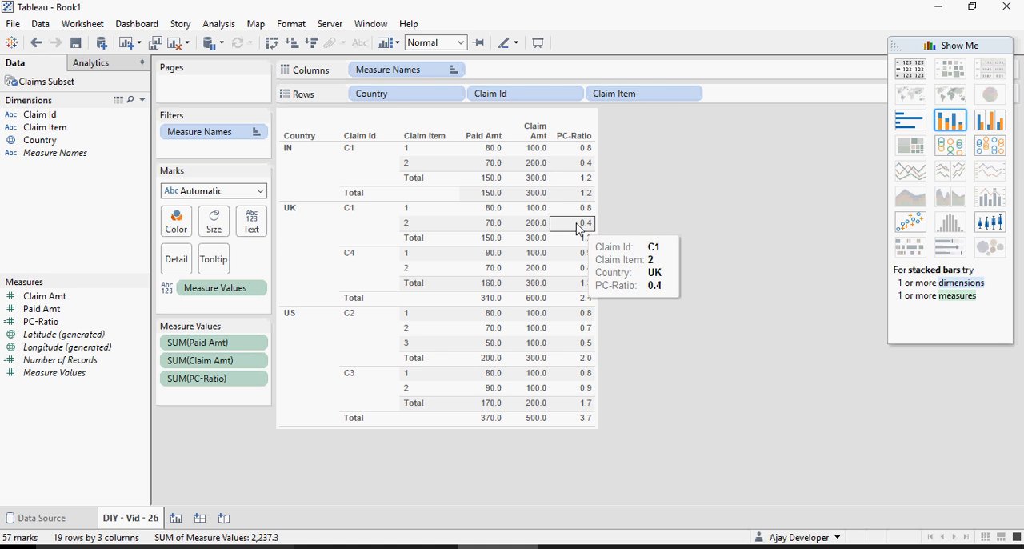
{"action": "mouse_move", "coordinate": [572, 268]}
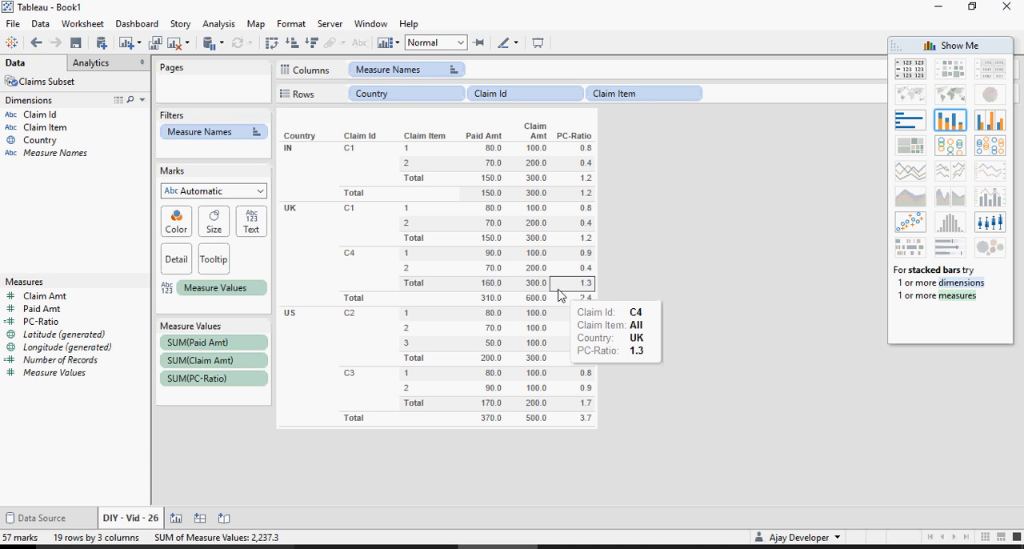
{"action": "mouse_move", "coordinate": [534, 163]}
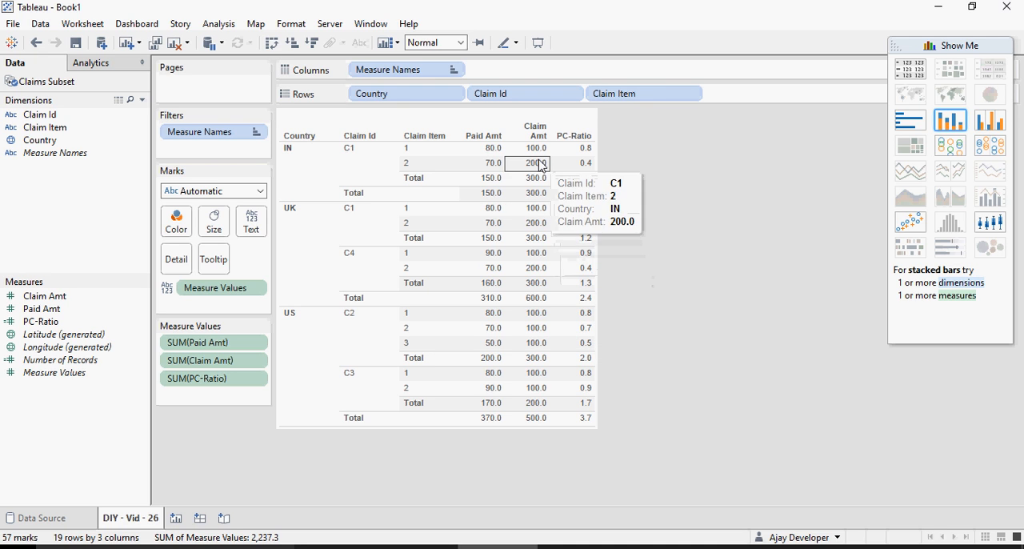
{"action": "mouse_move", "coordinate": [524, 94]}
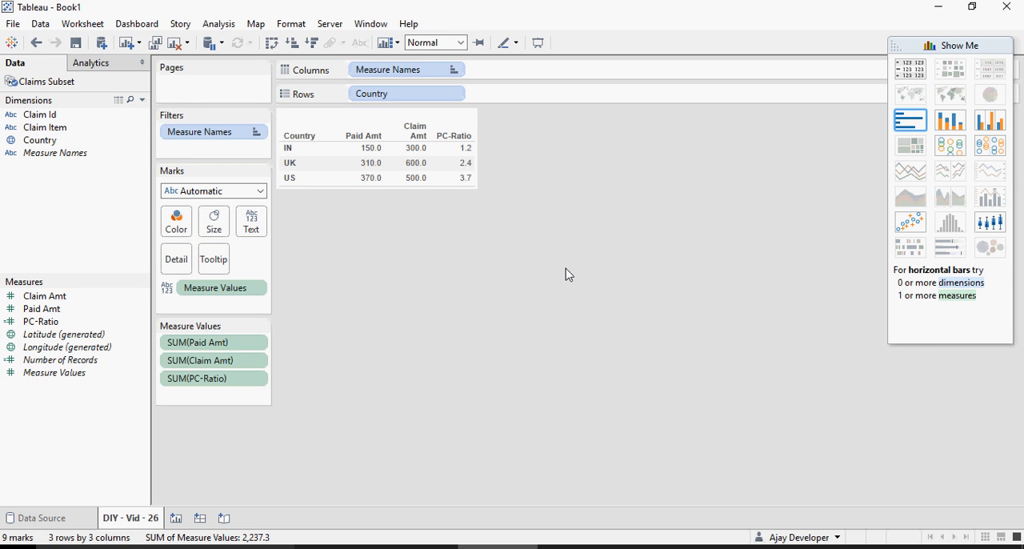
{"action": "mouse_move", "coordinate": [551, 274]}
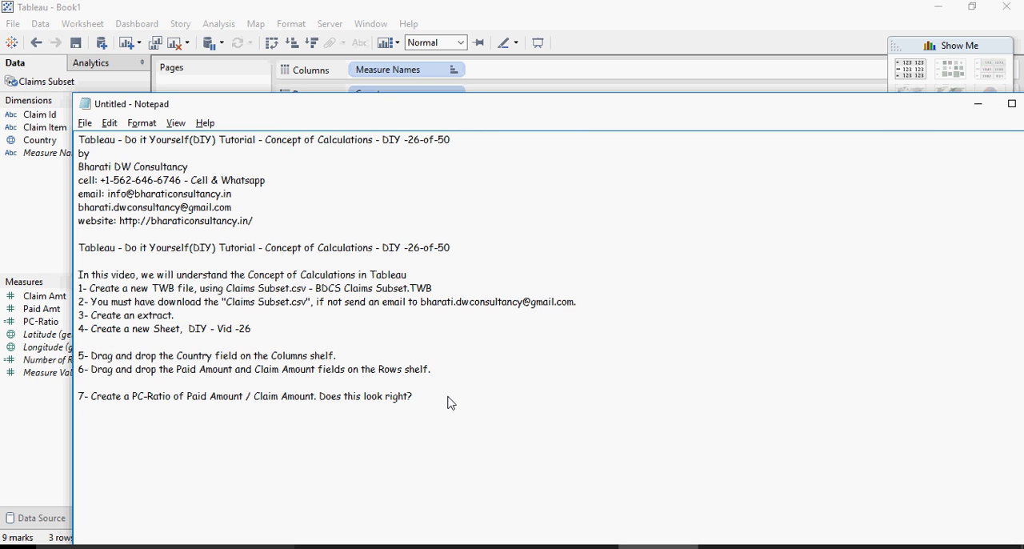
Write step 8: the correct calculation is Sum(Paid Amount) / Sum(Claim Amount).
{"action": "type", "text": "8- To create a correct calculation, use this Sum(Paid Amount) / Sum(Claim Amount)"}
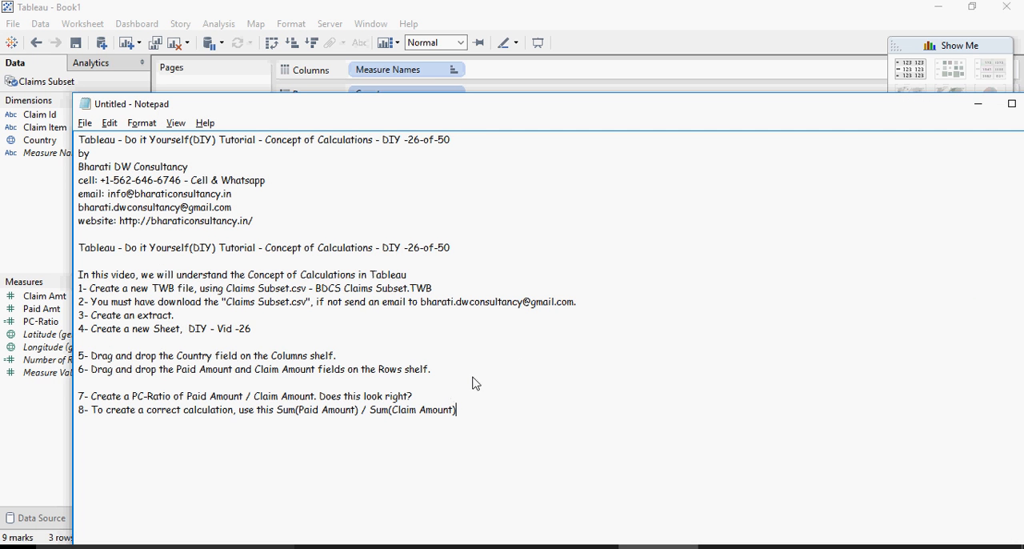
{"action": "mouse_move", "coordinate": [280, 416]}
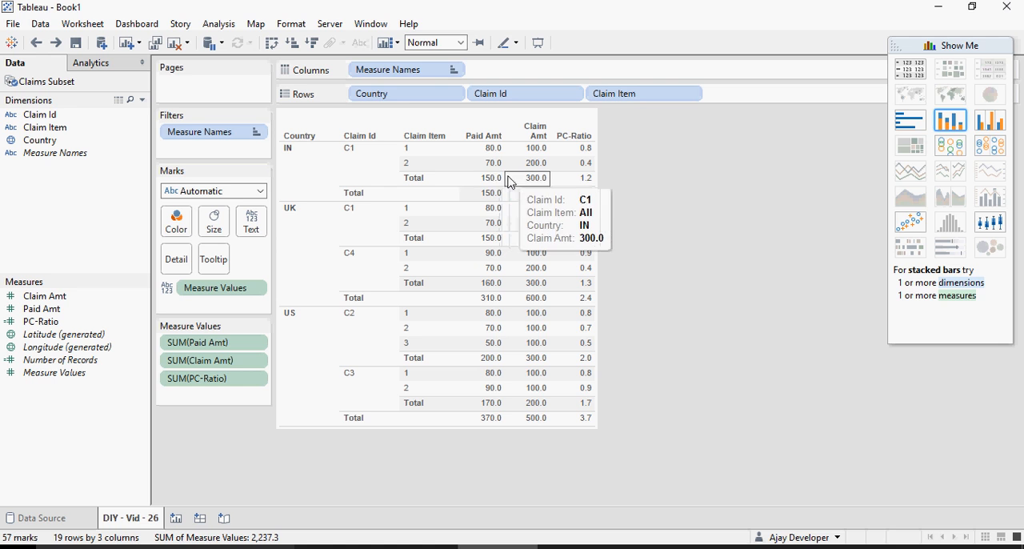
{"action": "mouse_move", "coordinate": [526, 181]}
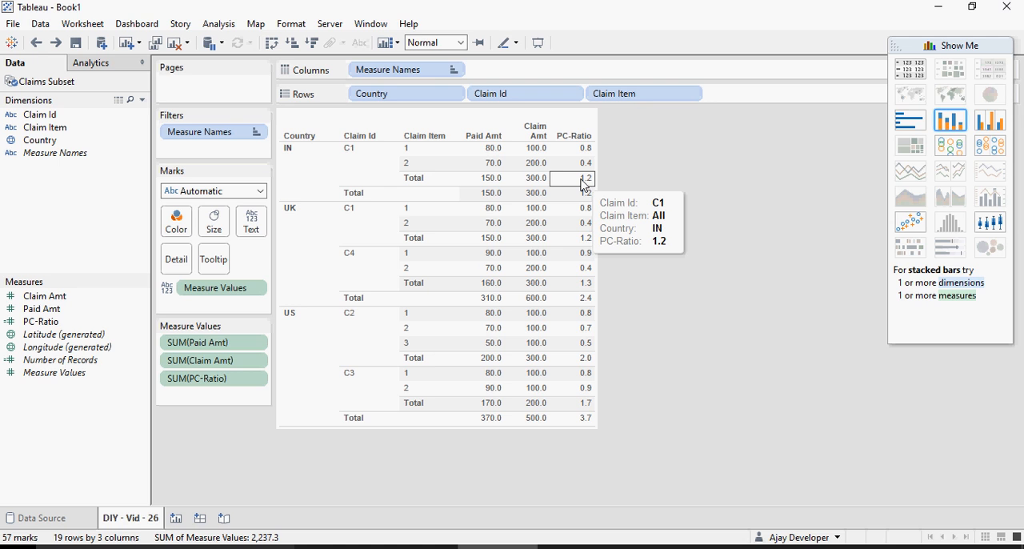
{"action": "mouse_move", "coordinate": [572, 185]}
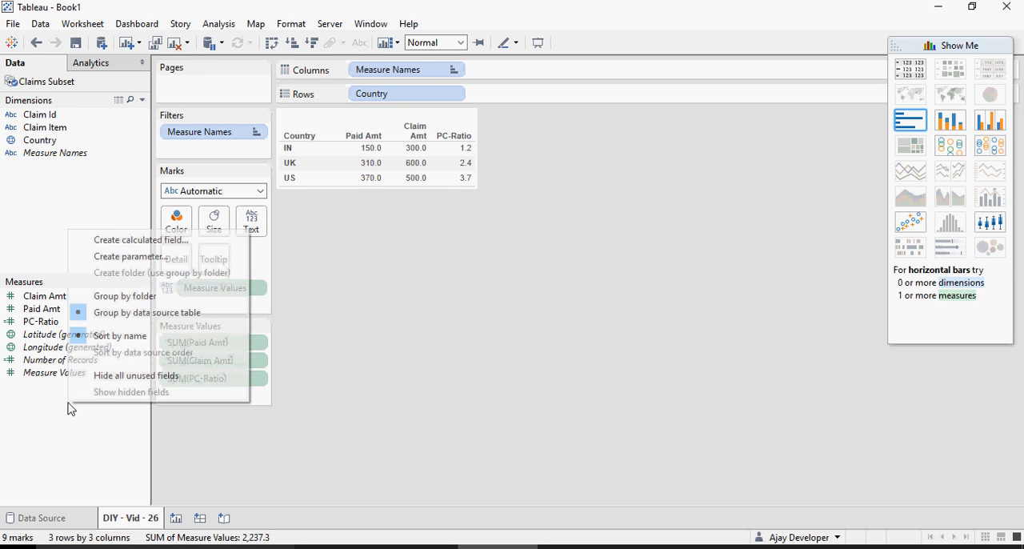
{"action": "mouse_move", "coordinate": [115, 245]}
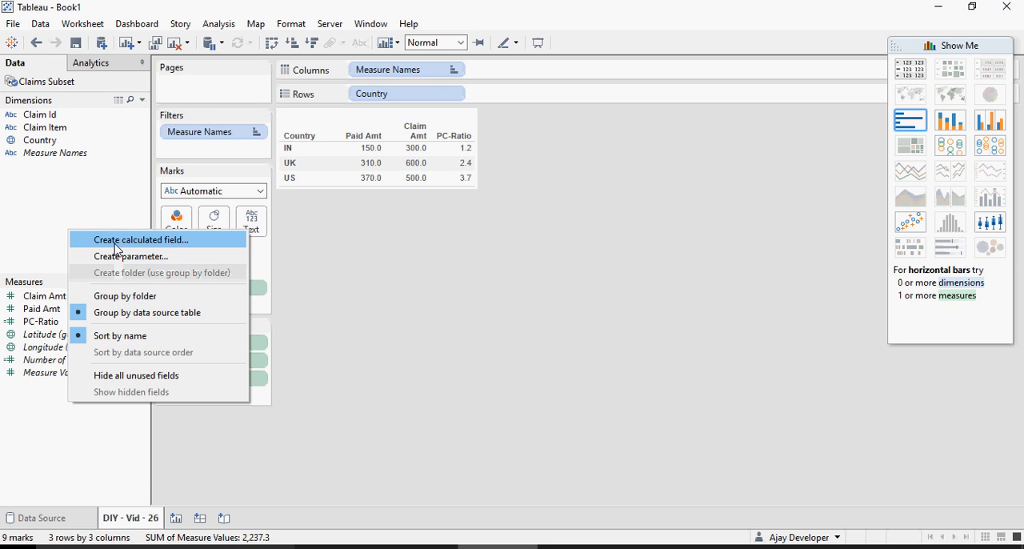
Define calculated field Ratio as sum([Paid Amt]) / sum([Claim Amt]) and save it.
{"action": "left_click", "coordinate": [142, 240]}
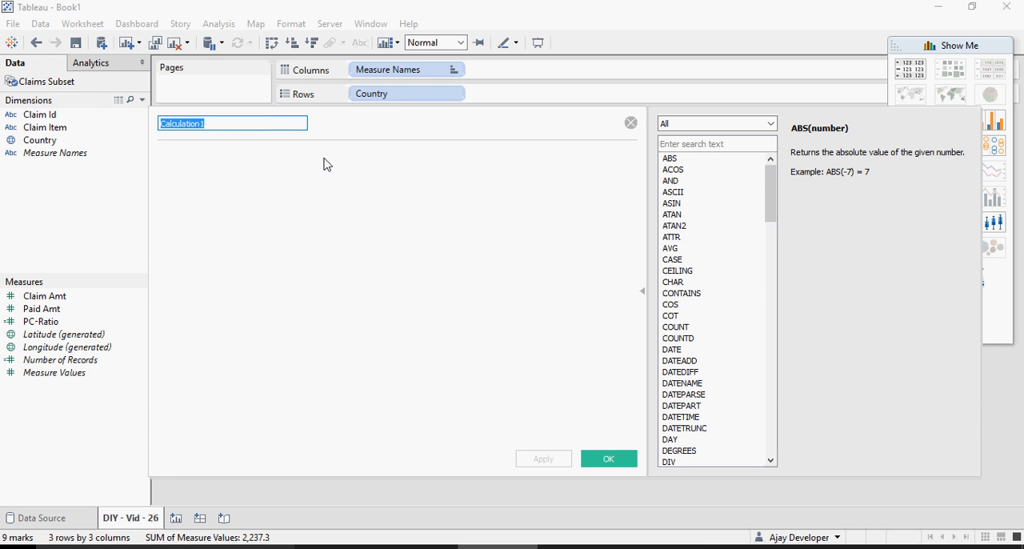
{"action": "type", "text": "Ratio"}
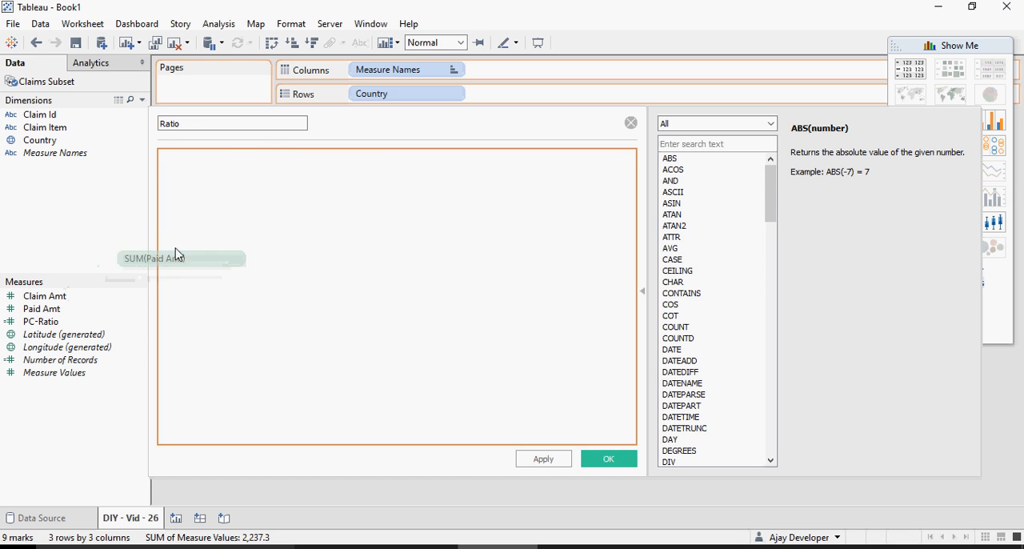
{"action": "type", "text": "[Paid Amt]"}
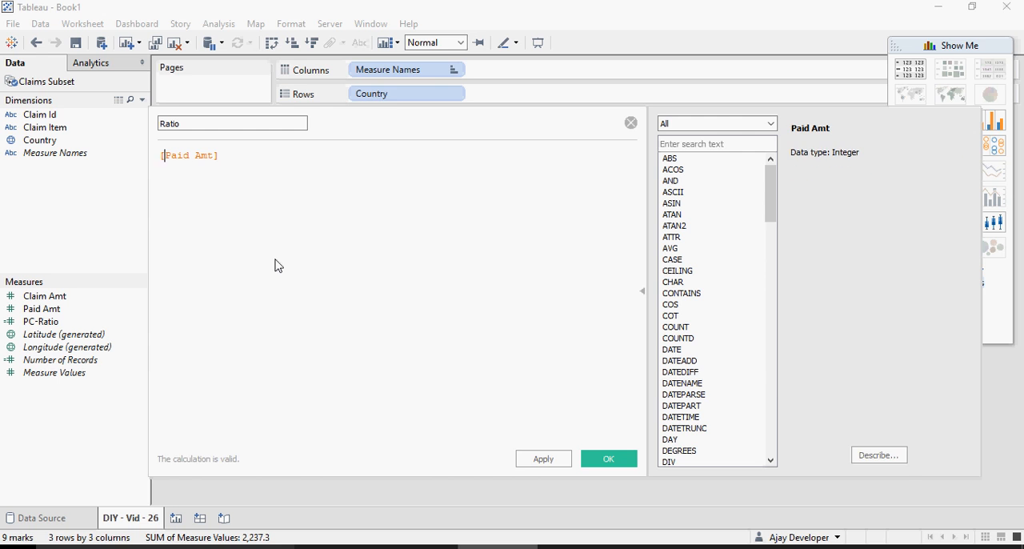
{"action": "type", "text": "sum("}
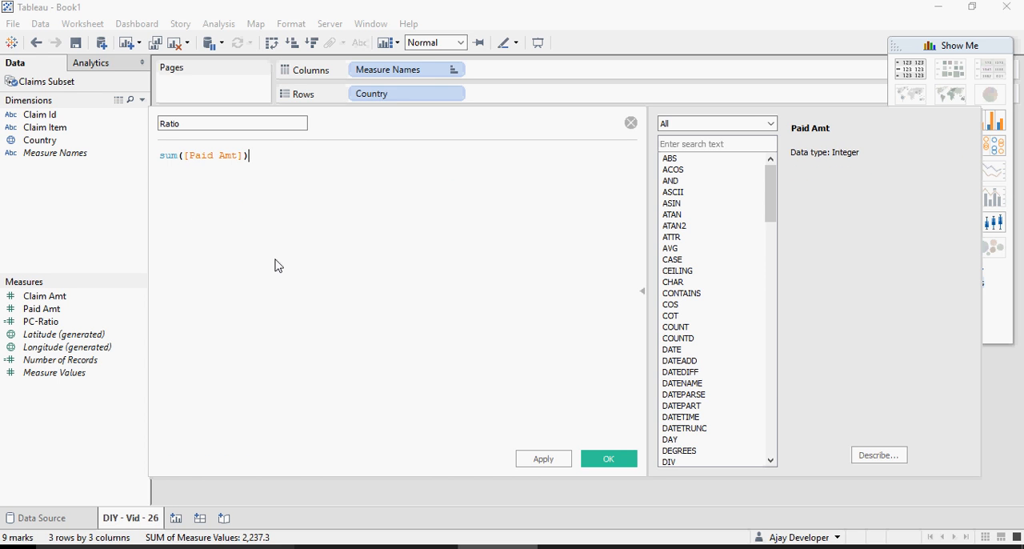
{"action": "type", "text": "/ sum([Claim Amt"}
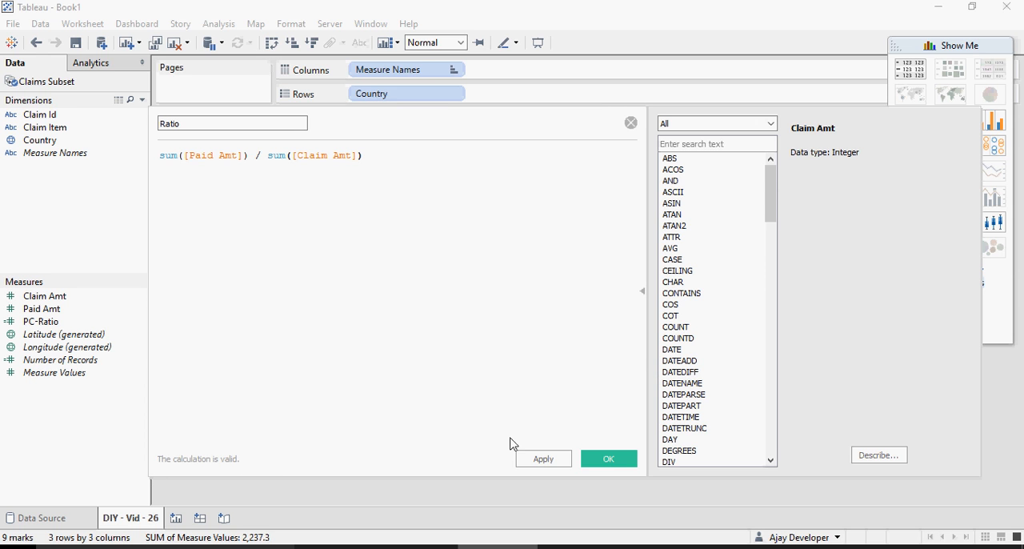
{"action": "left_click", "coordinate": [608, 458]}
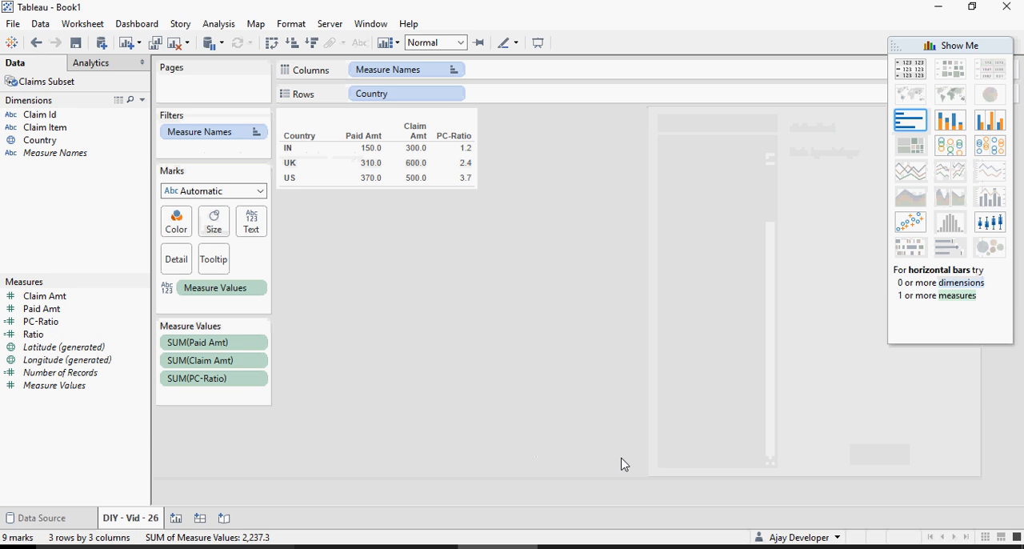
Add AGG(Ratio) to Measure Values, giving IN 0.5, UK 0.5, US 0.7.
{"action": "left_click", "coordinate": [34, 334]}
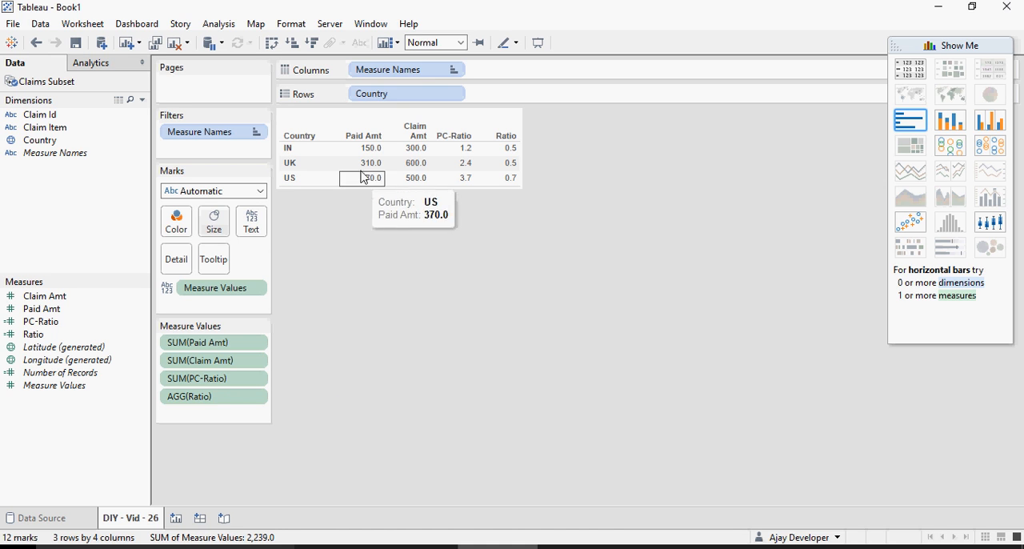
{"action": "mouse_move", "coordinate": [364, 147]}
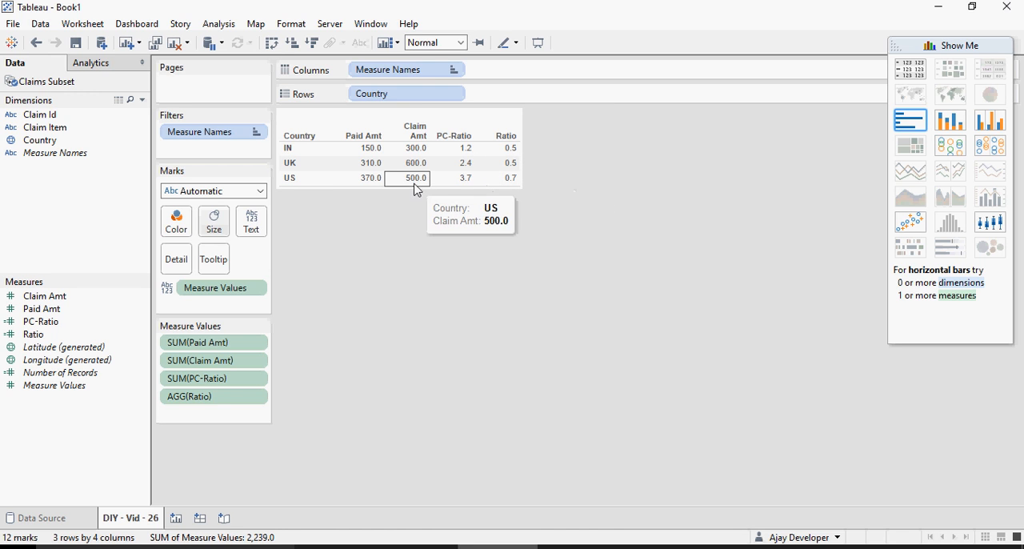
{"action": "mouse_move", "coordinate": [423, 192]}
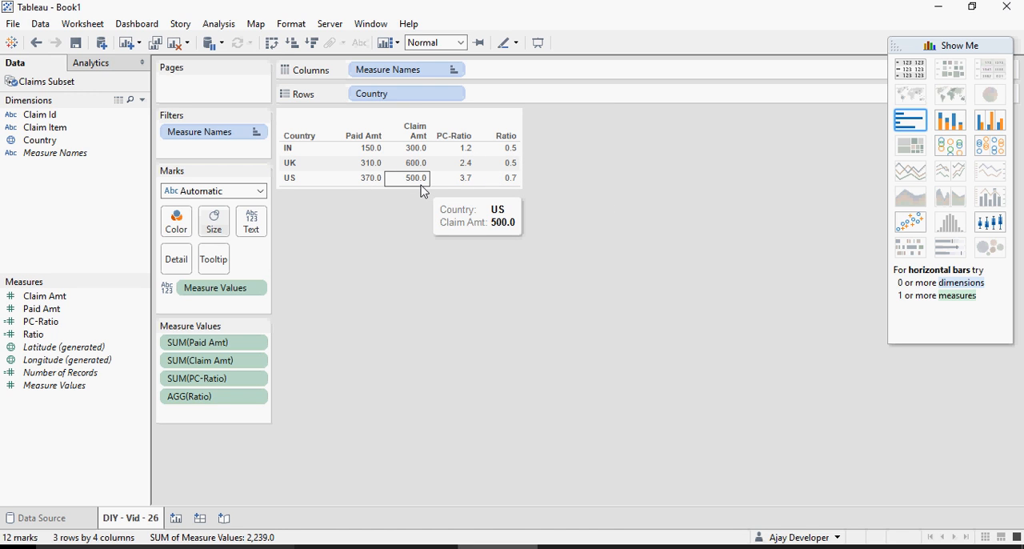
{"action": "mouse_move", "coordinate": [497, 177]}
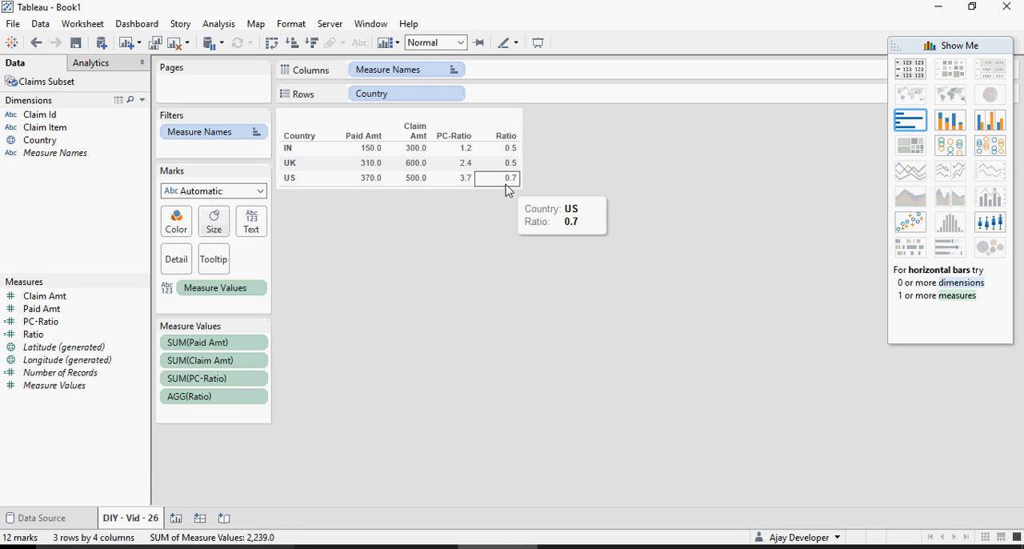
{"action": "left_click", "coordinate": [34, 333]}
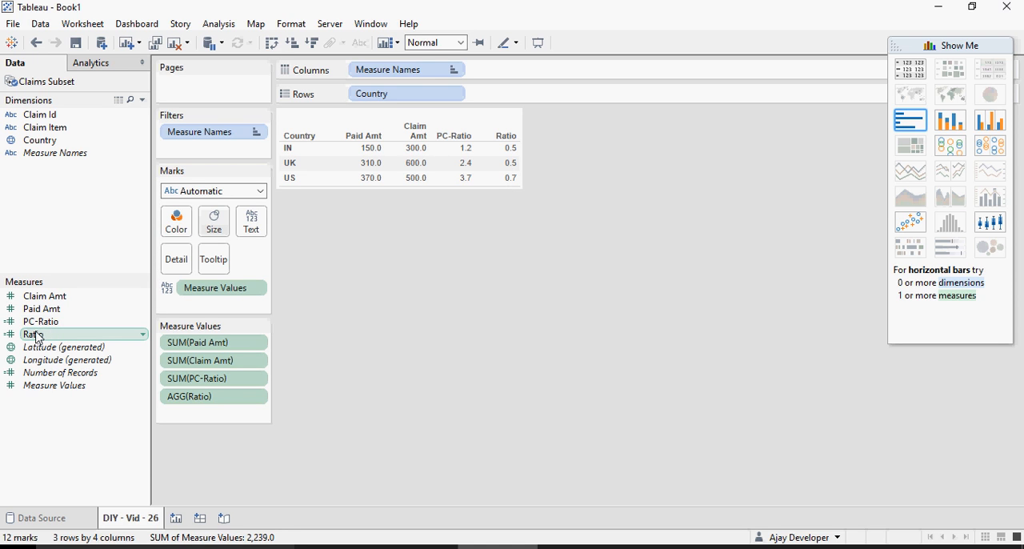
Set Ratio's default number format to Number (Custom) with 2 decimal places.
{"action": "right_click", "coordinate": [30, 333]}
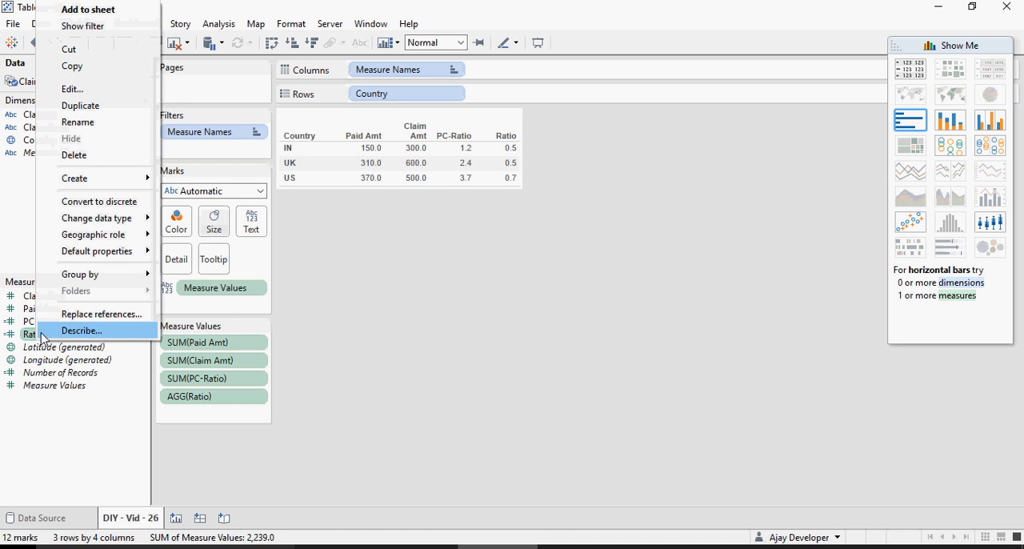
{"action": "mouse_move", "coordinate": [96, 291]}
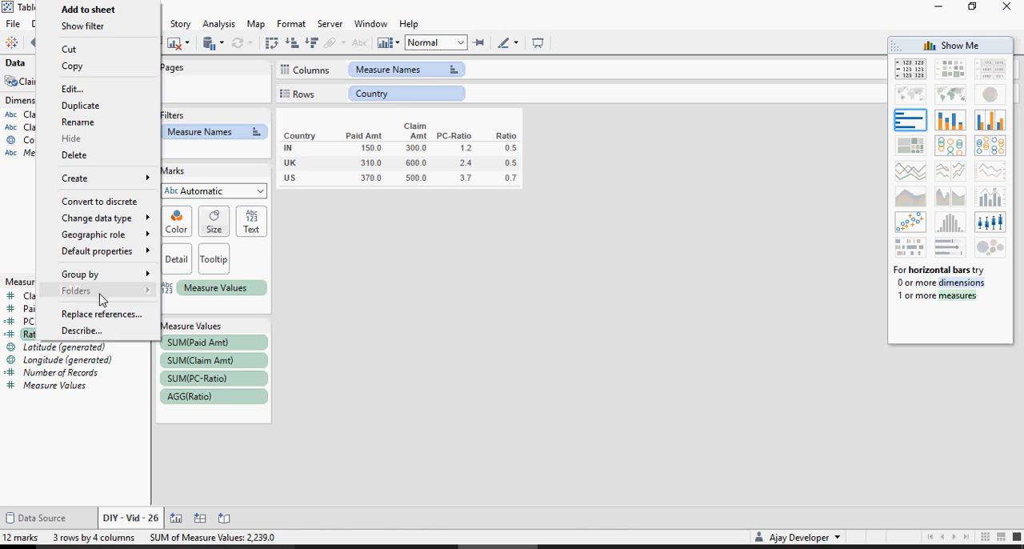
{"action": "mouse_move", "coordinate": [103, 293]}
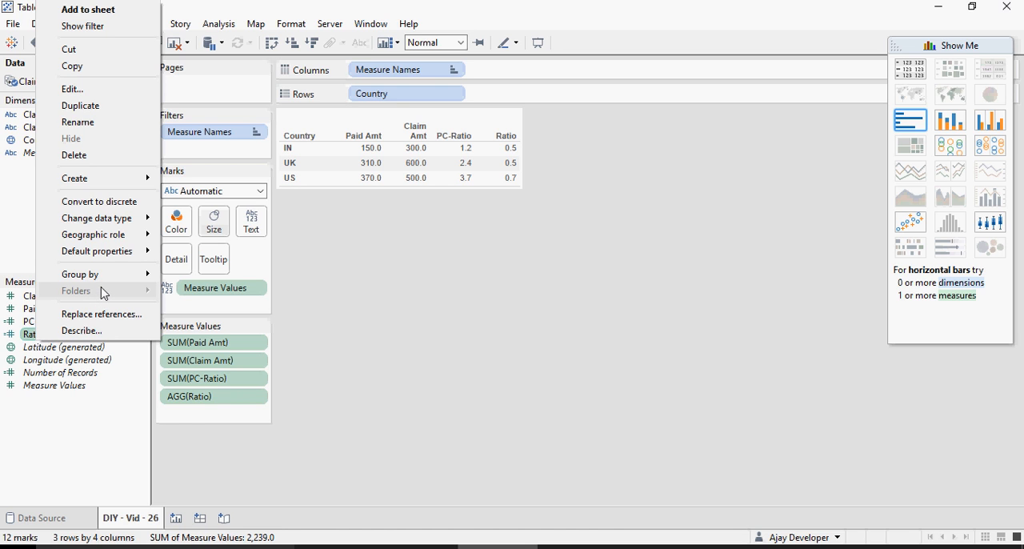
{"action": "mouse_move", "coordinate": [97, 251]}
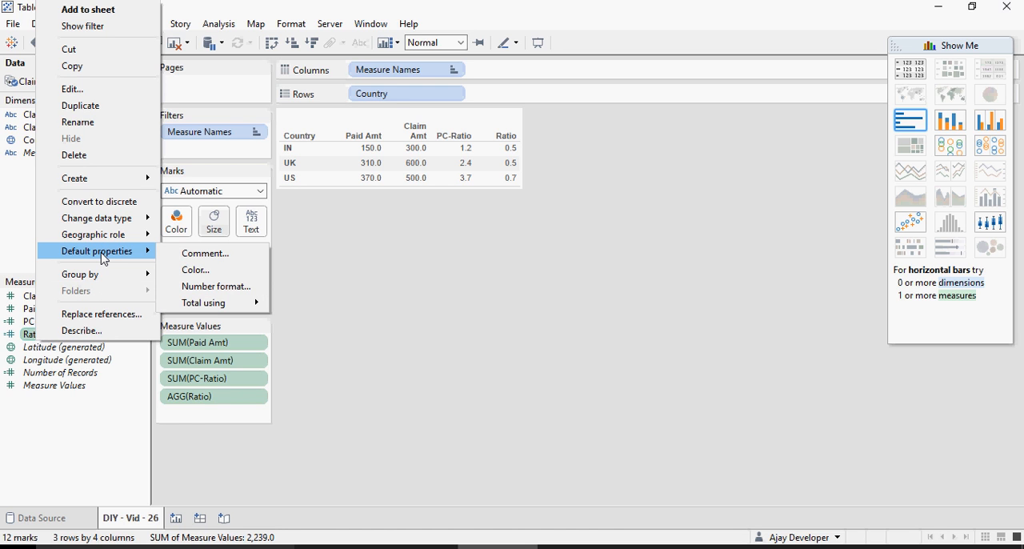
{"action": "mouse_move", "coordinate": [216, 285]}
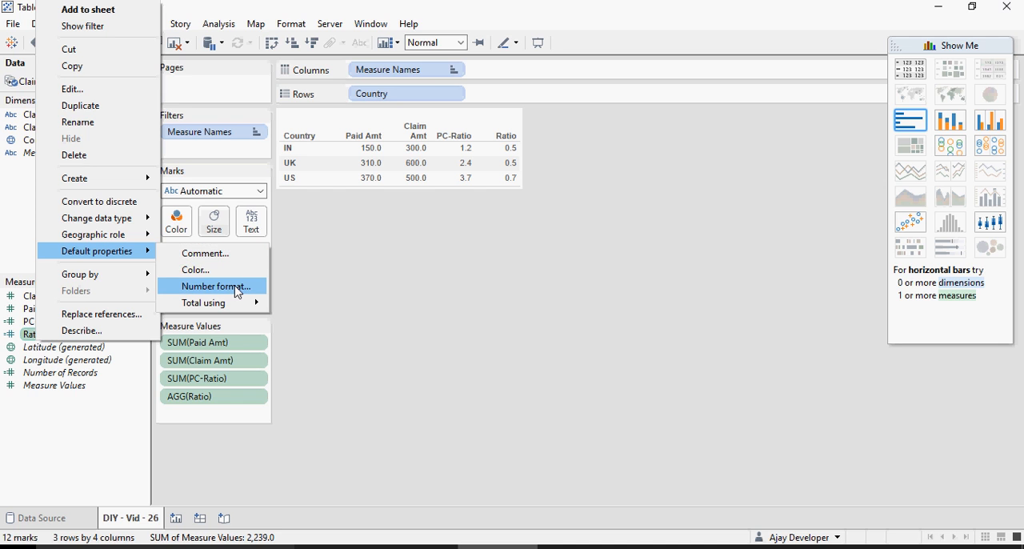
{"action": "left_click", "coordinate": [213, 286]}
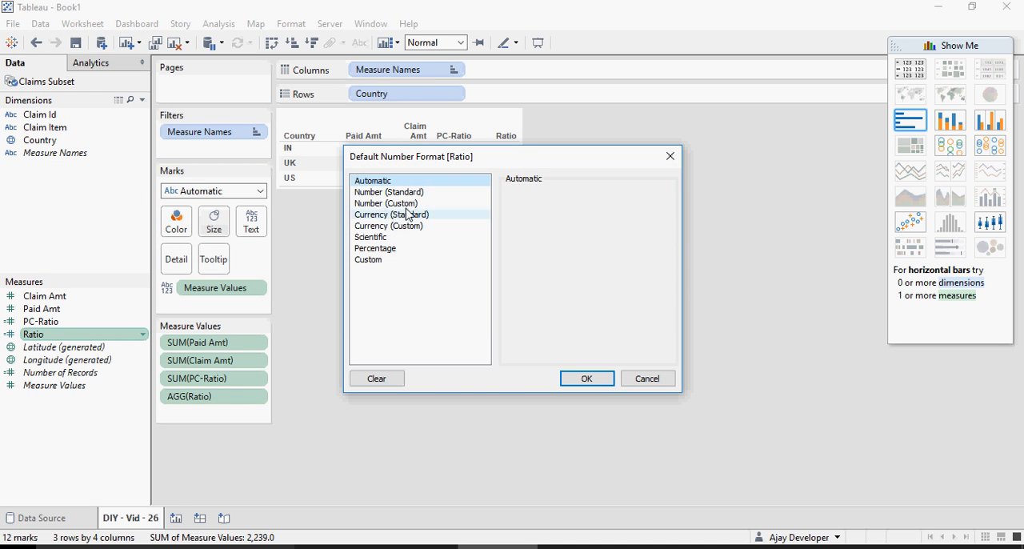
{"action": "left_click", "coordinate": [386, 202]}
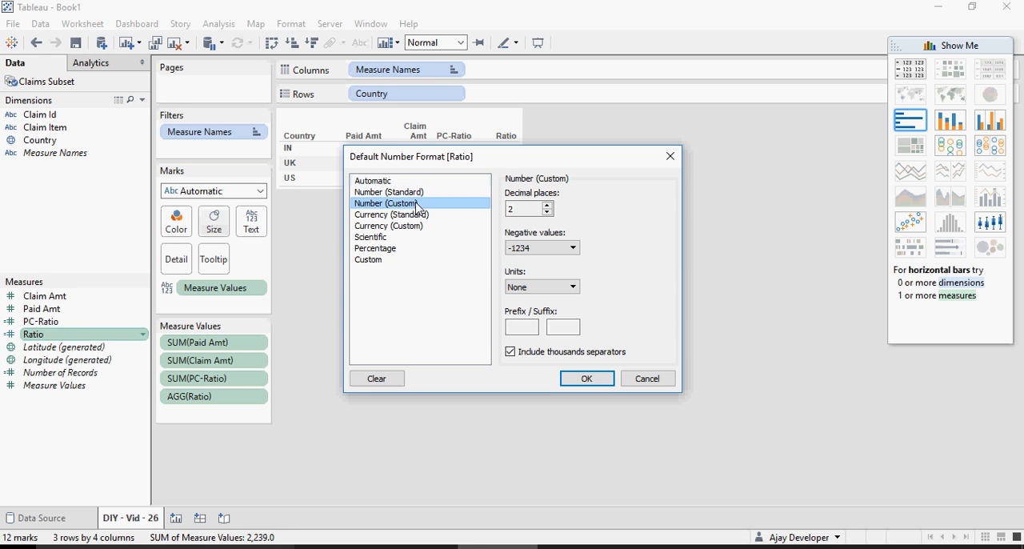
{"action": "left_click", "coordinate": [523, 208]}
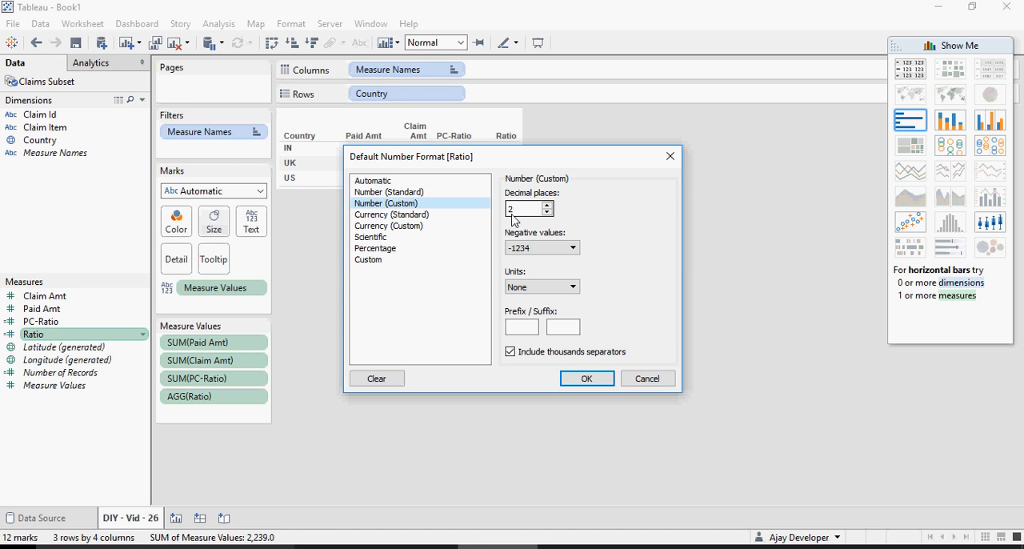
{"action": "left_click", "coordinate": [586, 378]}
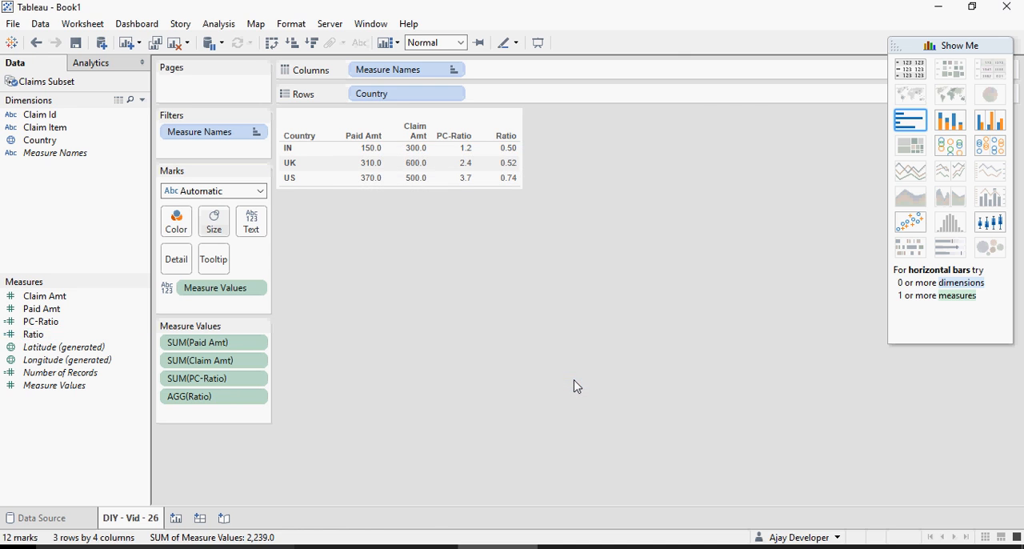
{"action": "mouse_move", "coordinate": [473, 200]}
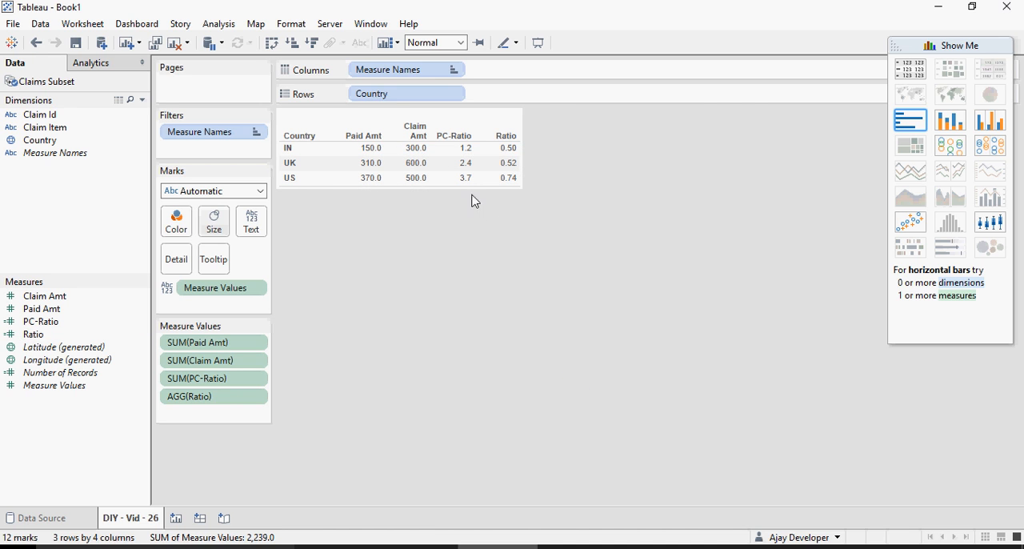
{"action": "mouse_move", "coordinate": [502, 162]}
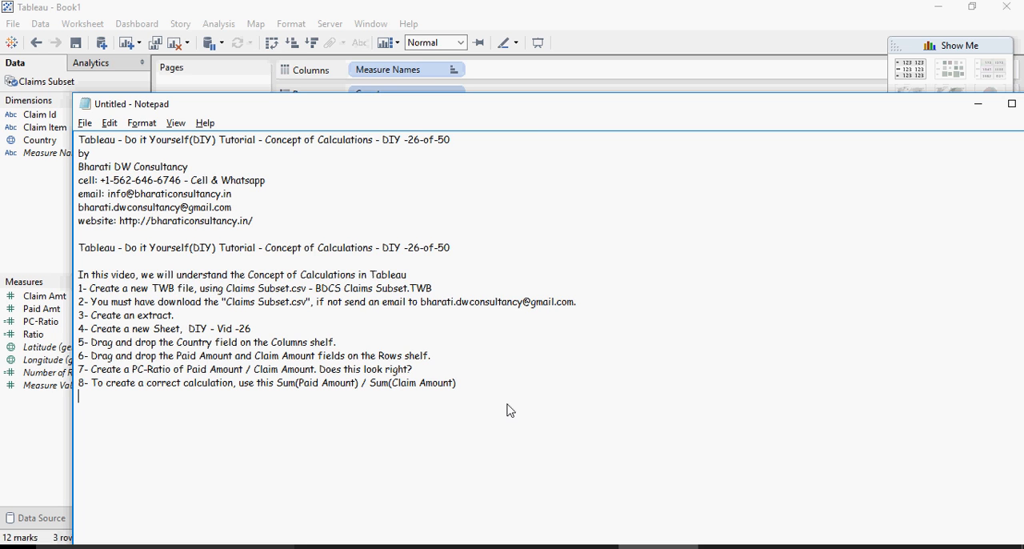
Write step 9 introducing the hands-on exercise and return to the Tableau country table.
{"action": "type", "text": "9- Let's do the following hands-on exercise."}
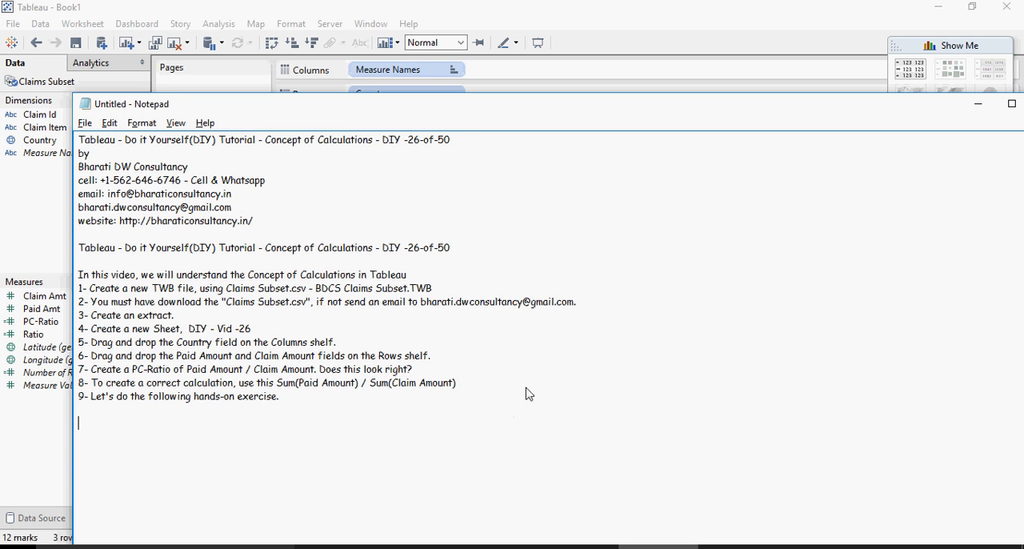
{"action": "mouse_move", "coordinate": [410, 375]}
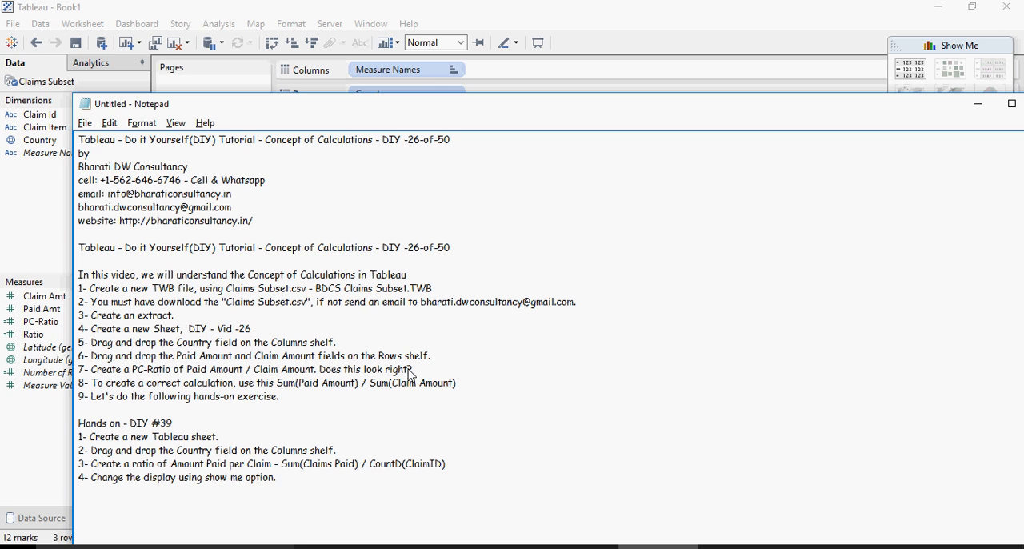
{"action": "mouse_move", "coordinate": [327, 112]}
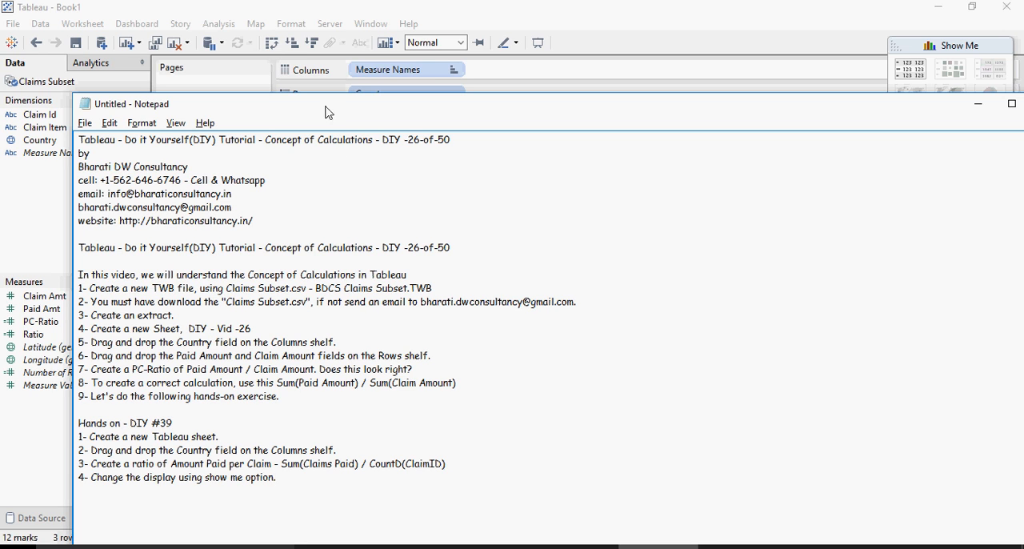
{"action": "mouse_move", "coordinate": [299, 286]}
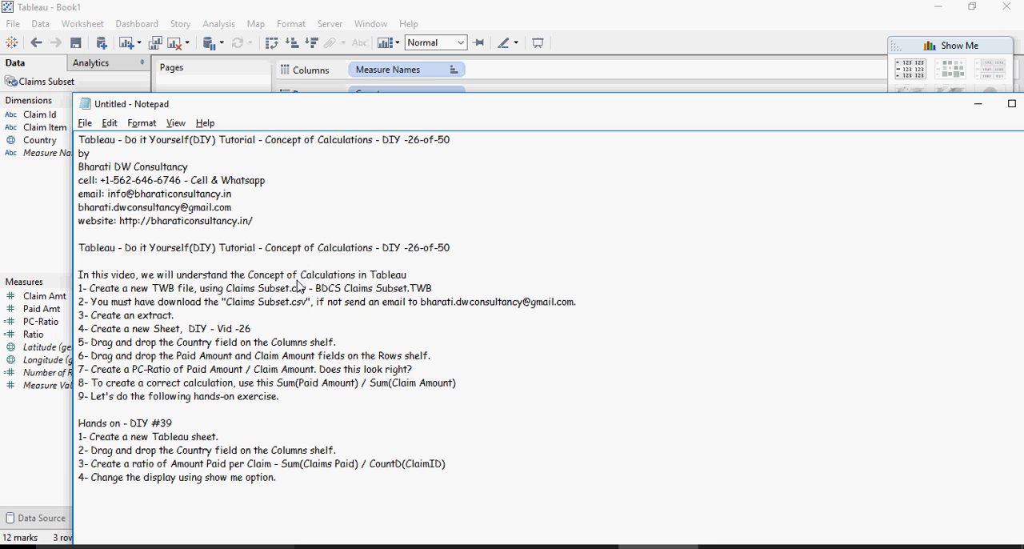
{"action": "mouse_move", "coordinate": [311, 490]}
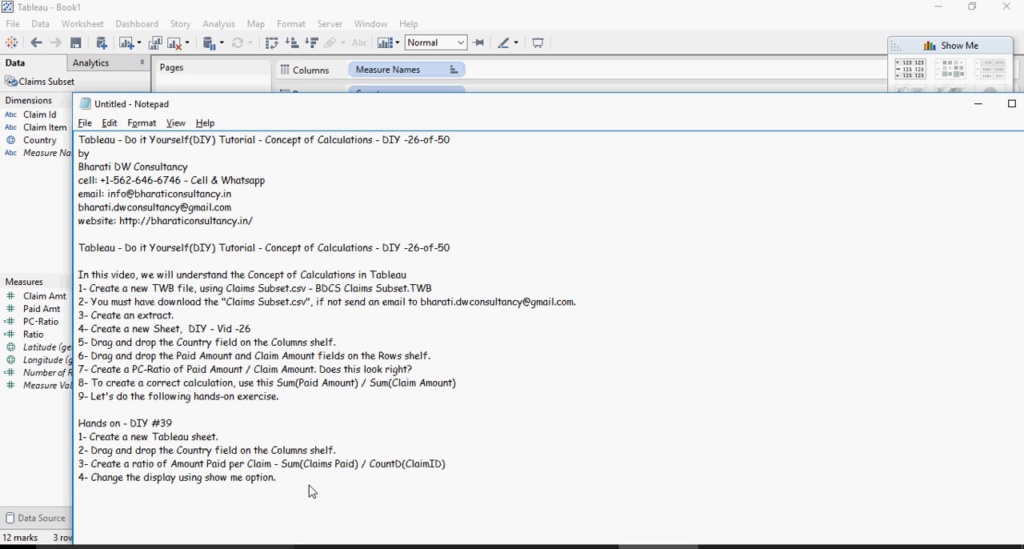
{"action": "left_click", "coordinate": [274, 477]}
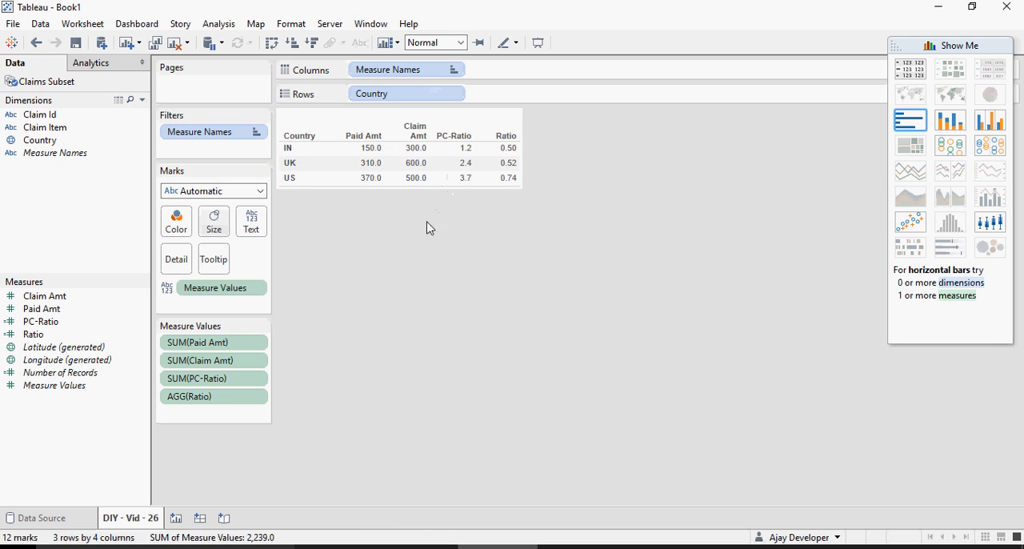
{"action": "mouse_move", "coordinate": [361, 296]}
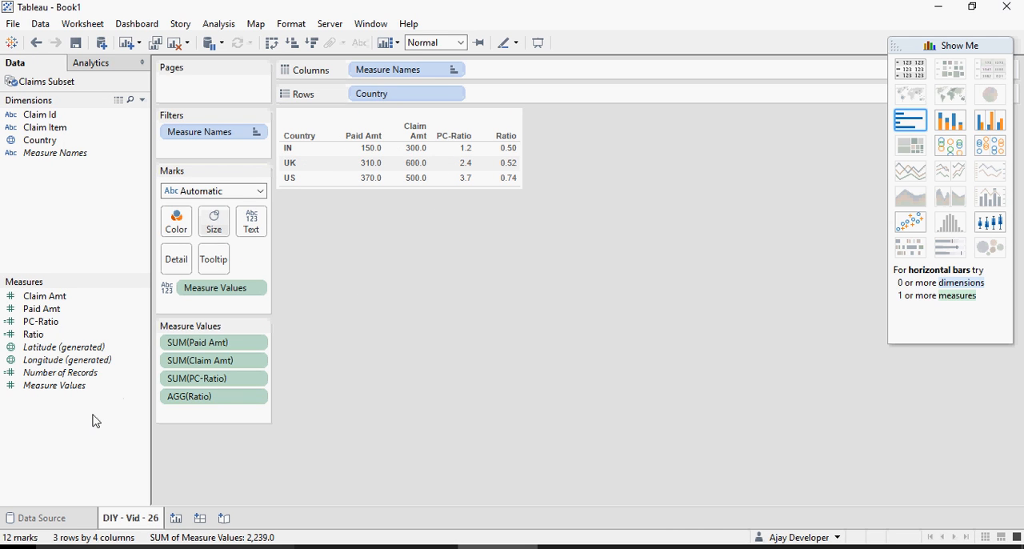
{"action": "mouse_move", "coordinate": [101, 422]}
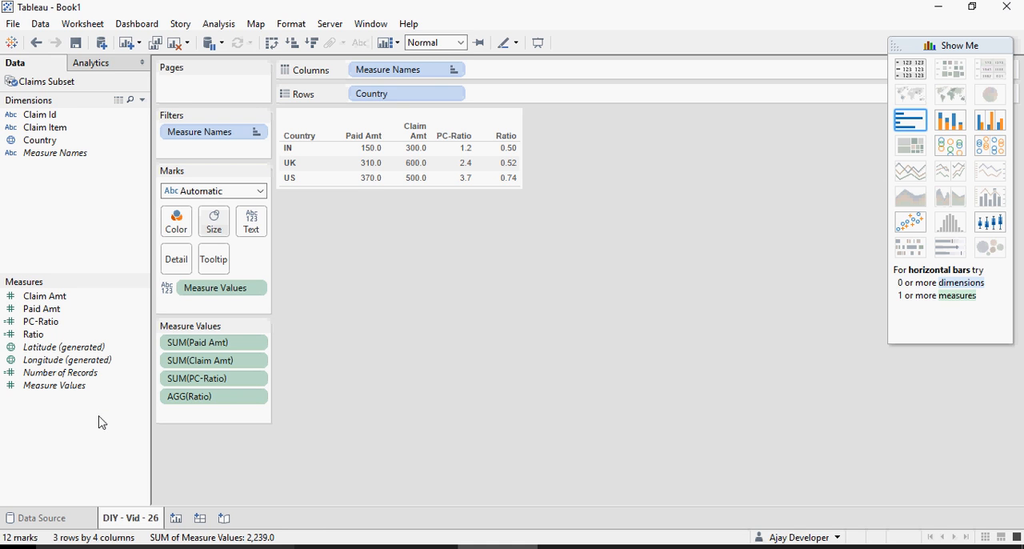
Define calculated field Count - Claim as count([Claim Id]) and save it.
{"action": "right_click", "coordinate": [54, 384]}
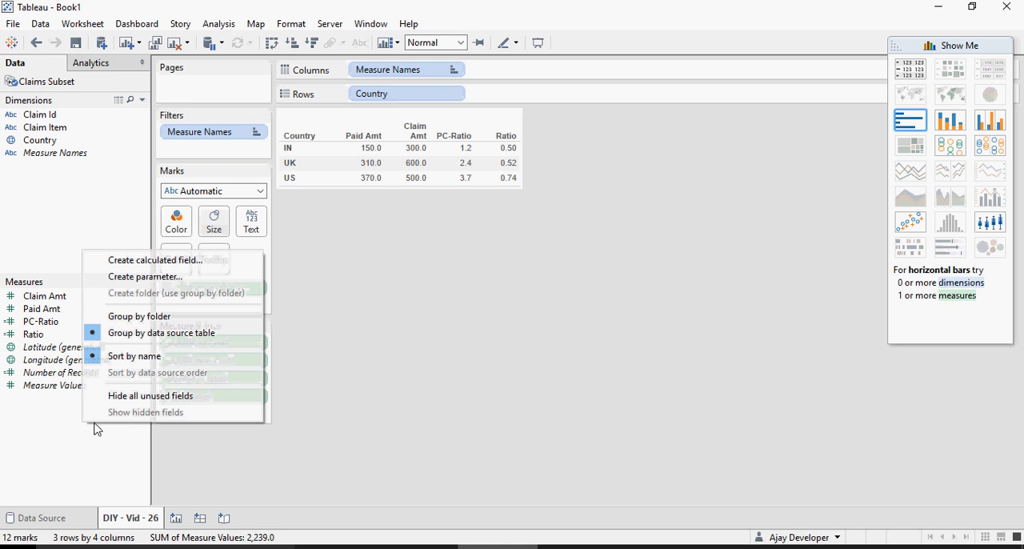
{"action": "left_click", "coordinate": [155, 259]}
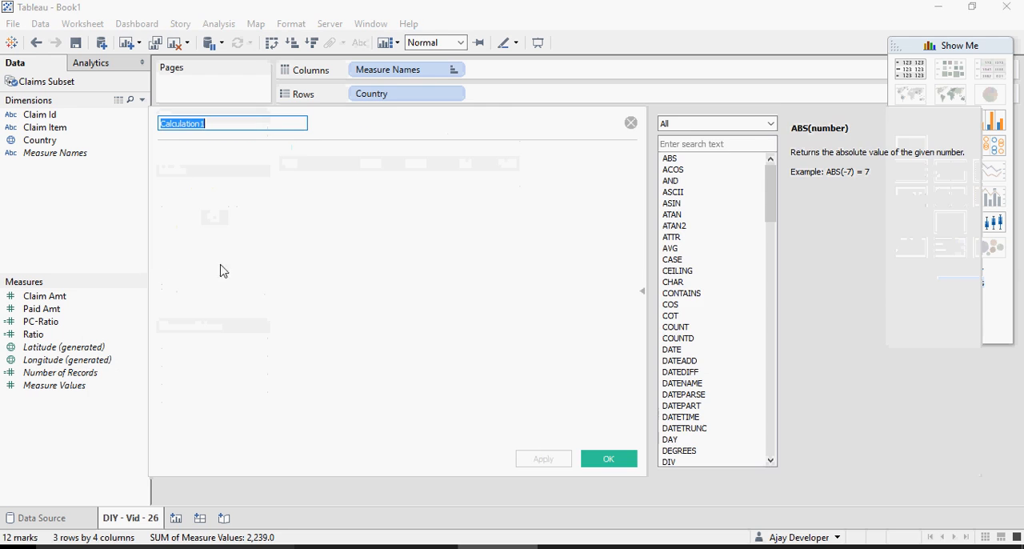
{"action": "type", "text": "Coun"}
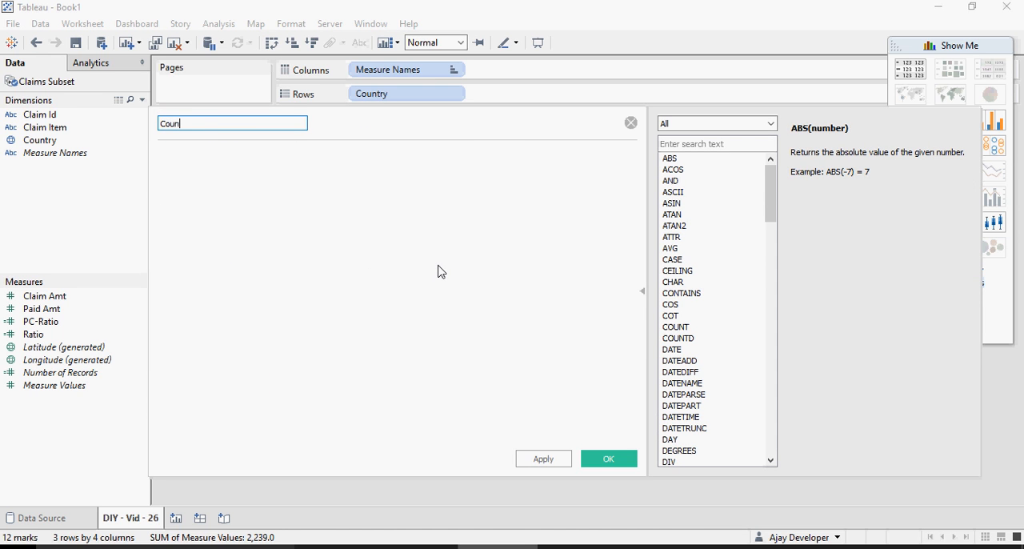
{"action": "type", "text": "t"}
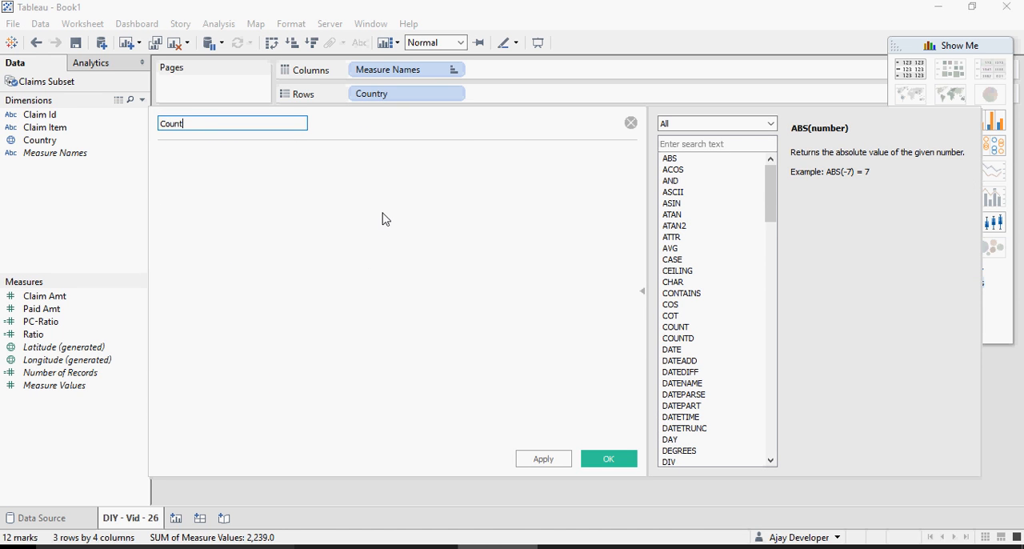
{"action": "type", "text": "- clms"}
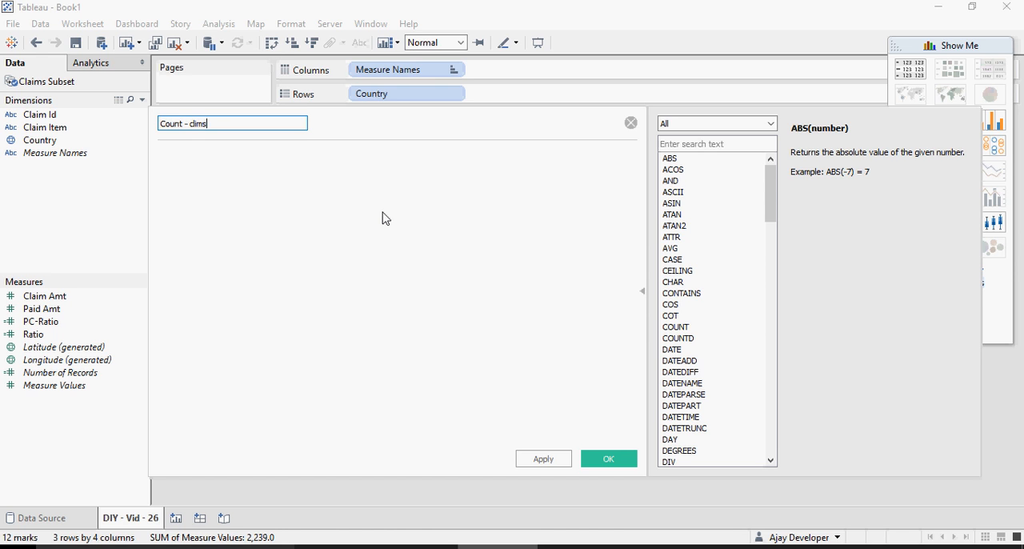
{"action": "type", "text": "Cma"}
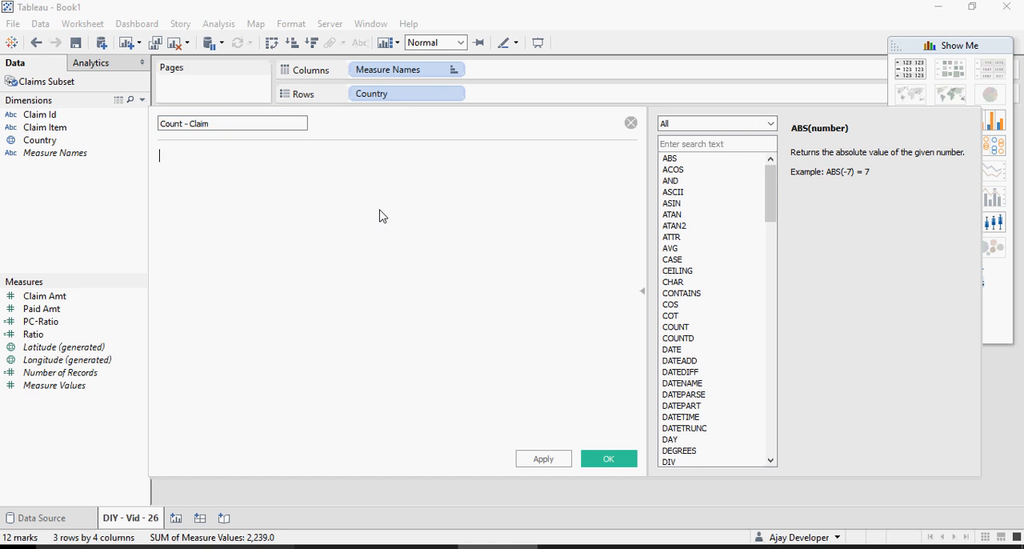
{"action": "type", "text": "count ("}
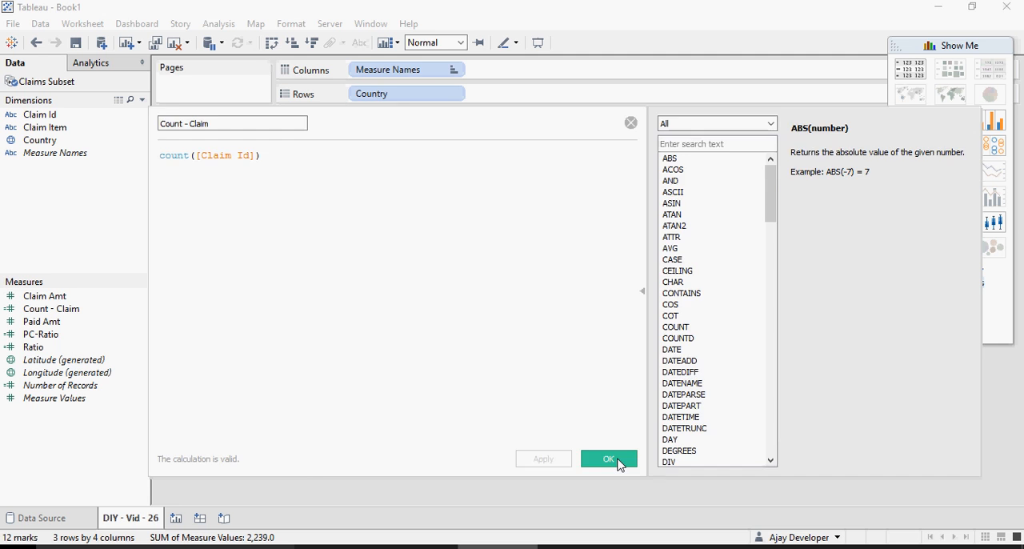
{"action": "left_click", "coordinate": [609, 458]}
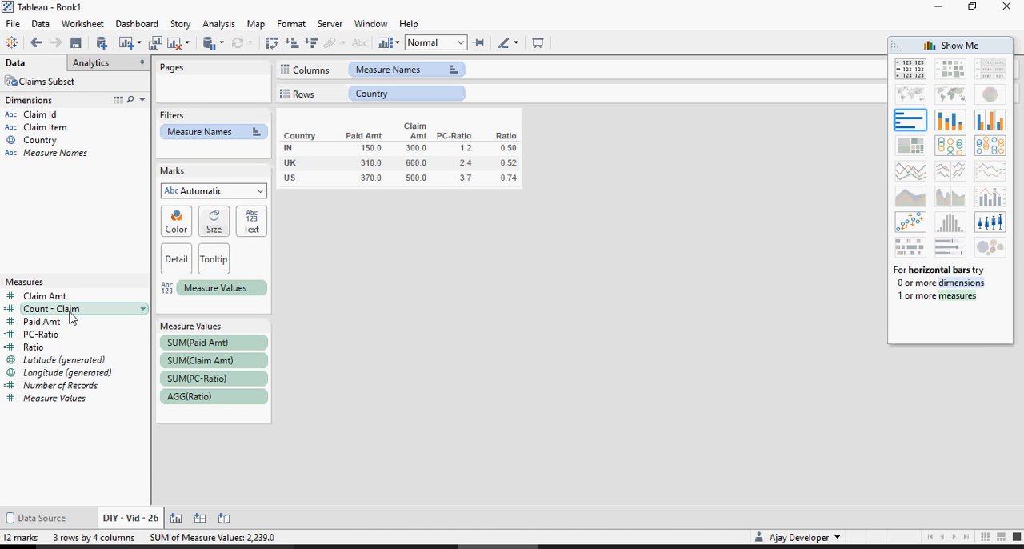
Add Count - Claim as a column in the country table.
{"action": "left_click_drag", "start_coordinate": [51, 308], "coordinate": [500, 94]}
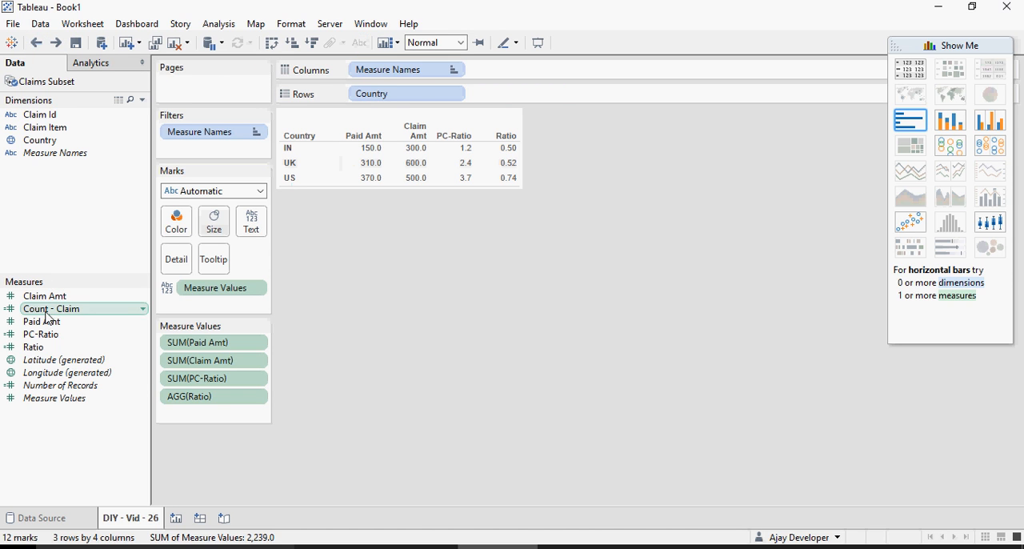
{"action": "left_click_drag", "start_coordinate": [51, 308], "coordinate": [212, 413]}
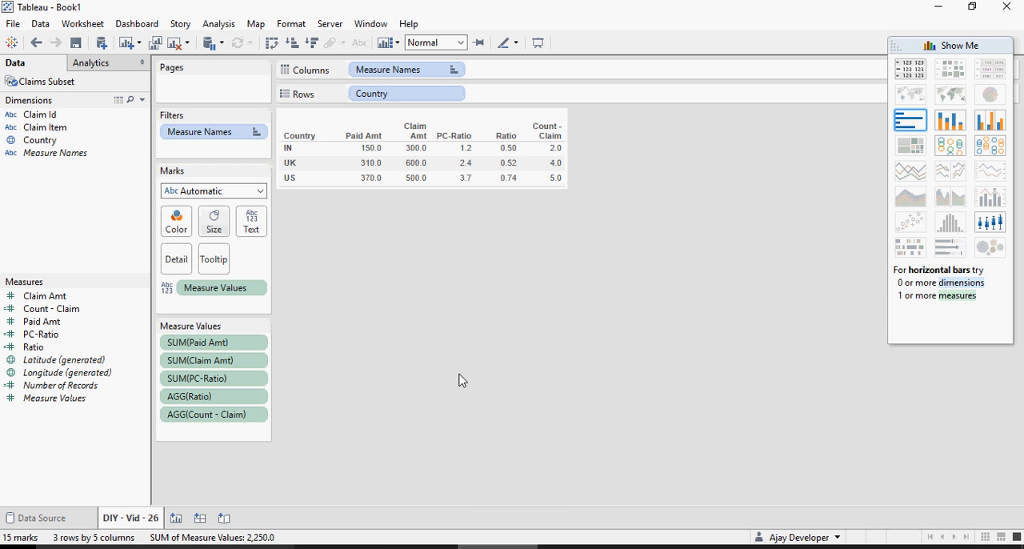
{"action": "mouse_move", "coordinate": [288, 197]}
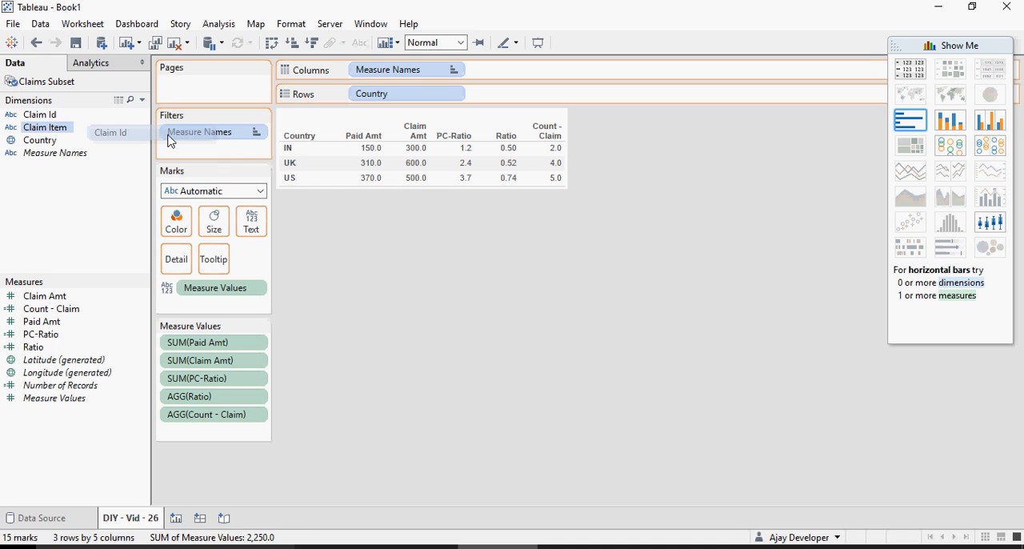
Break rows down by Claim Id and Claim Item and inspect a Count - Claim cell value.
{"action": "left_click_drag", "start_coordinate": [40, 114], "coordinate": [491, 94]}
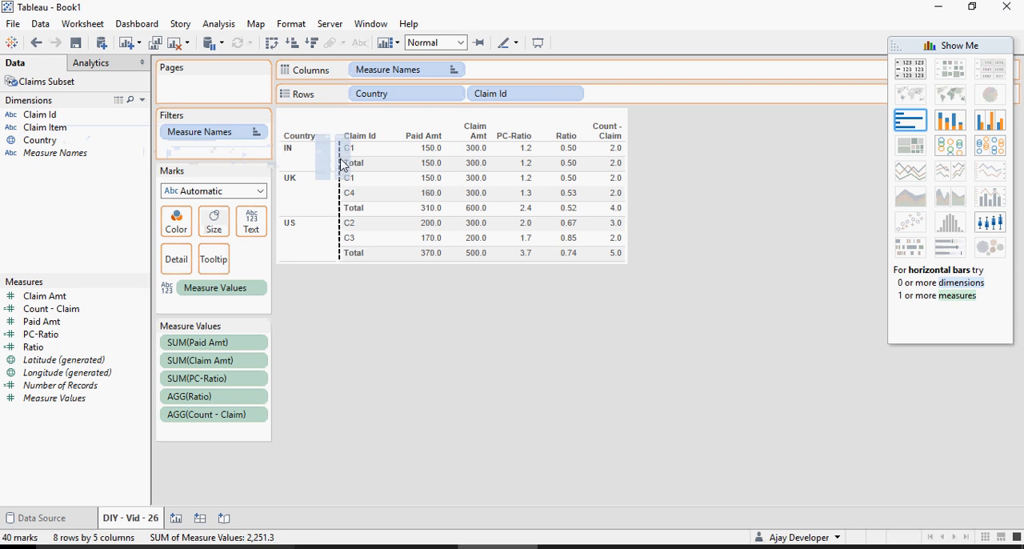
{"action": "left_click_drag", "start_coordinate": [45, 127], "coordinate": [644, 93]}
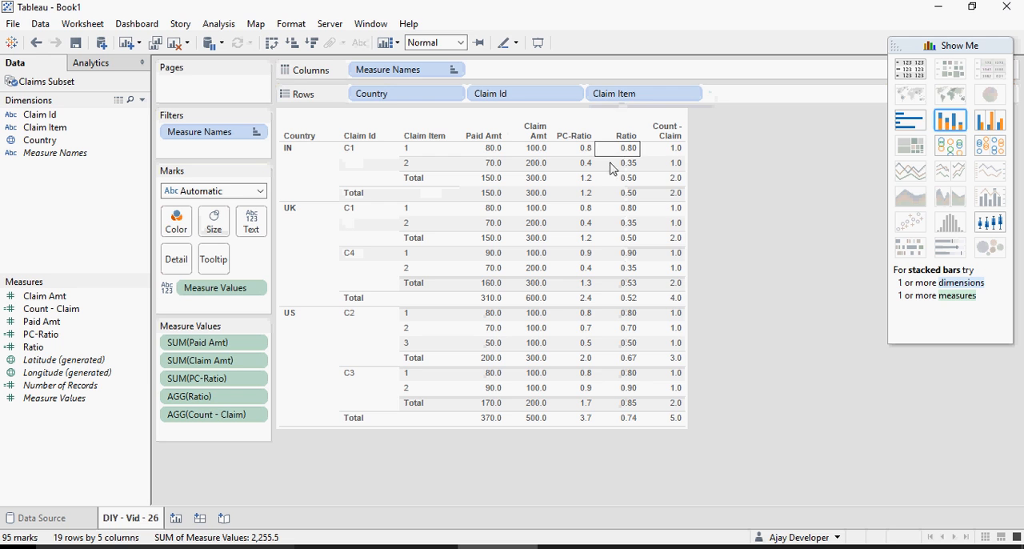
{"action": "mouse_move", "coordinate": [675, 148]}
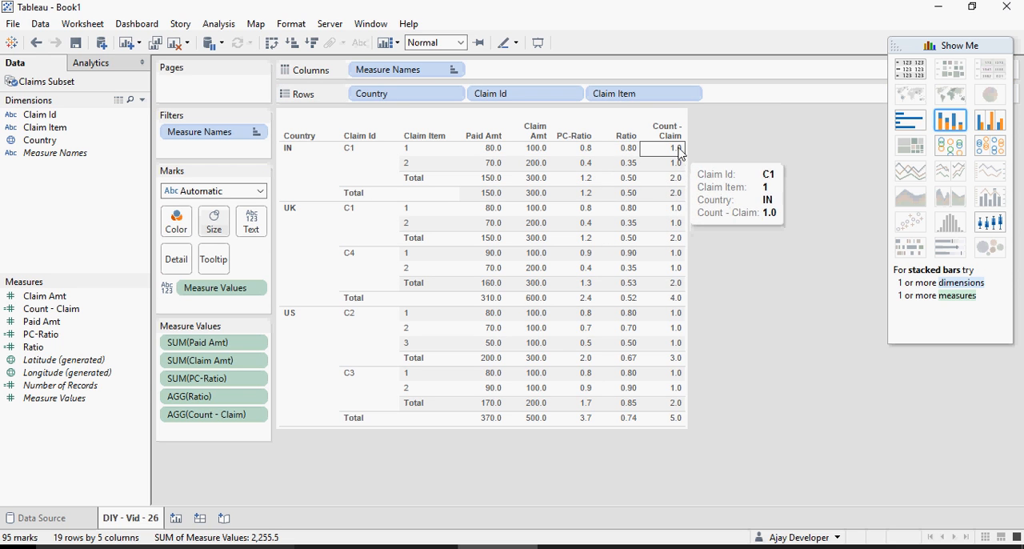
{"action": "mouse_move", "coordinate": [674, 162]}
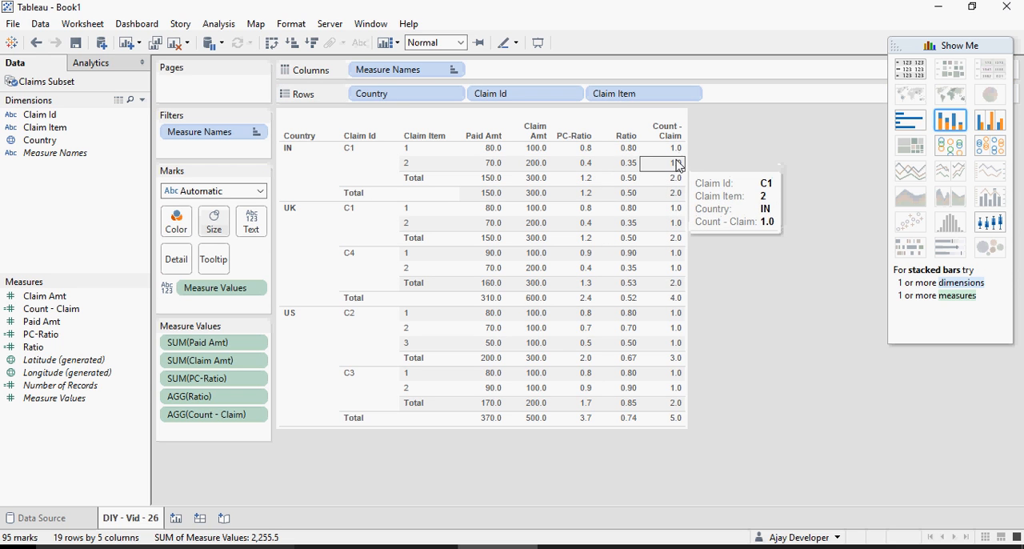
{"action": "left_click", "coordinate": [346, 148]}
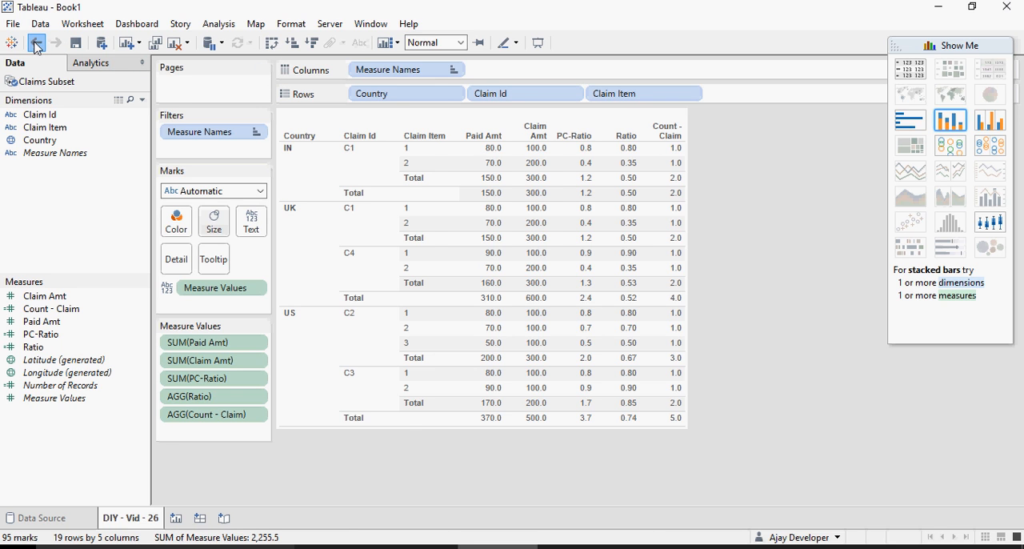
Undo the breakdown and change Count - Claim to COUNTD([Claim Id]), giving IN 1, UK 2, US 2.
{"action": "left_click", "coordinate": [36, 42]}
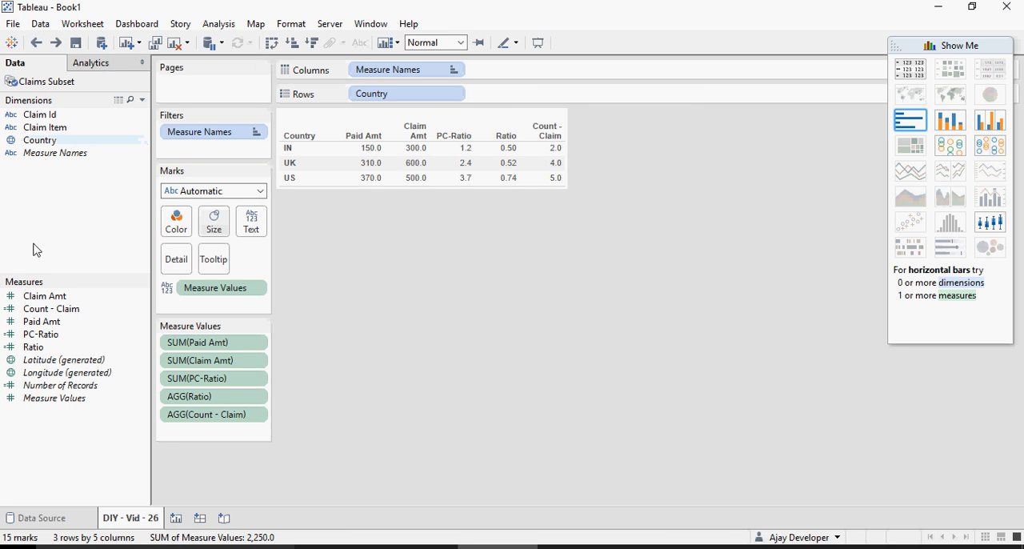
{"action": "right_click", "coordinate": [51, 308]}
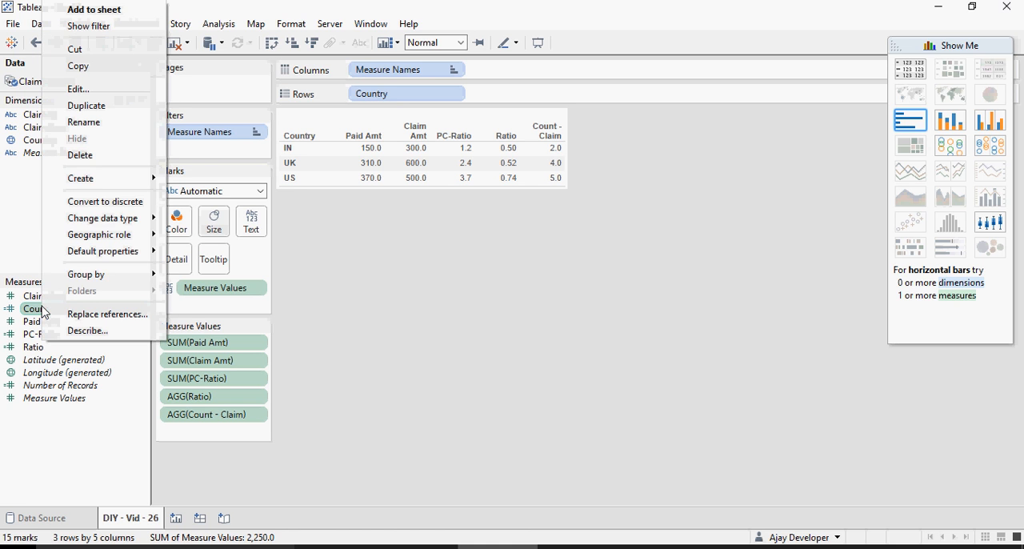
{"action": "left_click", "coordinate": [78, 88]}
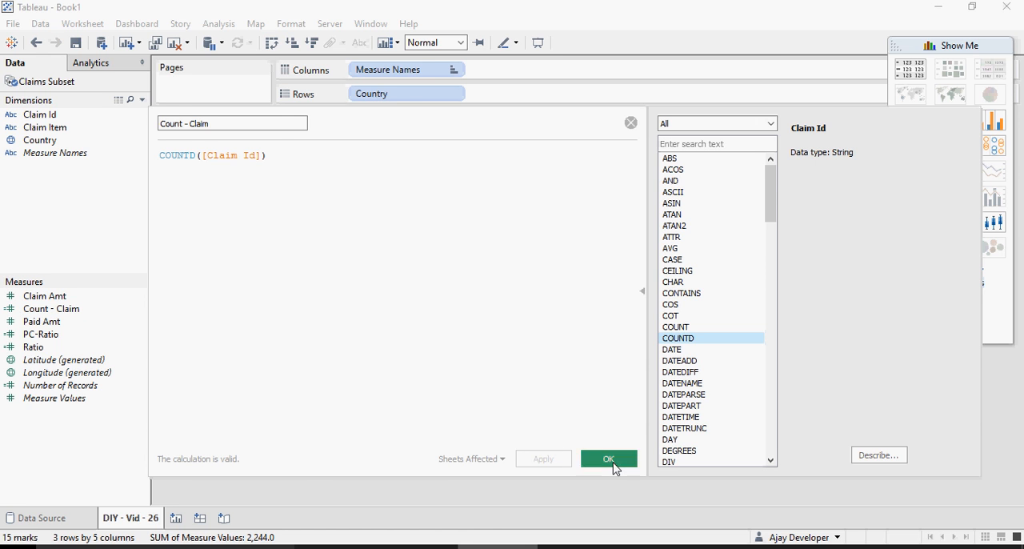
{"action": "left_click", "coordinate": [608, 458]}
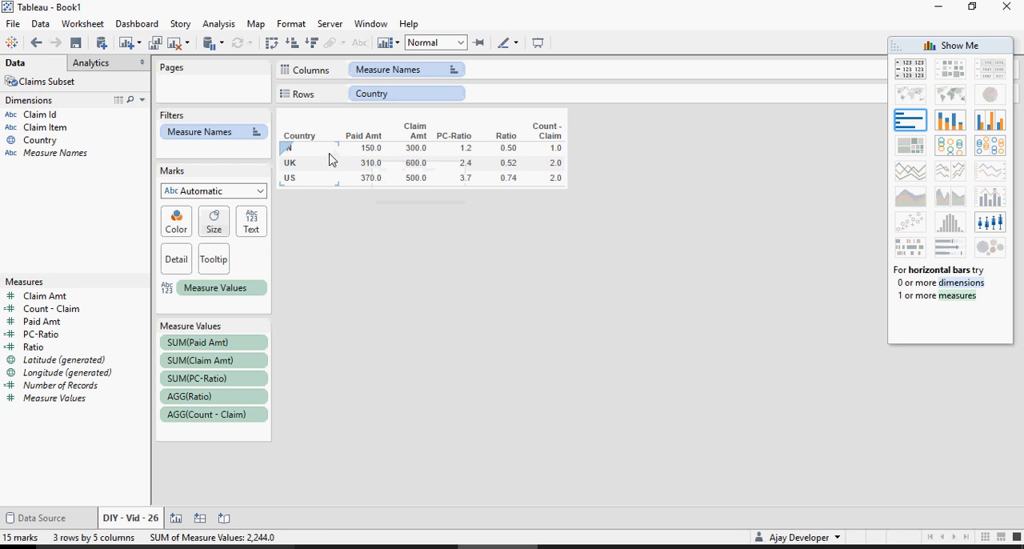
{"action": "mouse_move", "coordinate": [542, 148]}
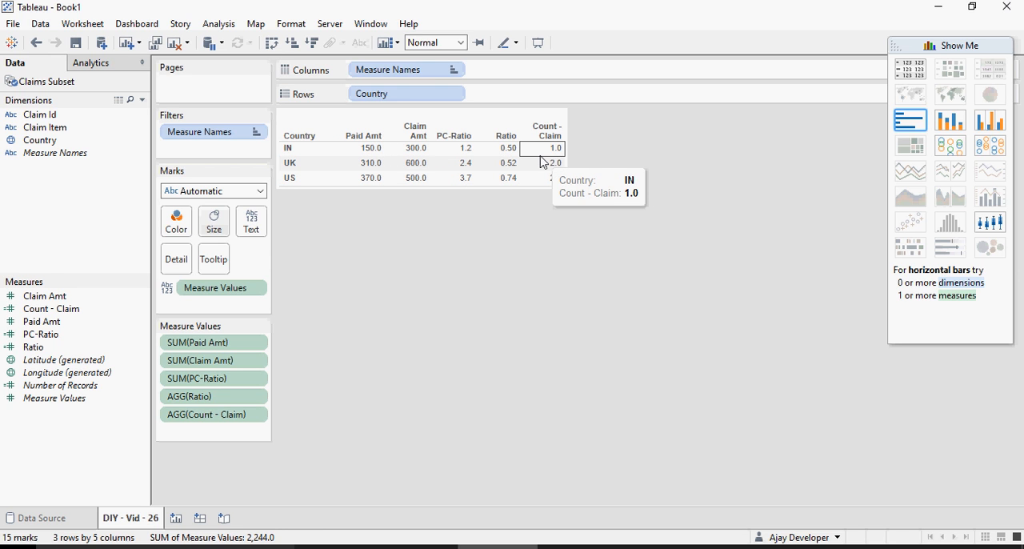
{"action": "mouse_move", "coordinate": [542, 171]}
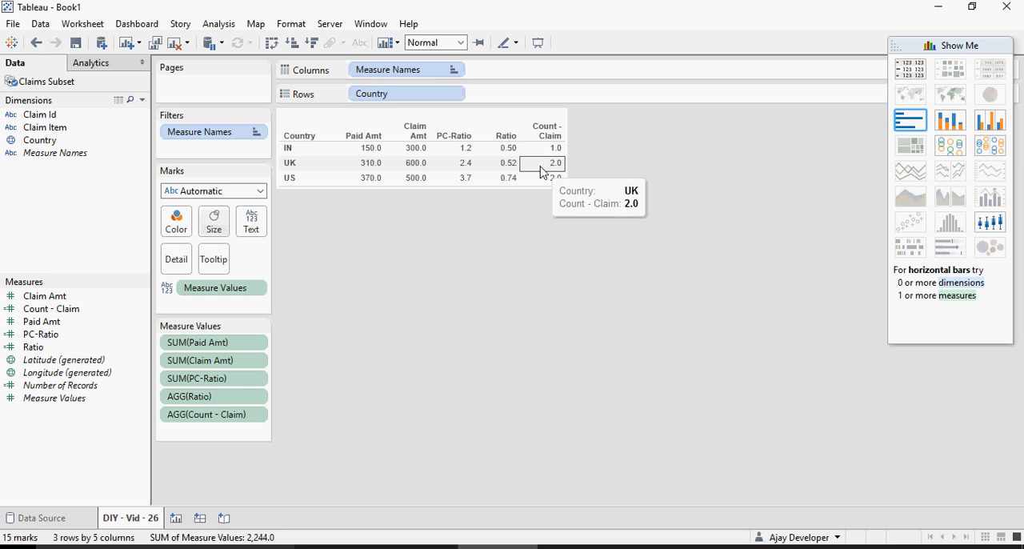
{"action": "mouse_move", "coordinate": [560, 274]}
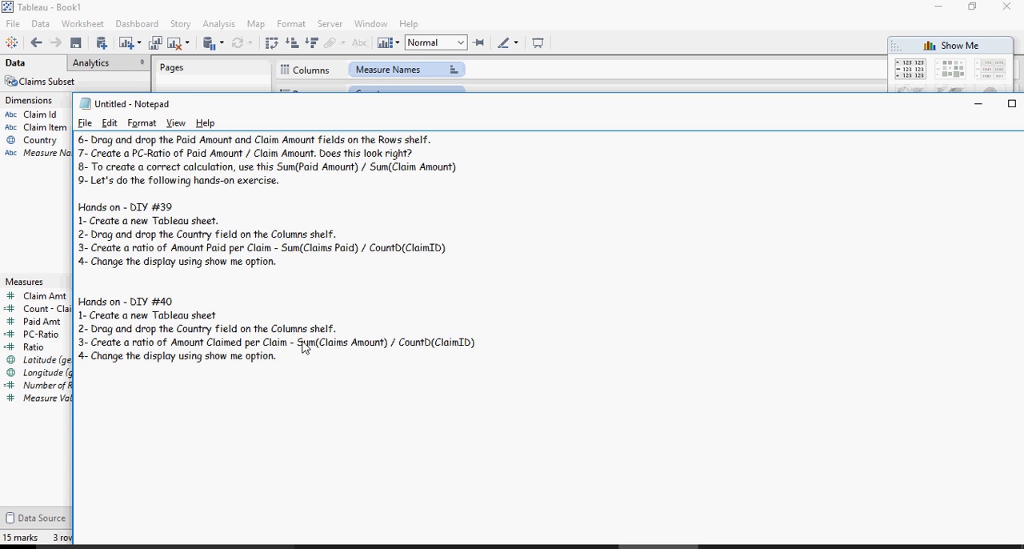
{"action": "mouse_move", "coordinate": [288, 347]}
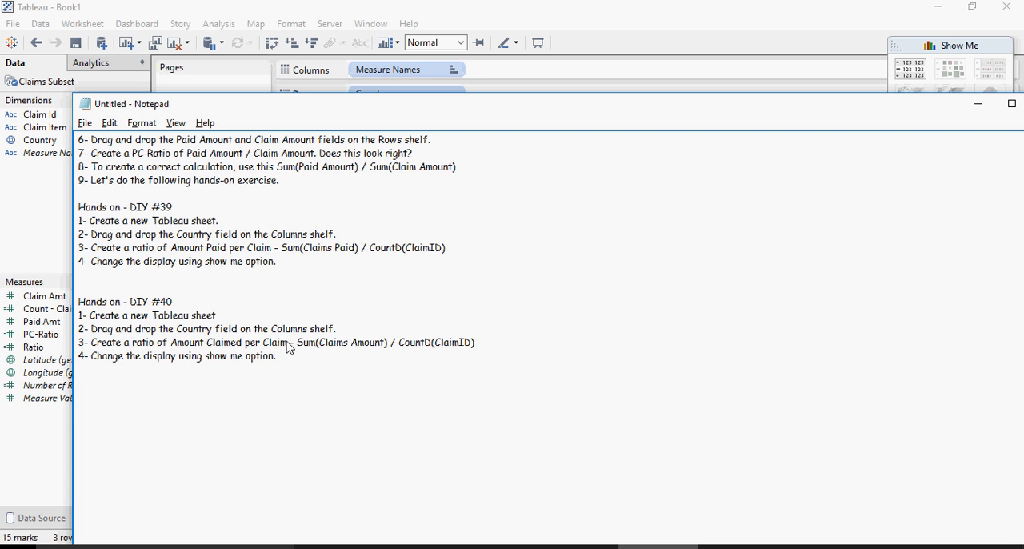
{"action": "mouse_move", "coordinate": [366, 350]}
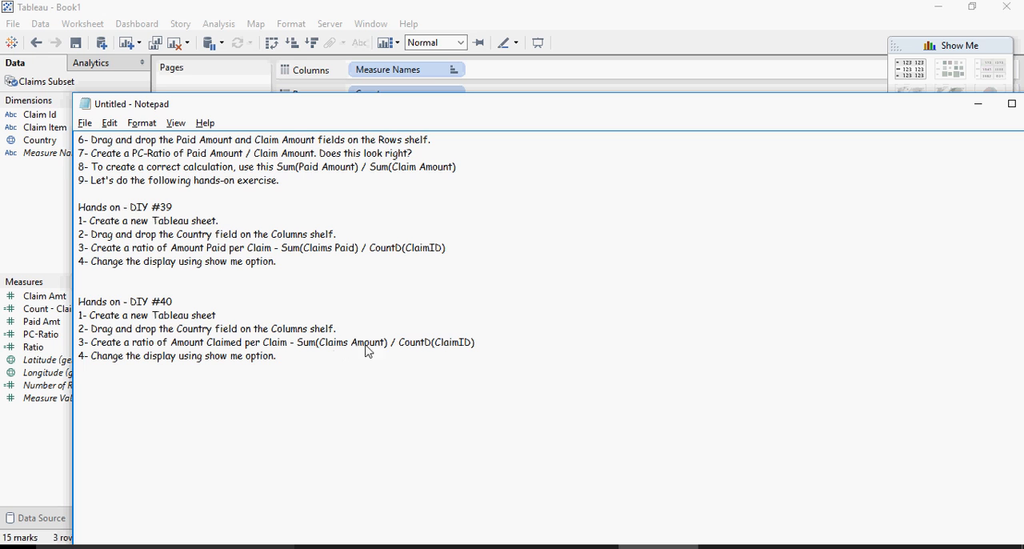
Review the DIY #41 Count(ClaimID) vs CountD(ClaimID) text in the notes.
{"action": "scroll", "scroll_direction": "down", "scroll_amount": 3}
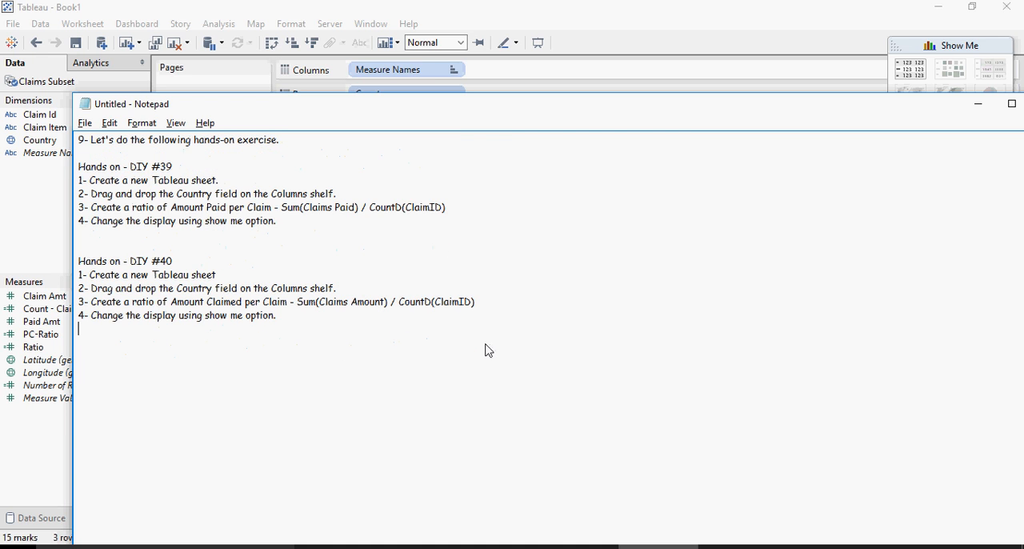
{"action": "mouse_move", "coordinate": [345, 359]}
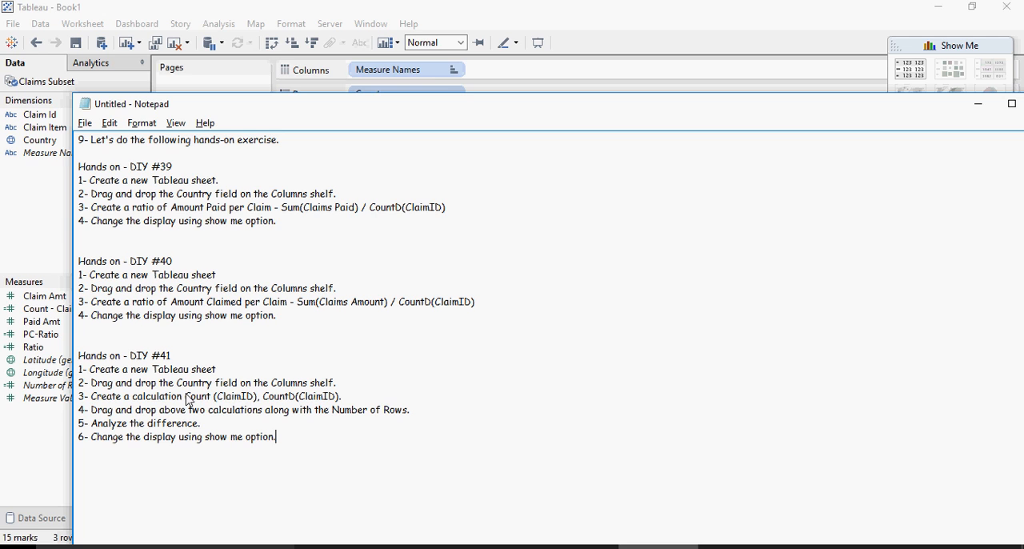
{"action": "left_click_drag", "start_coordinate": [185, 396], "coordinate": [327, 396]}
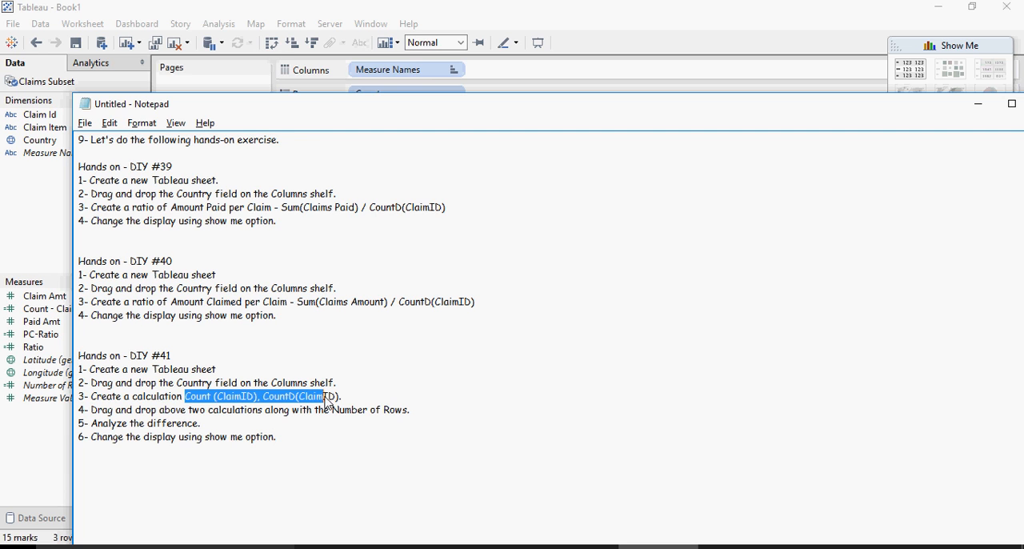
{"action": "left_click_drag", "start_coordinate": [324, 396], "coordinate": [345, 398]}
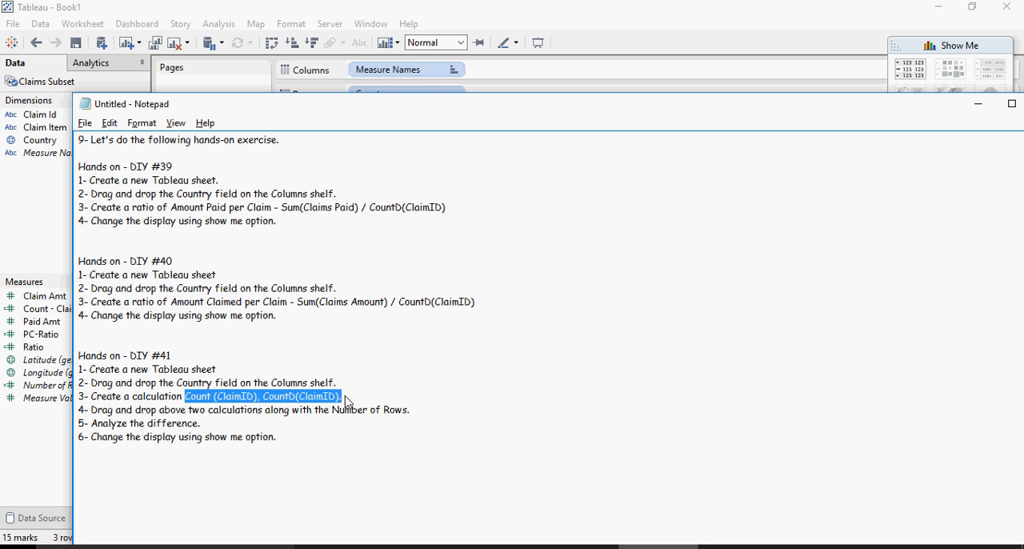
{"action": "left_click", "coordinate": [304, 425]}
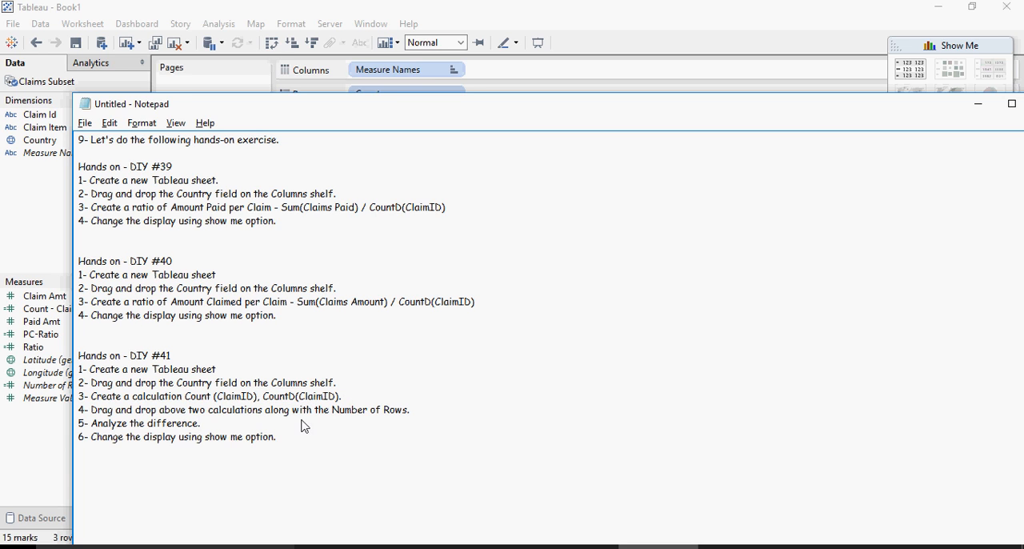
{"action": "left_click", "coordinate": [202, 423]}
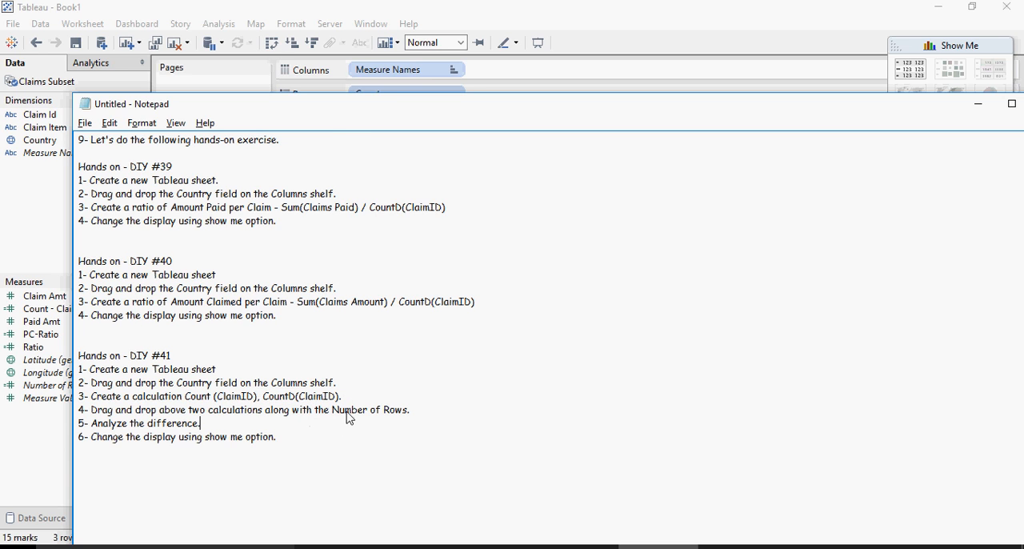
{"action": "mouse_move", "coordinate": [33, 455]}
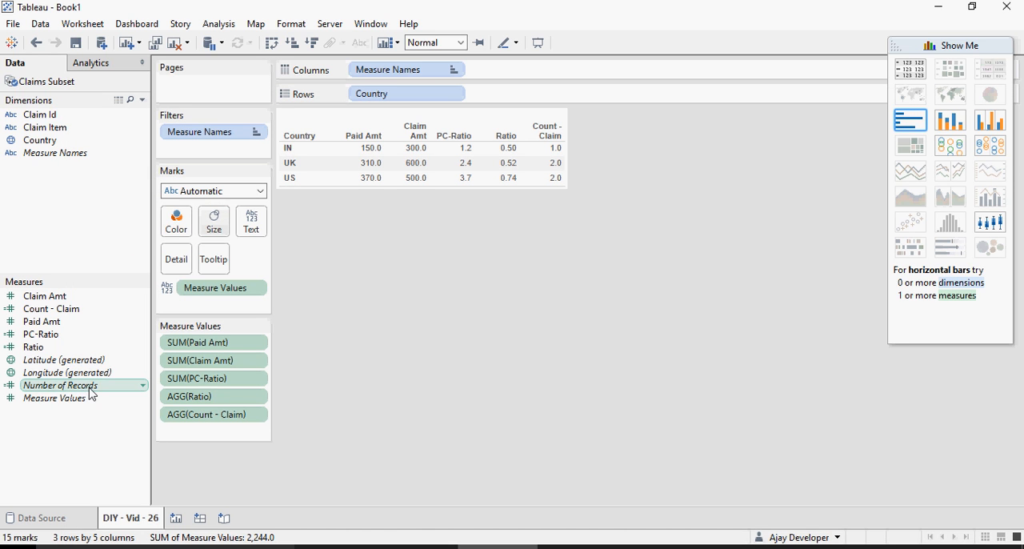
Add Number of Records to the Tableau country table.
{"action": "left_click_drag", "start_coordinate": [60, 385], "coordinate": [213, 427]}
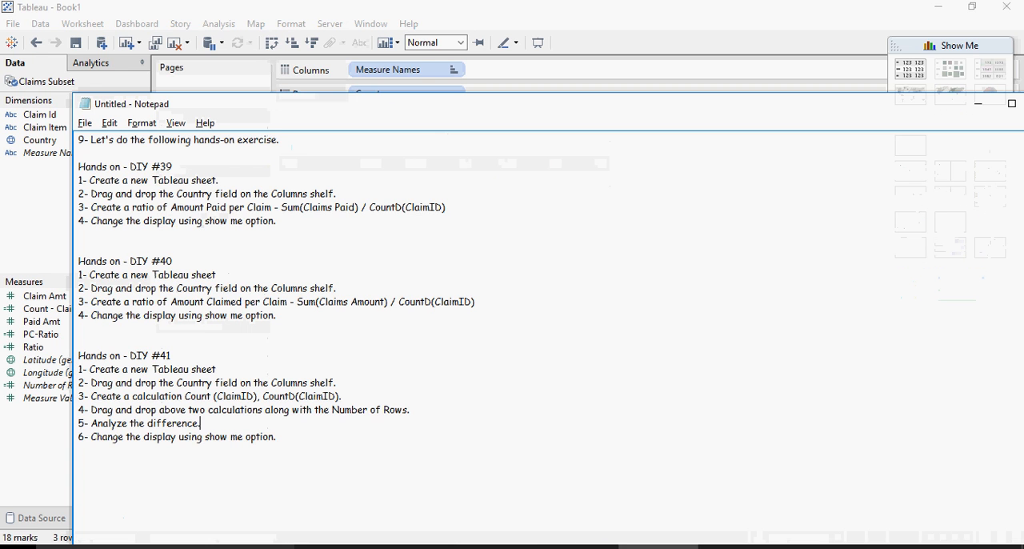
Highlight the ClaimItem argument in step 3 and Number of Rows in step 4 of DIY #42.
{"action": "scroll", "scroll_direction": "down", "scroll_amount": 3}
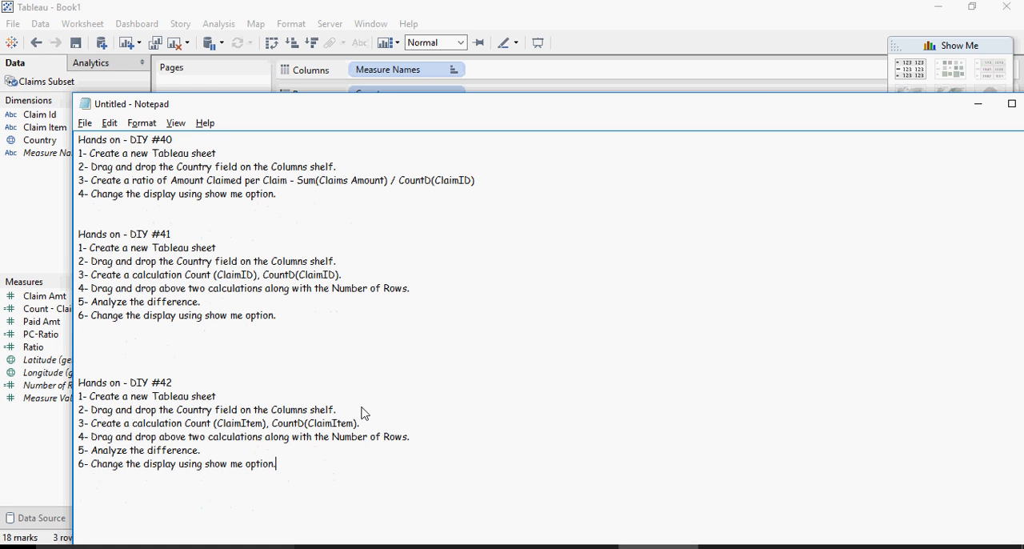
{"action": "mouse_move", "coordinate": [209, 417]}
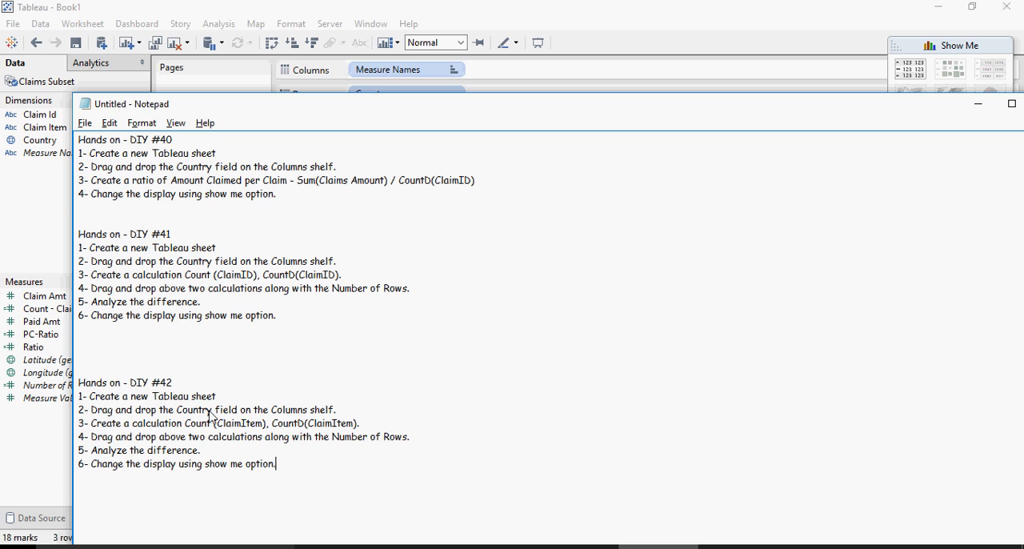
{"action": "mouse_move", "coordinate": [269, 306]}
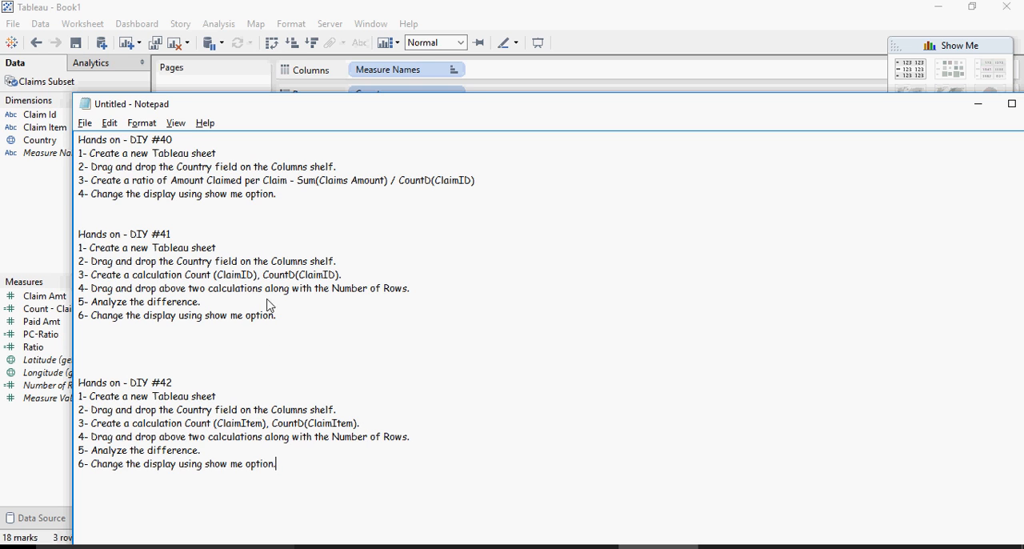
{"action": "double_click", "coordinate": [220, 423]}
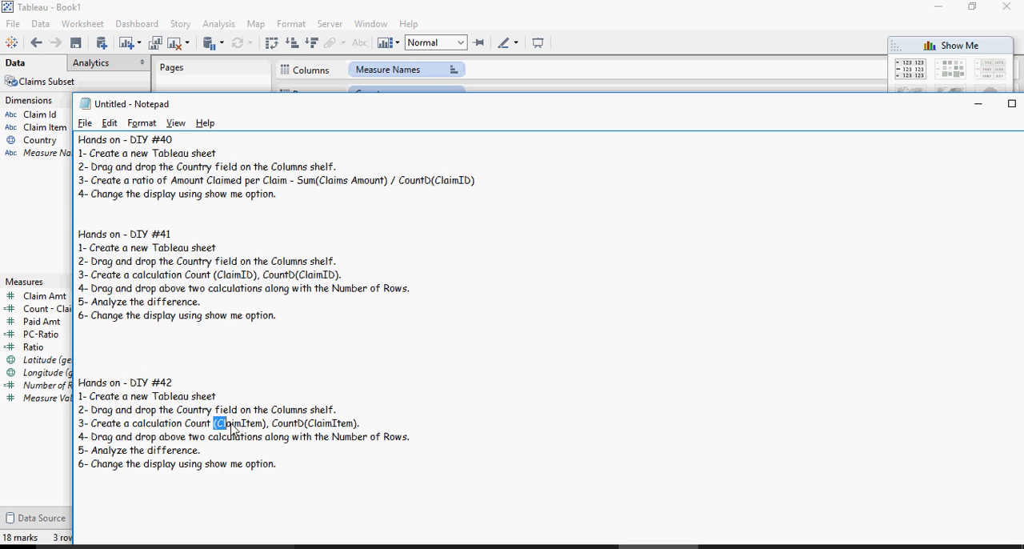
{"action": "double_click", "coordinate": [238, 424]}
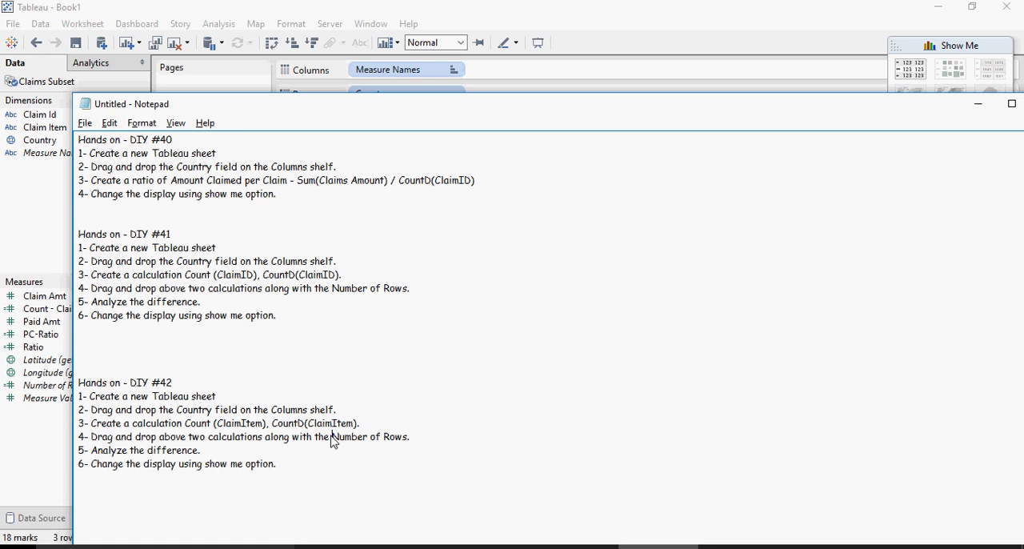
{"action": "double_click", "coordinate": [370, 436]}
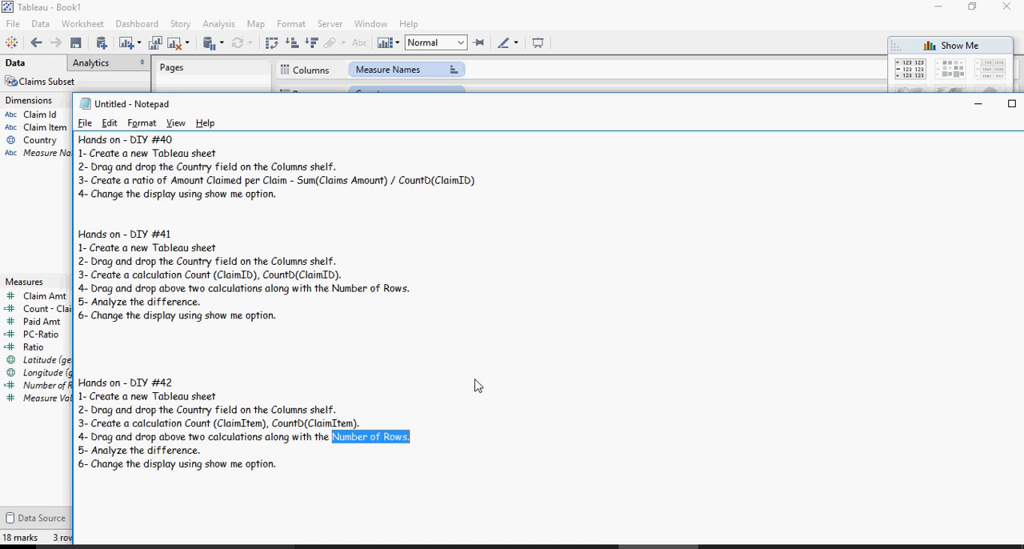
{"action": "scroll", "scroll_direction": "up", "scroll_amount": 3}
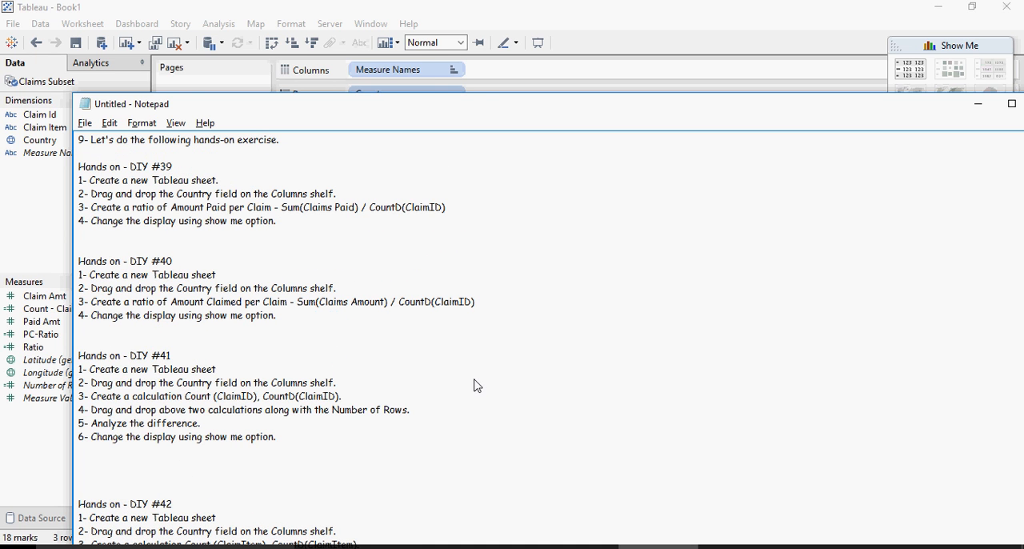